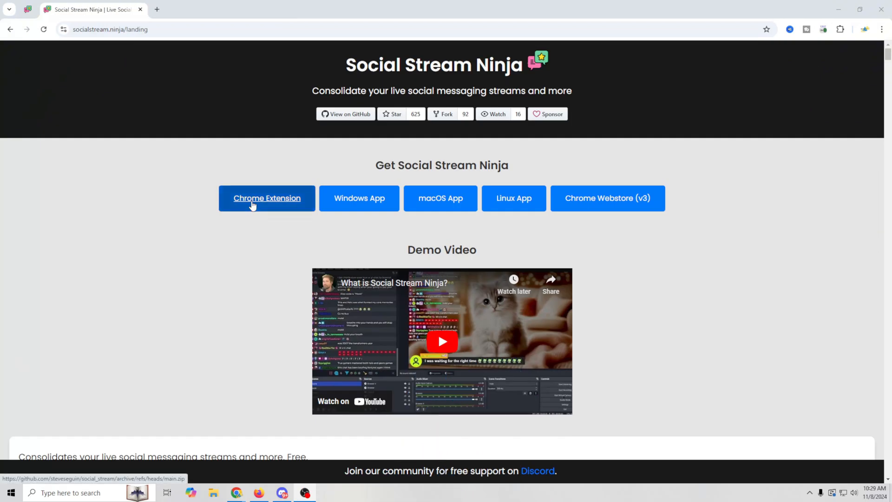
mouse_move(433, 210)
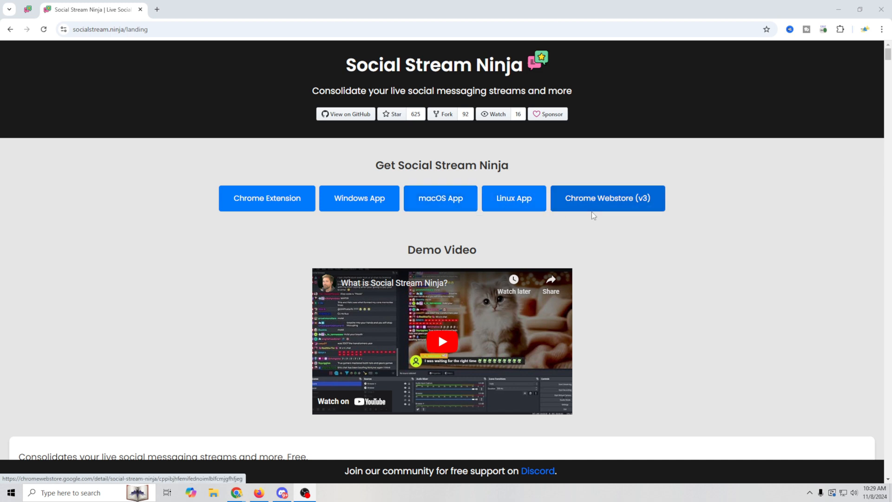
mouse_move(207, 262)
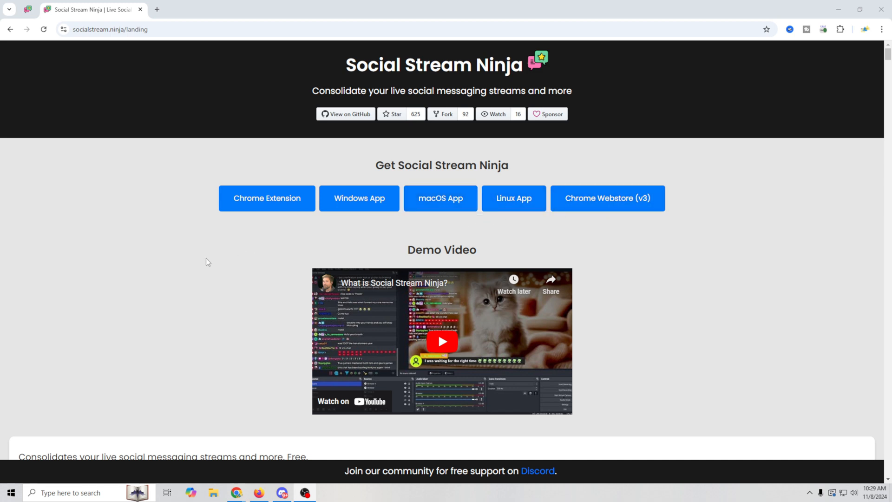
Scroll the landing page to the supported sites list and highlight the YouTube pop-out chat note
scroll(down, 3)
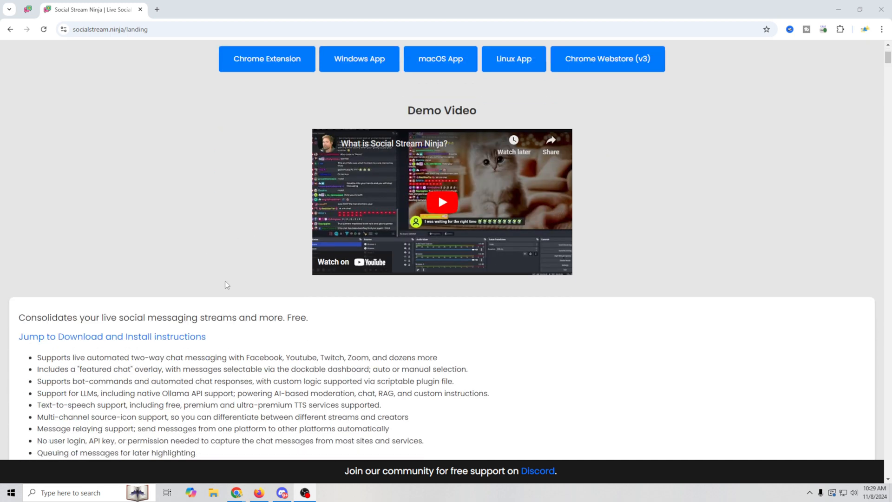
scroll(down, 3)
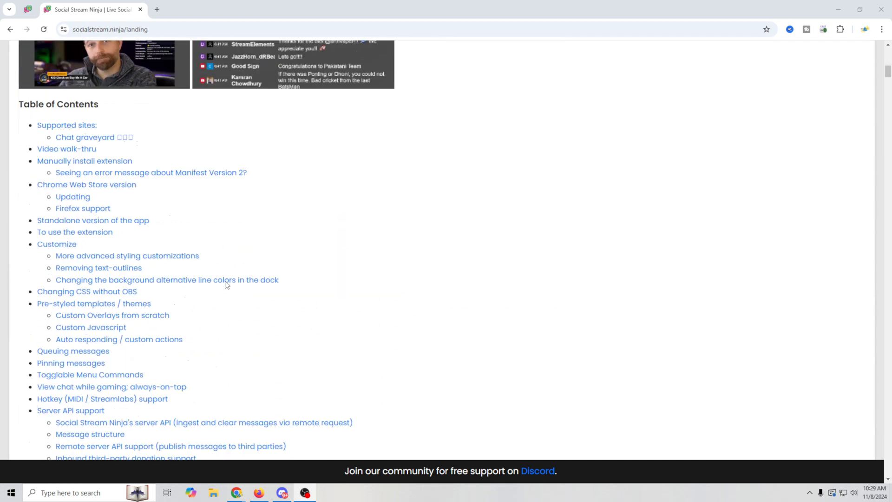
scroll(down, 3)
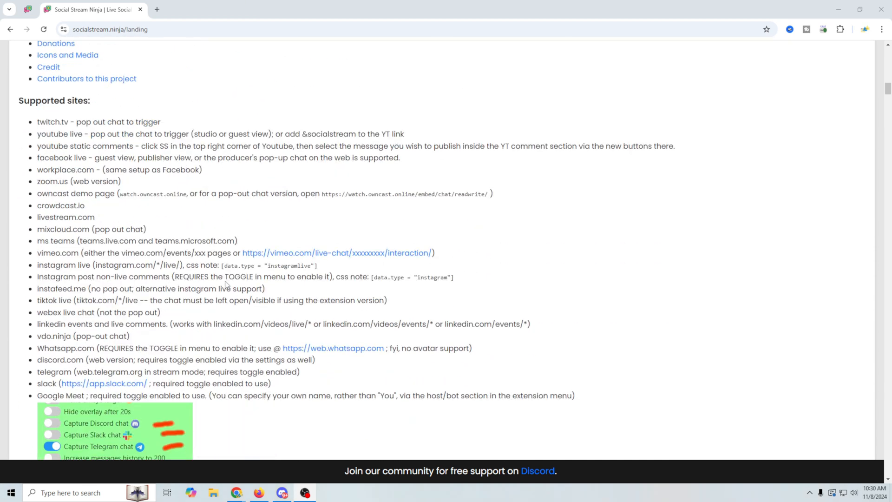
mouse_move(115, 102)
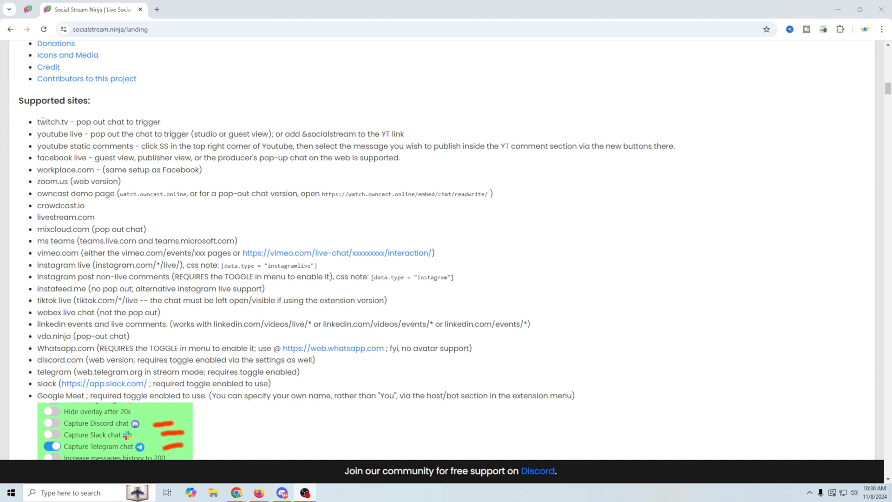
drag(74, 121, 148, 121)
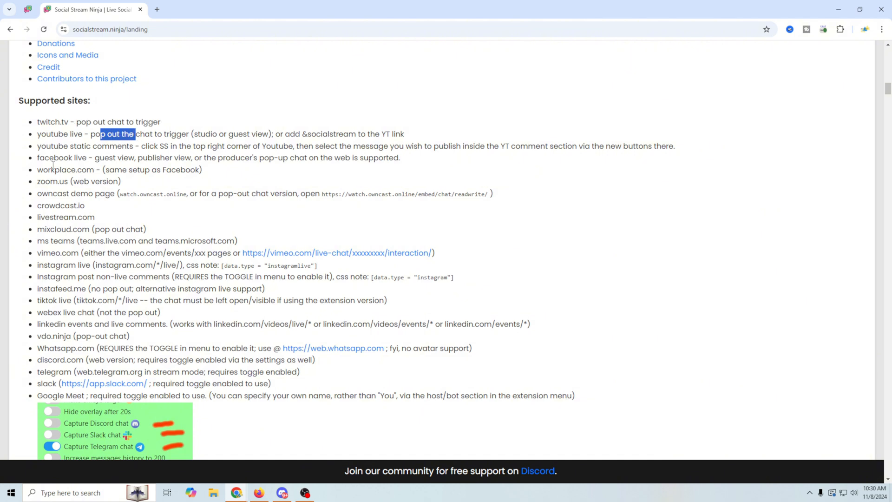
scroll(down, 3)
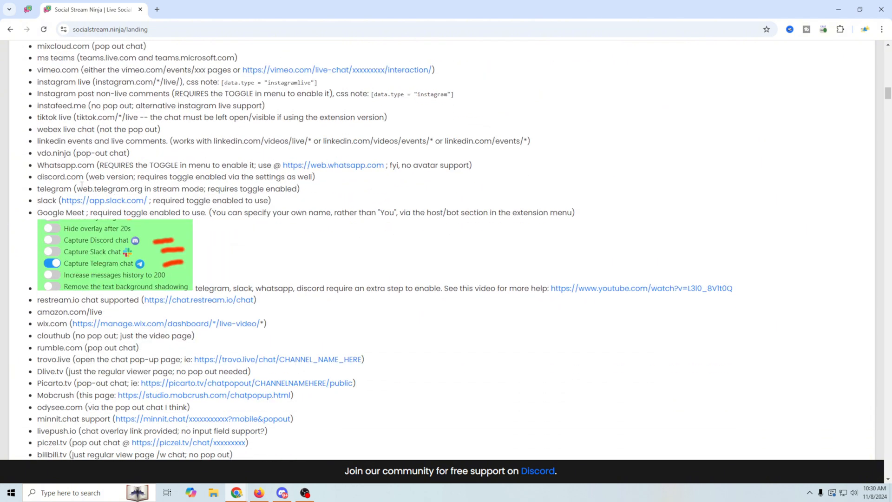
scroll(down, 3)
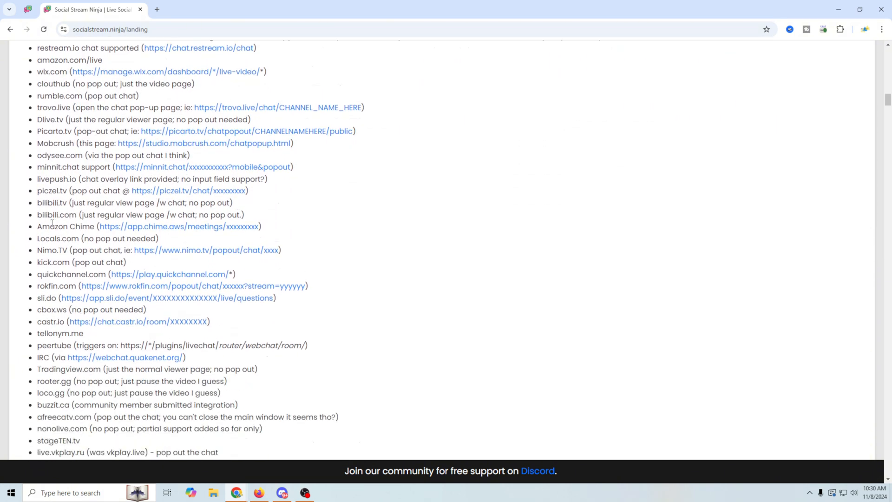
Scroll through the rest of the supported chat sites down to the manual install instructions
scroll(down, 3)
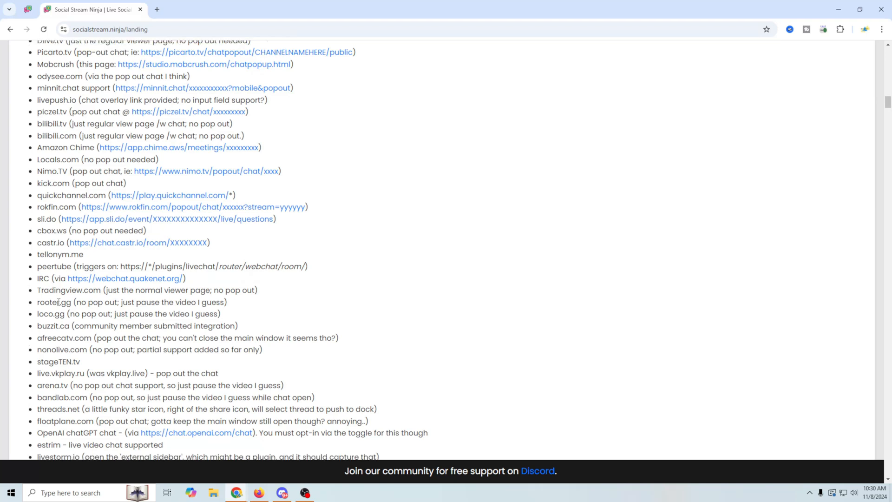
scroll(down, 3)
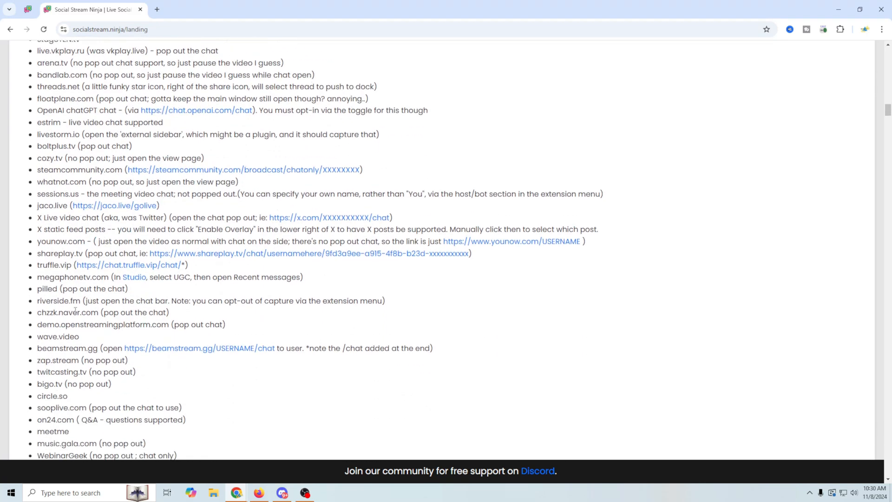
scroll(down, 3)
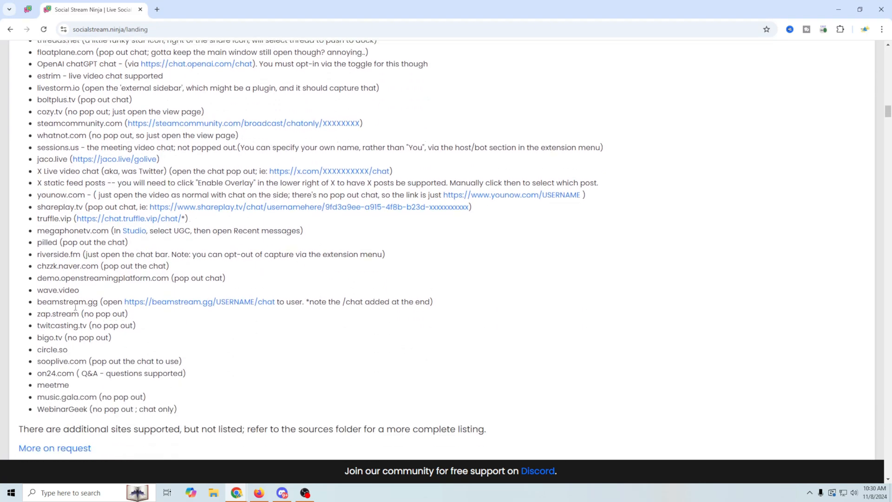
scroll(down, 3)
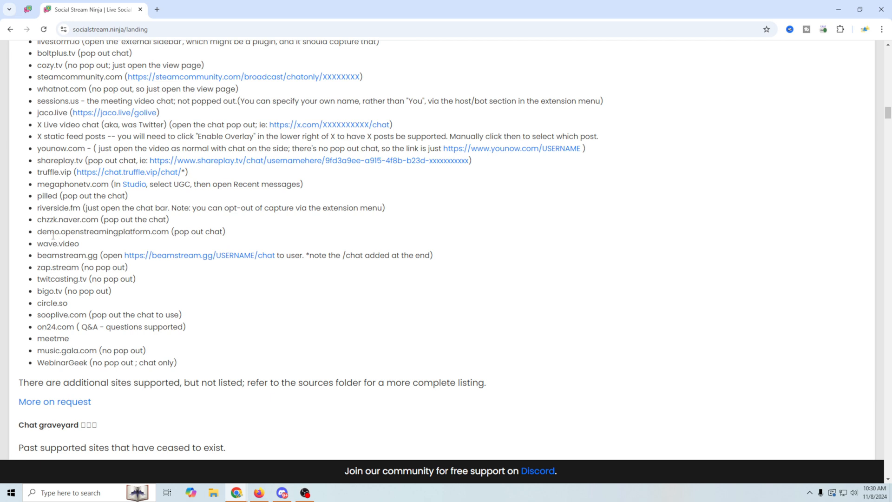
mouse_move(96, 308)
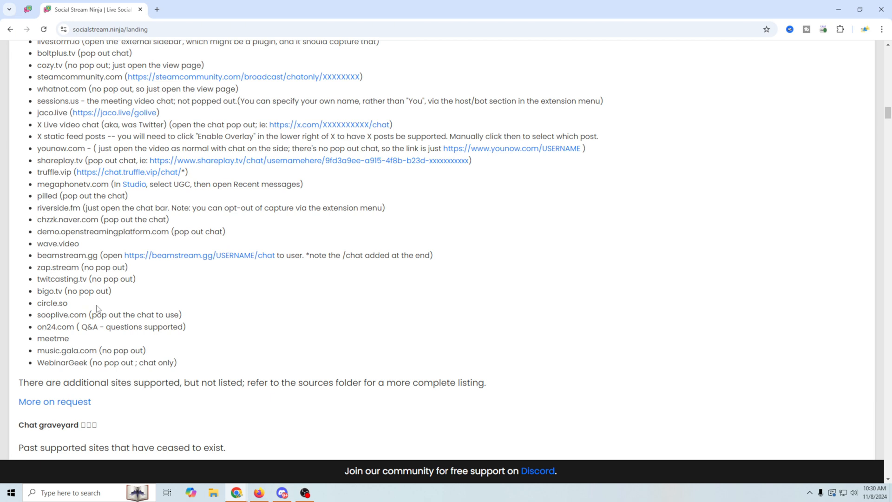
mouse_move(67, 303)
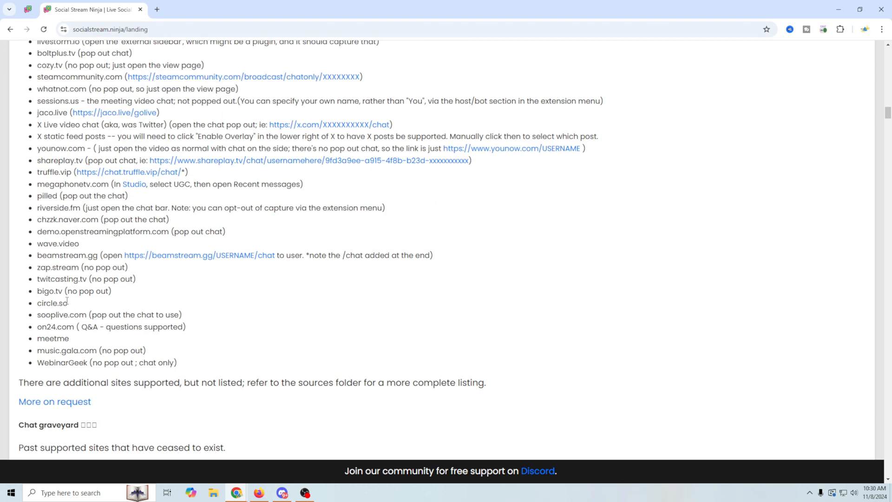
scroll(up, 3)
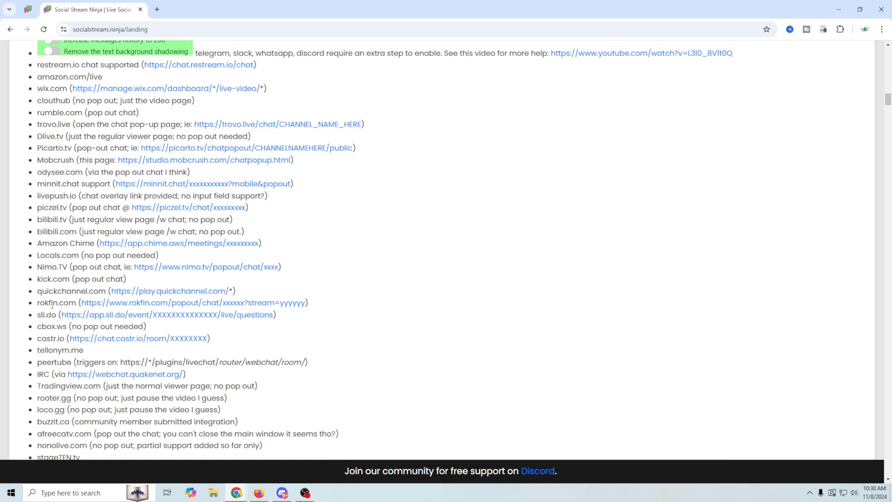
mouse_move(59, 297)
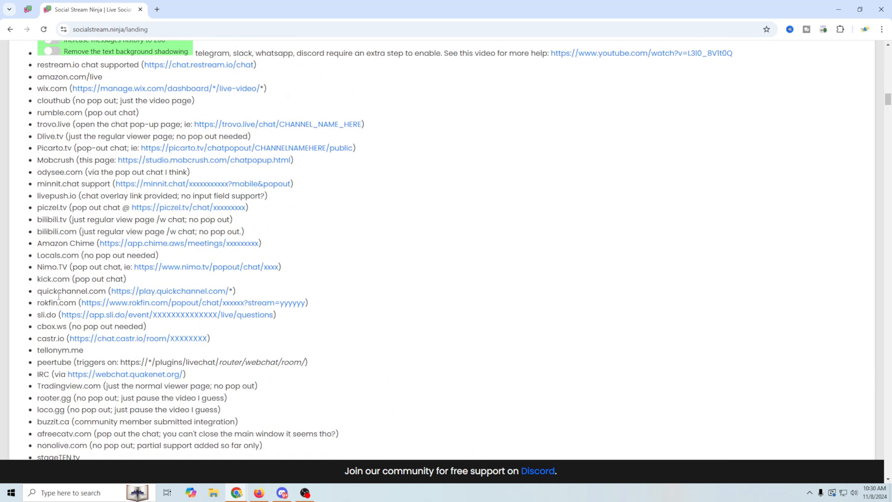
scroll(down, 3)
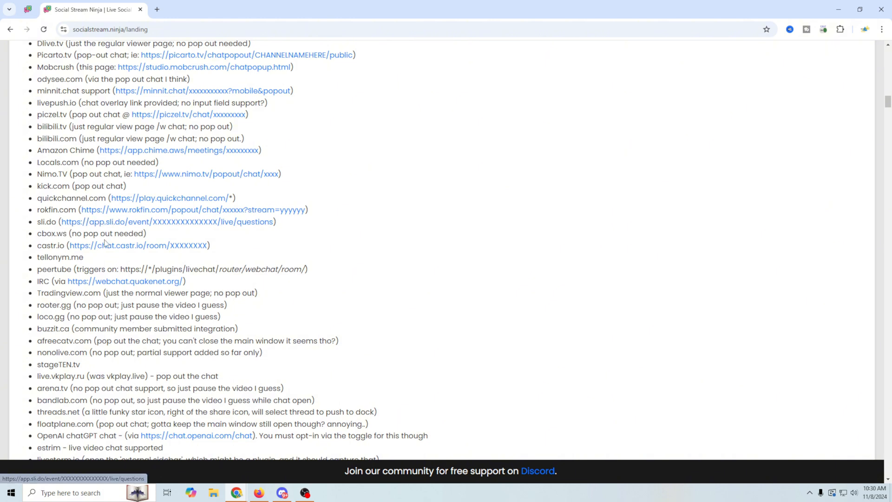
scroll(down, 3)
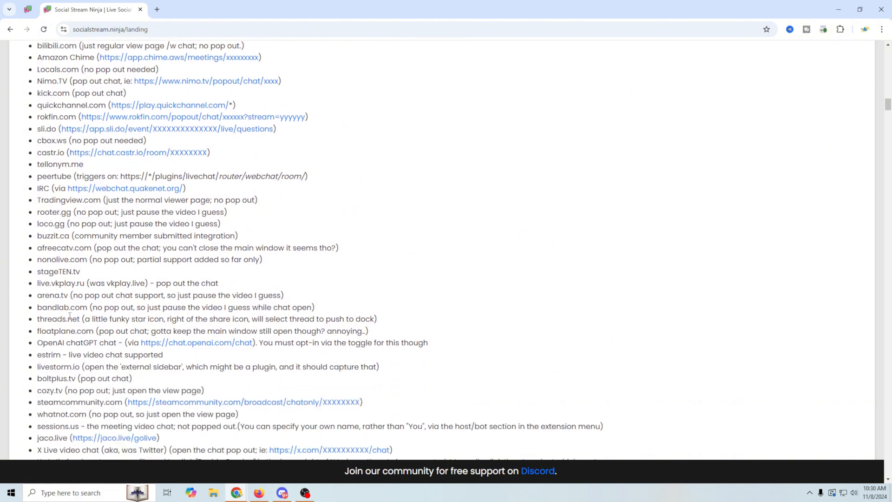
scroll(down, 3)
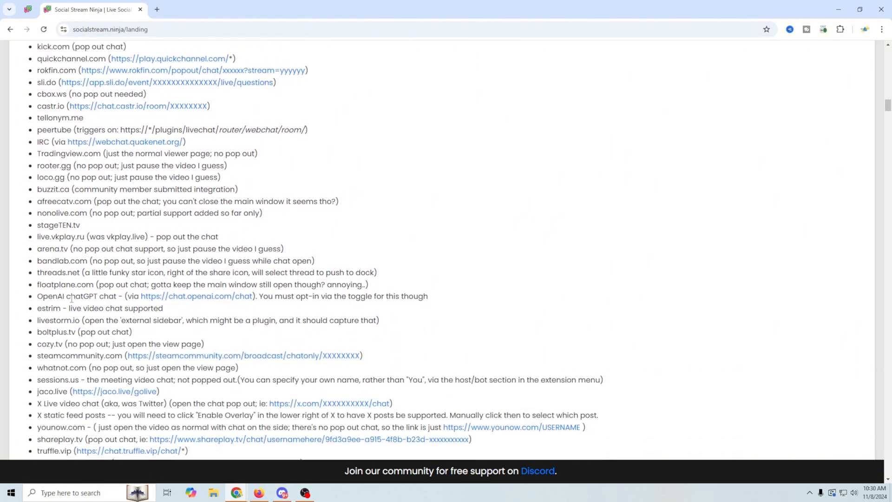
scroll(down, 3)
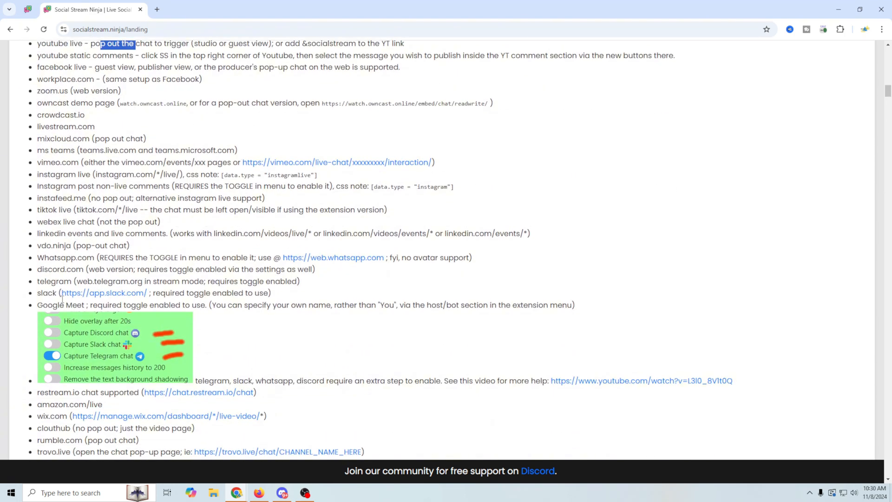
scroll(down, 3)
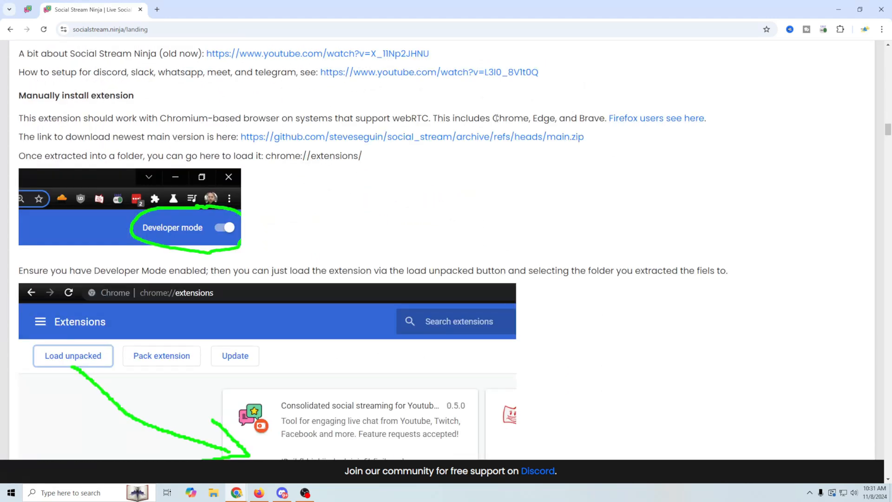
Highlight the supported Chromium browsers, then scroll past Manually install extension to the To use the extension section
drag(493, 118, 594, 118)
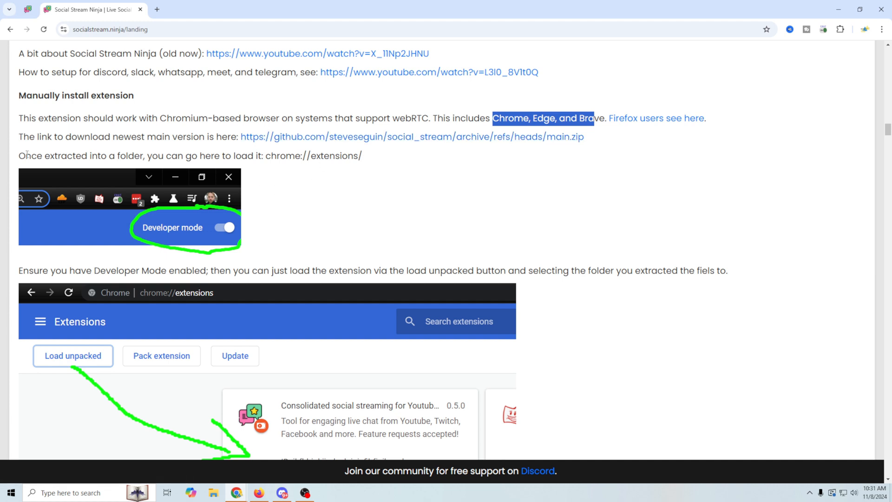
scroll(down, 3)
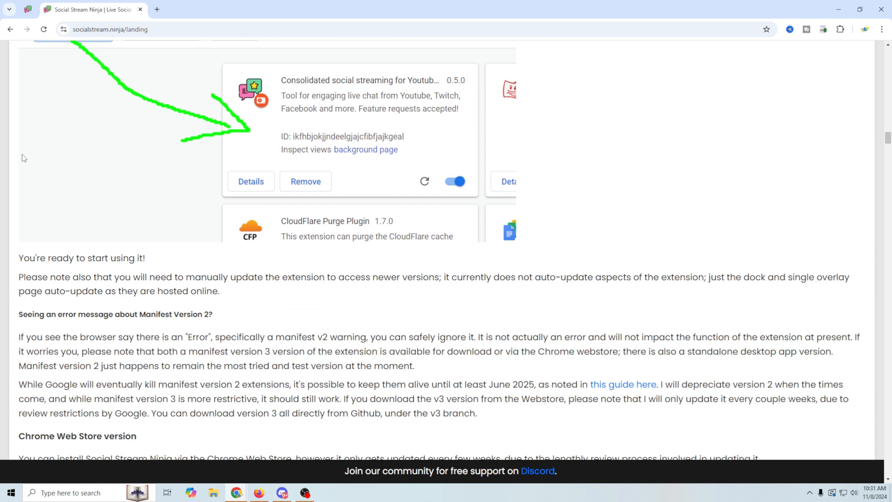
scroll(down, 3)
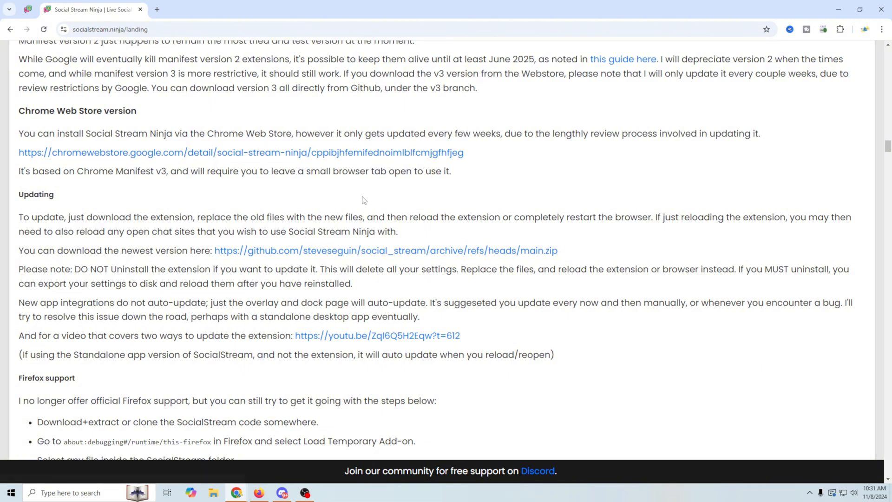
scroll(down, 3)
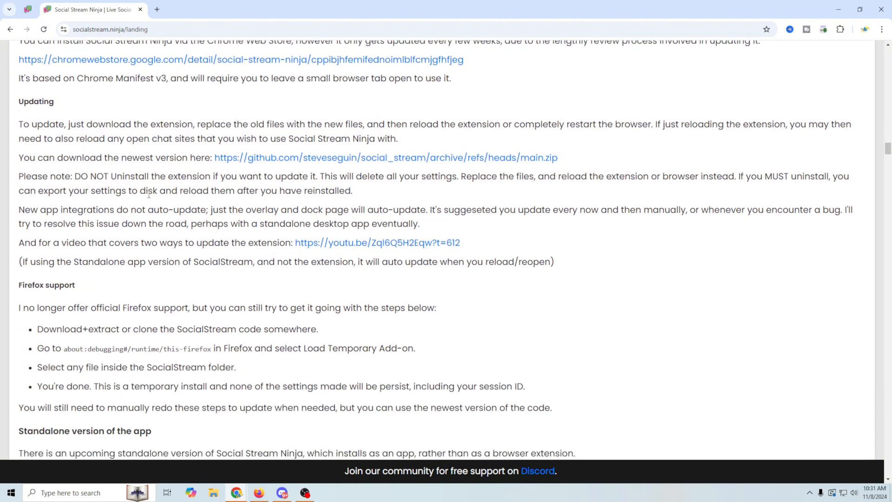
scroll(down, 3)
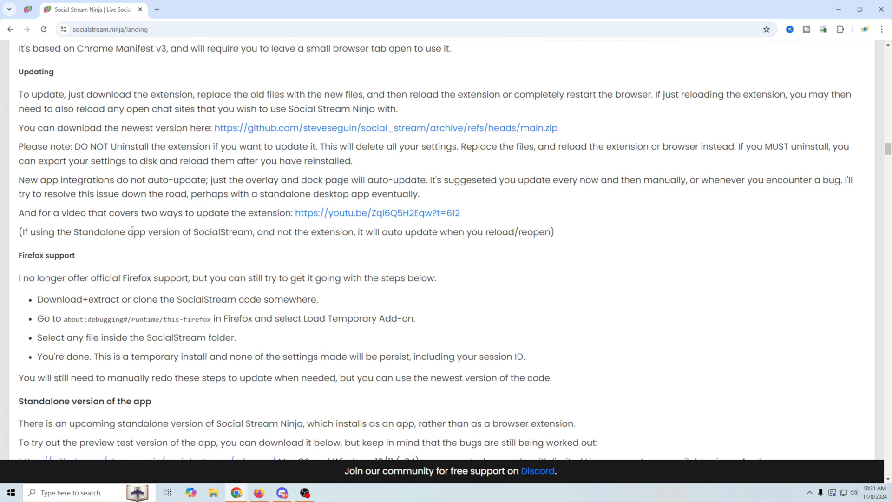
scroll(down, 3)
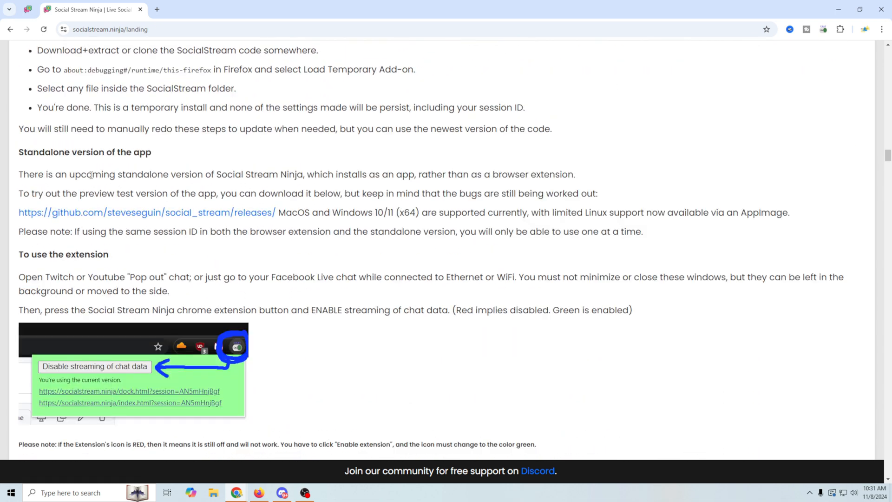
mouse_move(375, 325)
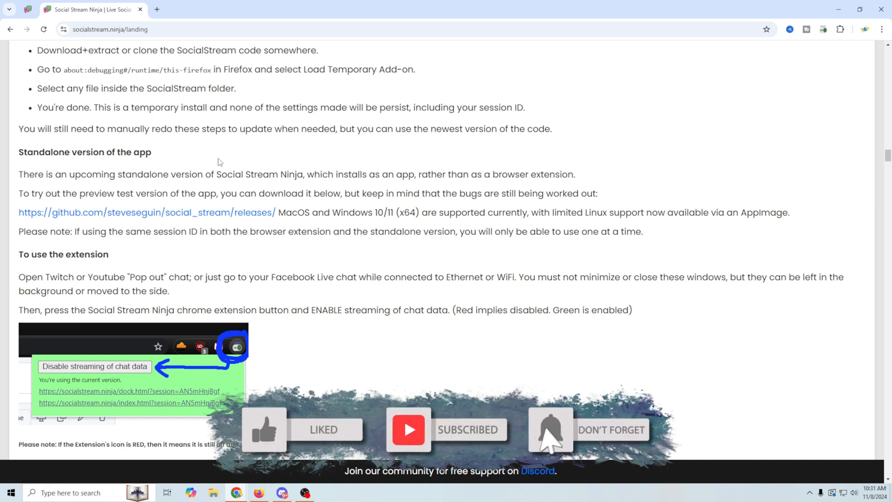
scroll(down, 3)
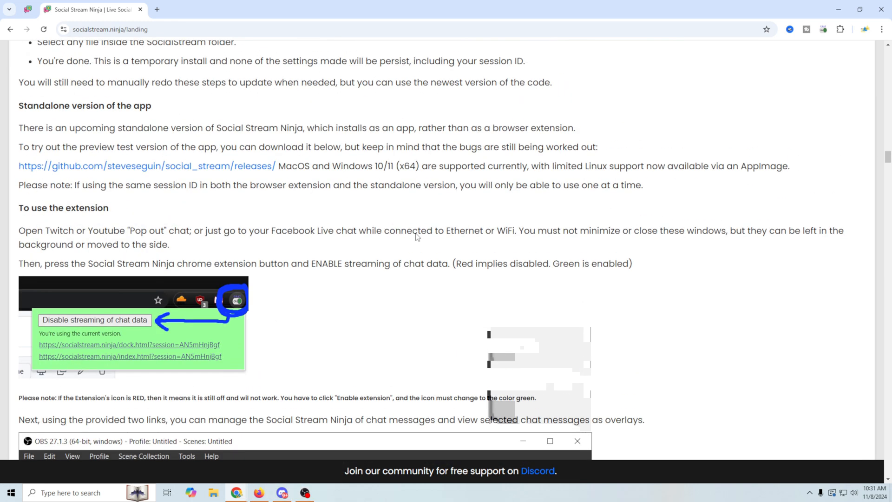
scroll(up, 3)
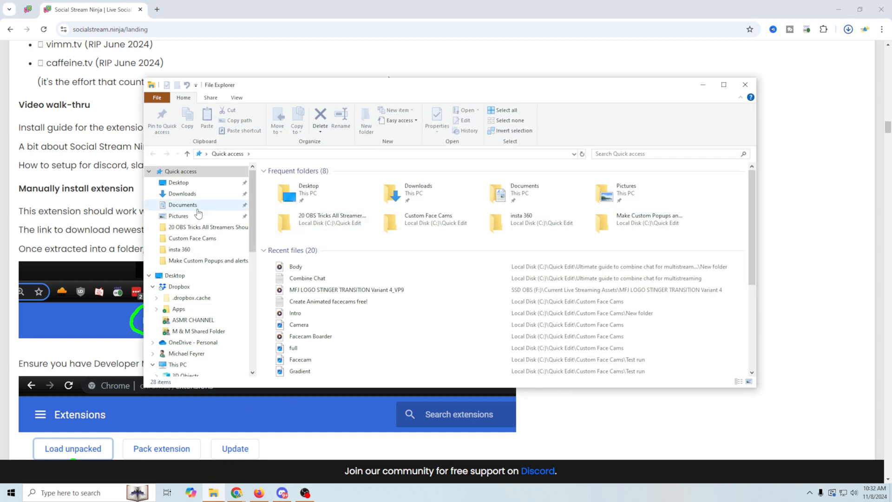
Extract social_stream-main (5).zip with Extract Here and browse the extracted social_stream-main folder's files
click(182, 194)
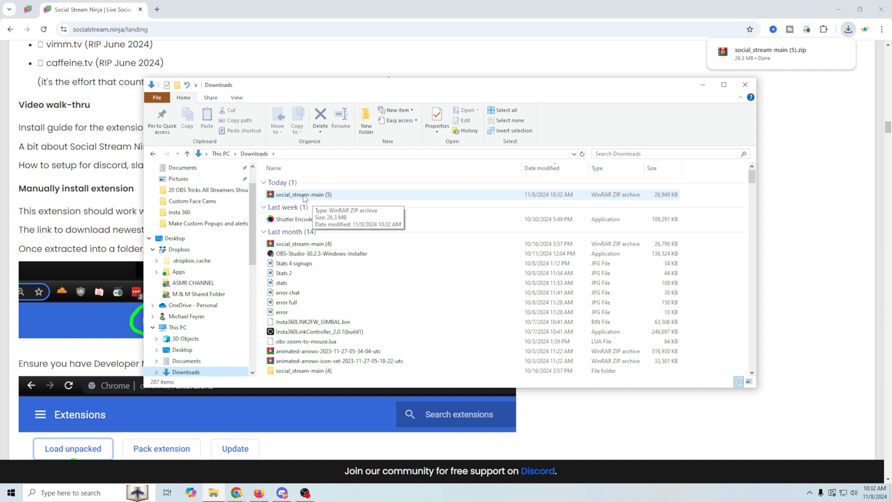
right_click(305, 194)
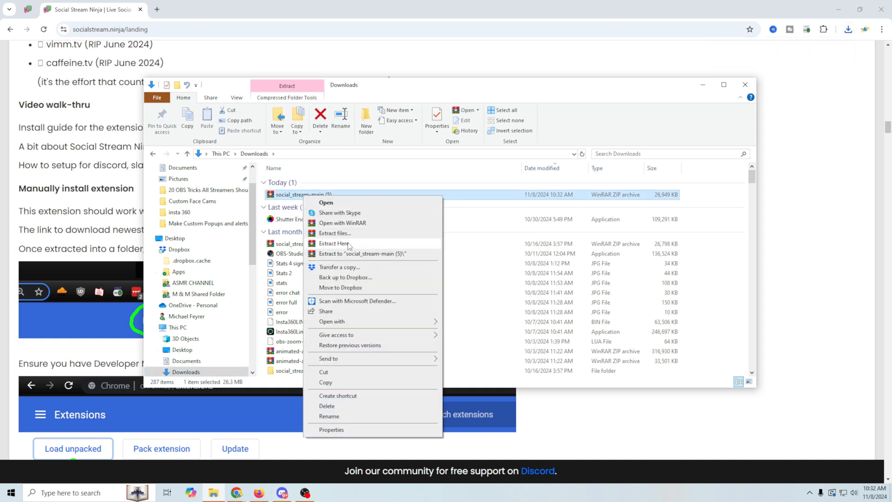
click(357, 253)
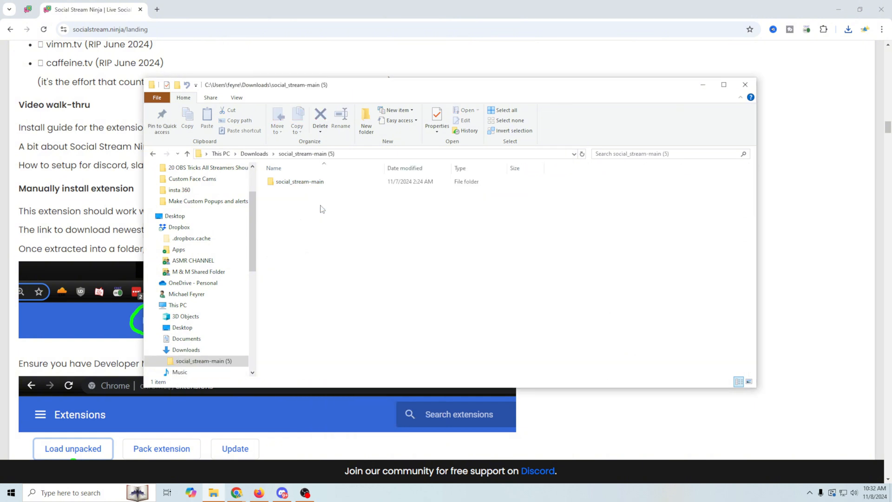
double_click(301, 182)
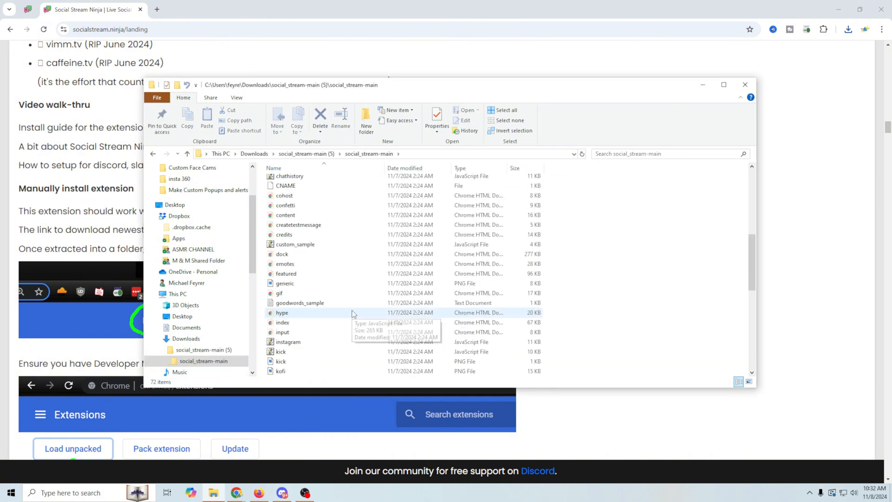
scroll(down, 3)
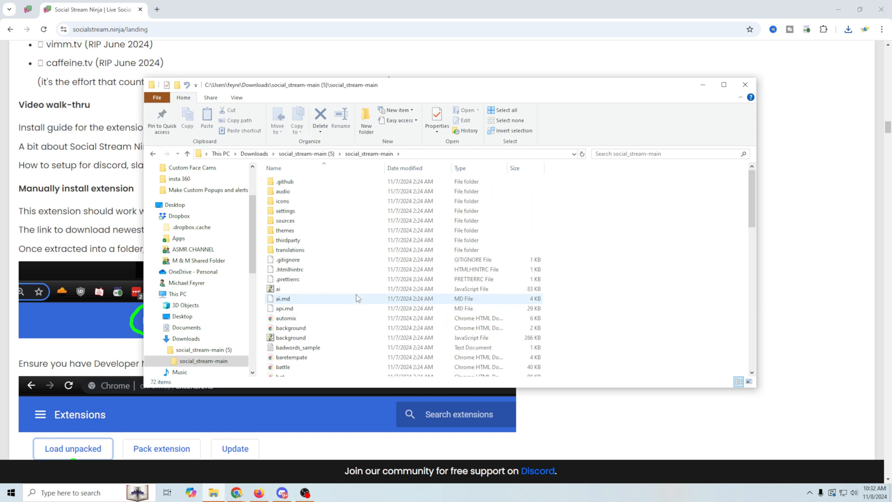
click(745, 83)
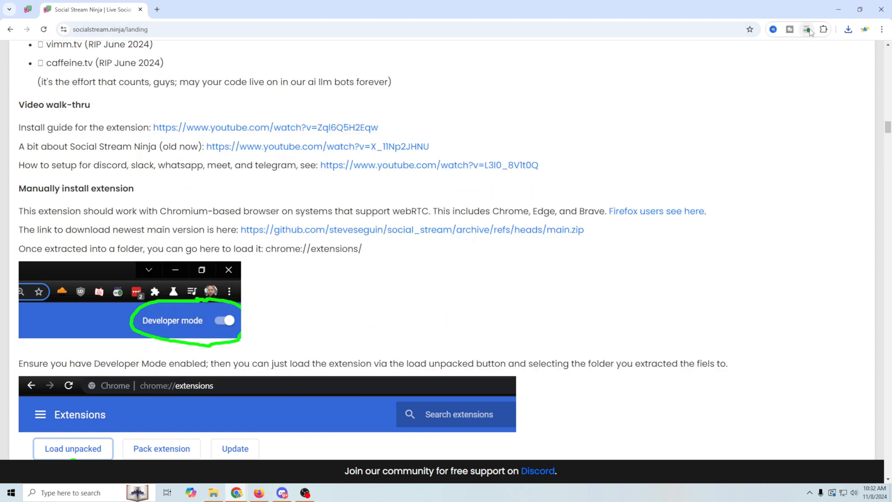
Open Chrome's Manage extensions page from the Extensions puzzle menu
click(823, 28)
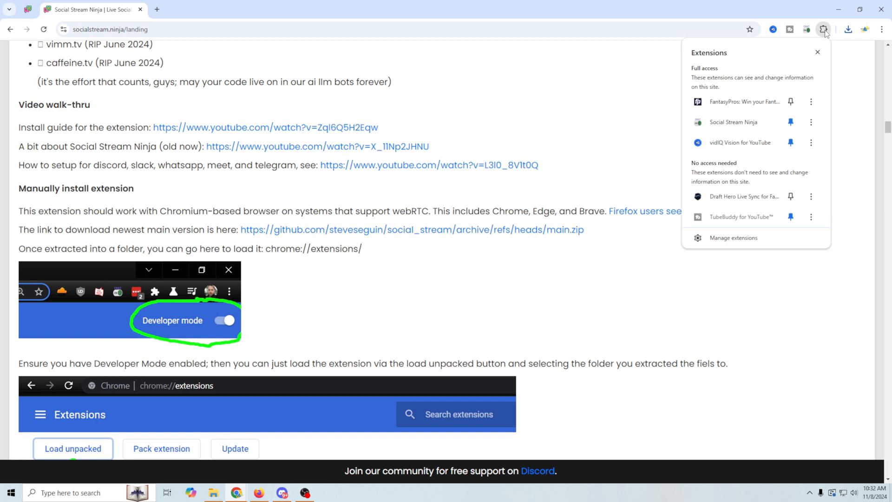
mouse_move(734, 244)
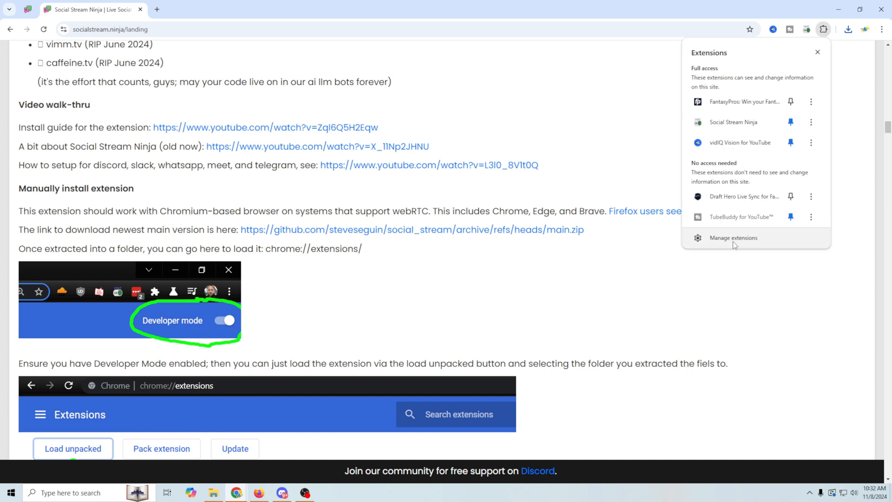
click(733, 238)
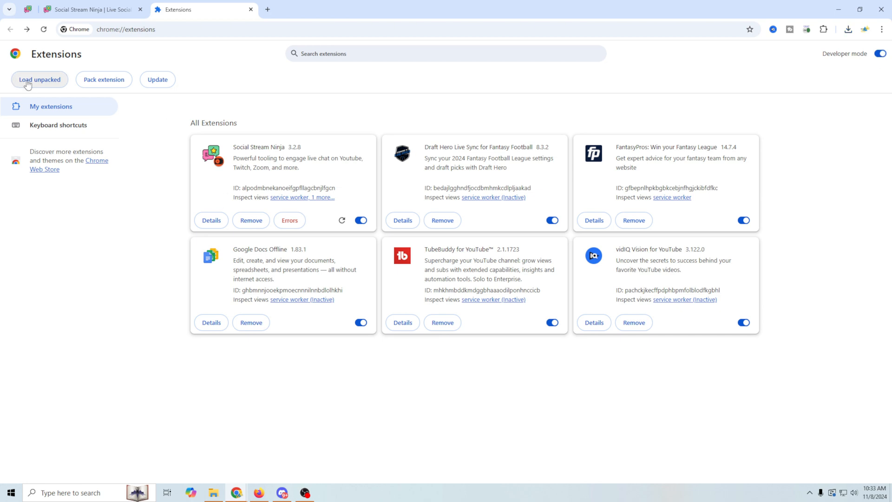
Load the extracted social_stream-main folder as an unpacked extension and remove the old 3.2.8 card
click(39, 80)
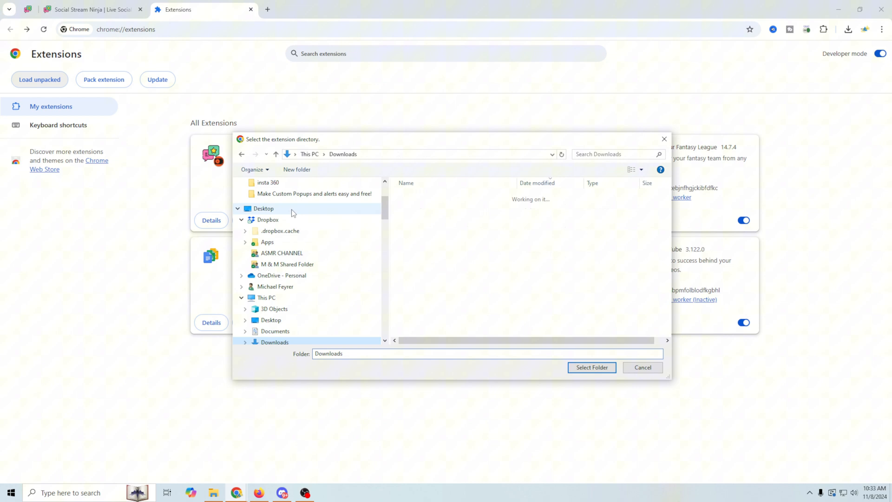
click(591, 368)
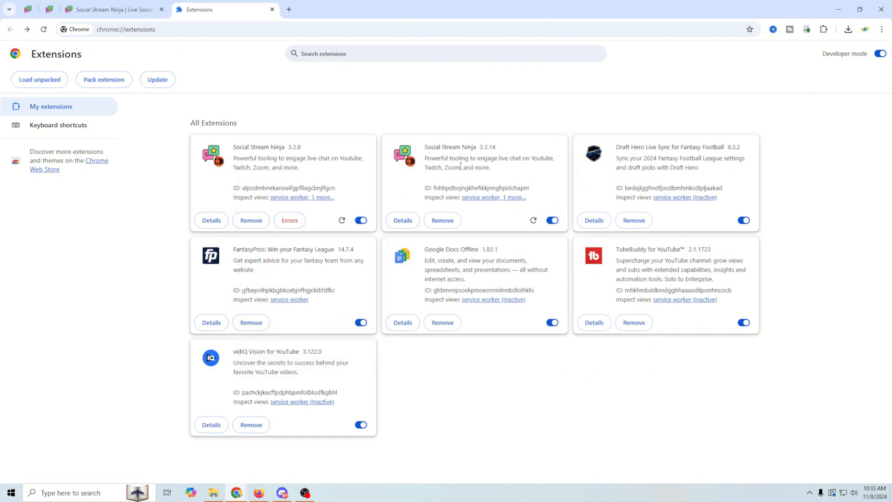
click(251, 220)
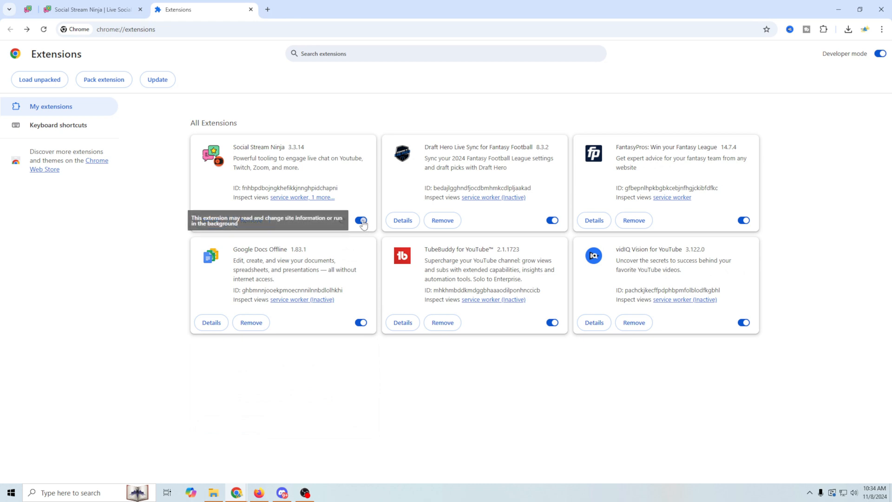
mouse_move(406, 193)
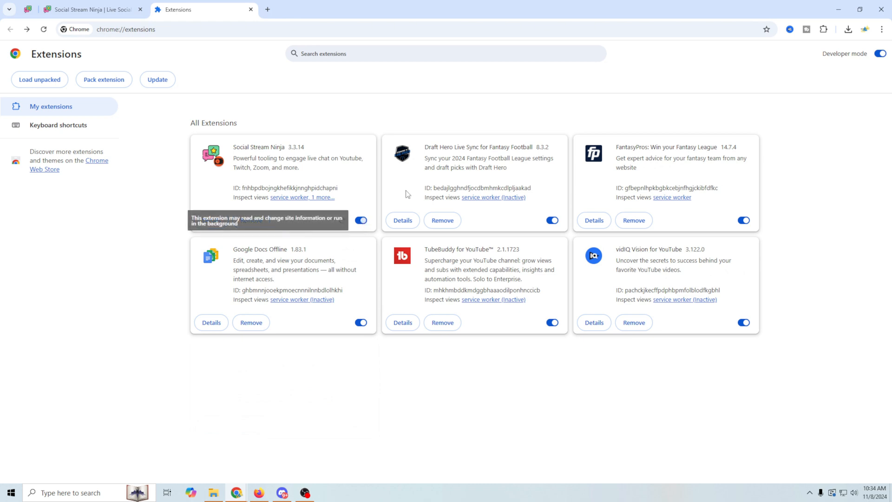
mouse_move(735, 98)
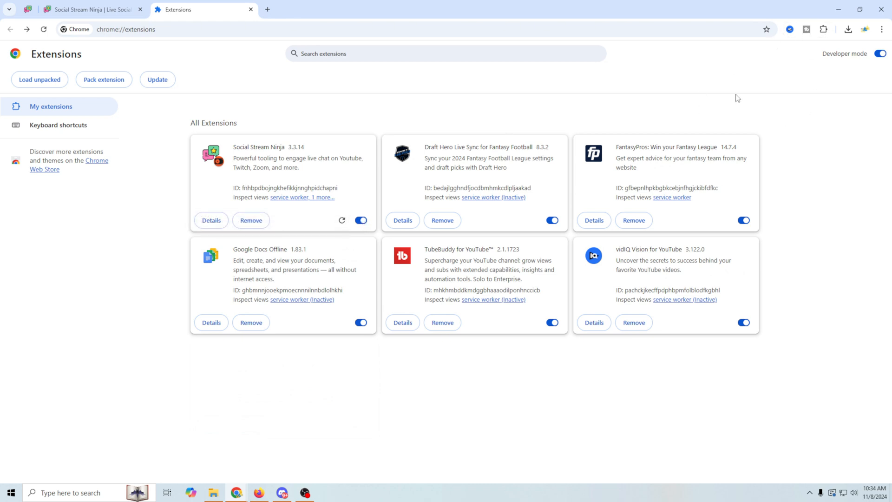
mouse_move(250, 10)
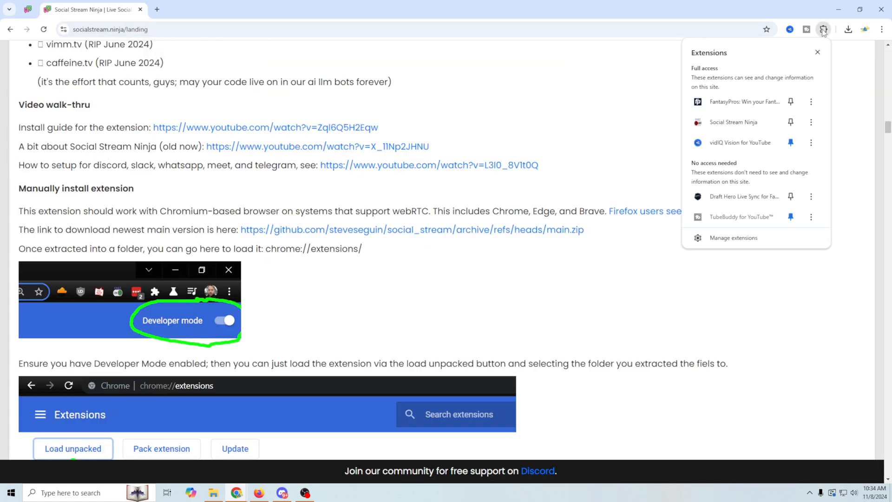
mouse_move(761, 139)
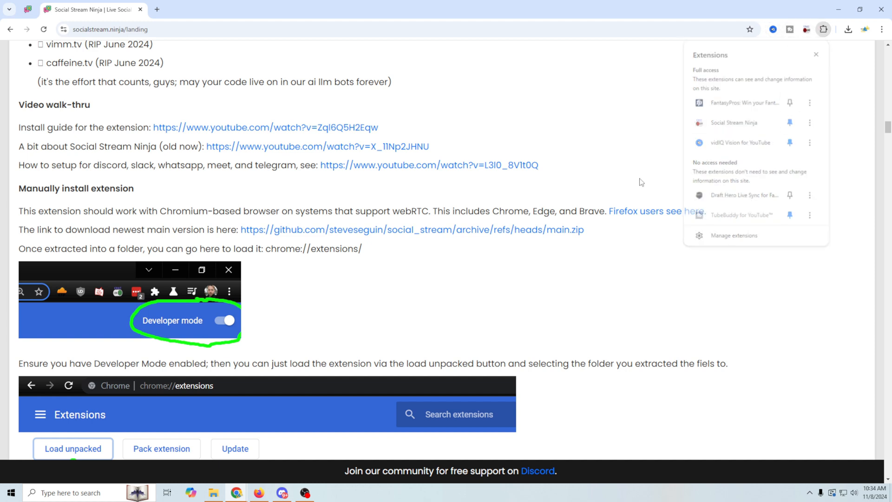
Open the pinned Social Stream Ninja popup and scroll through its overlay and widget link sections
click(806, 28)
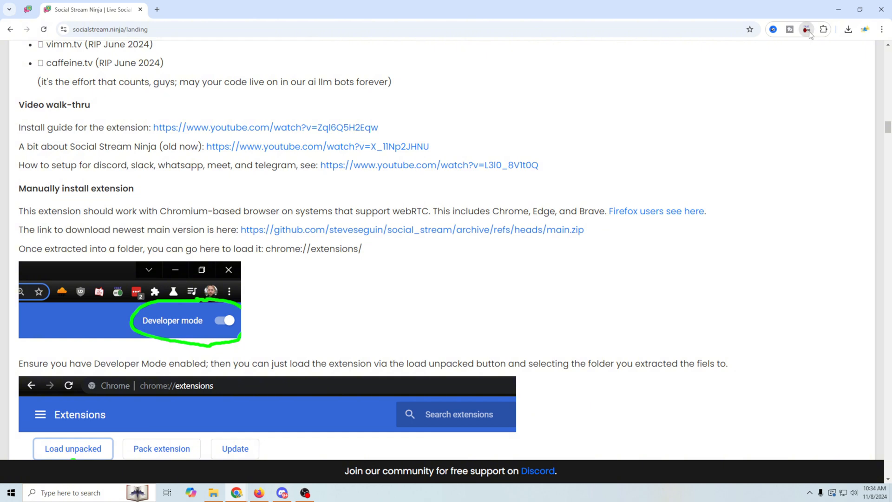
click(806, 29)
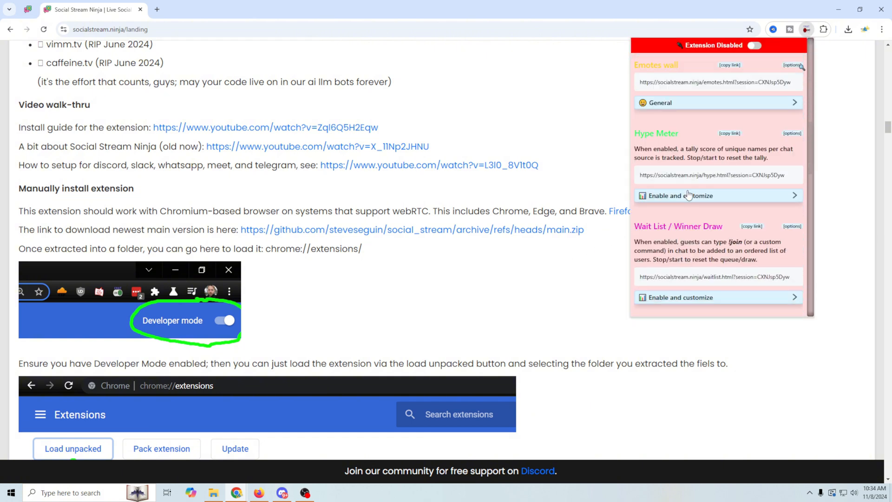
scroll(down, 3)
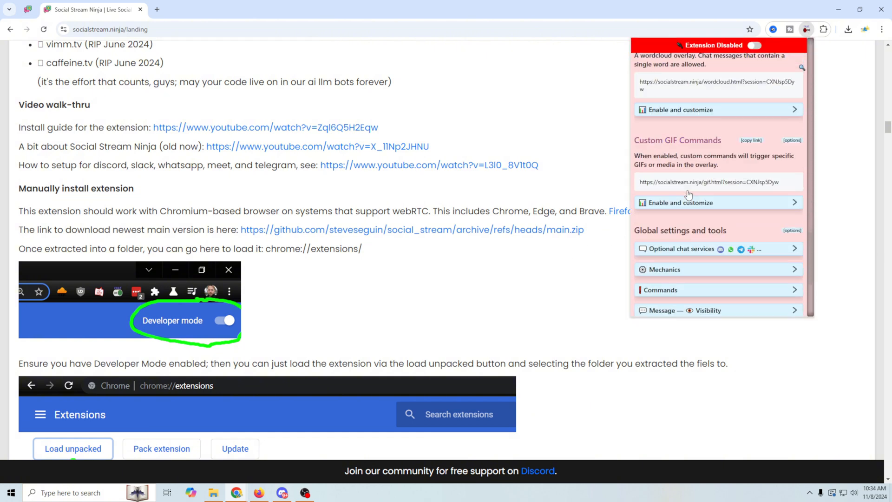
scroll(down, 3)
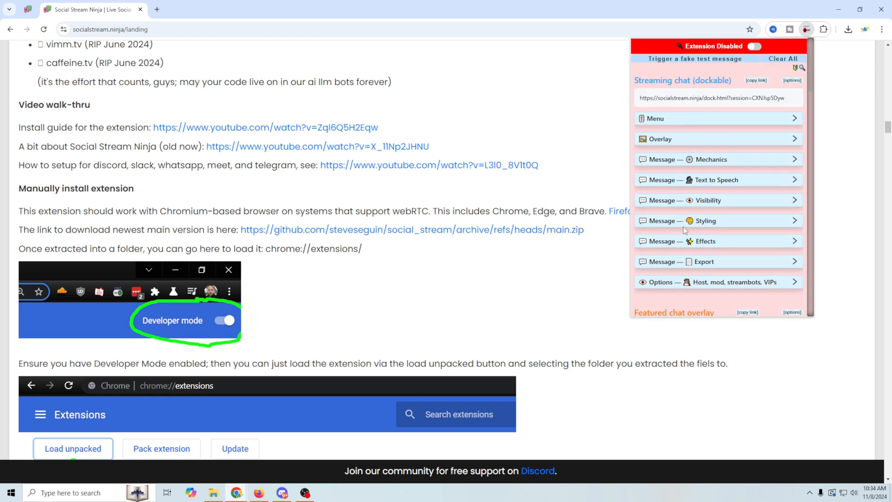
mouse_move(695, 85)
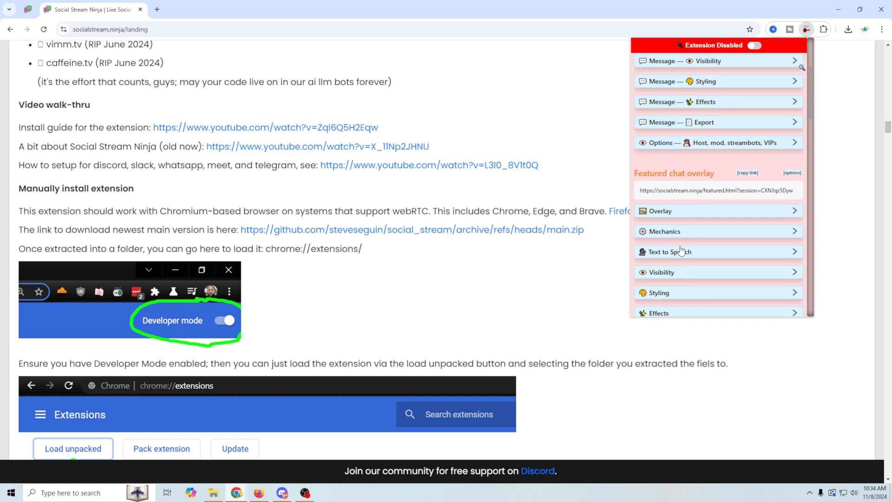
scroll(down, 3)
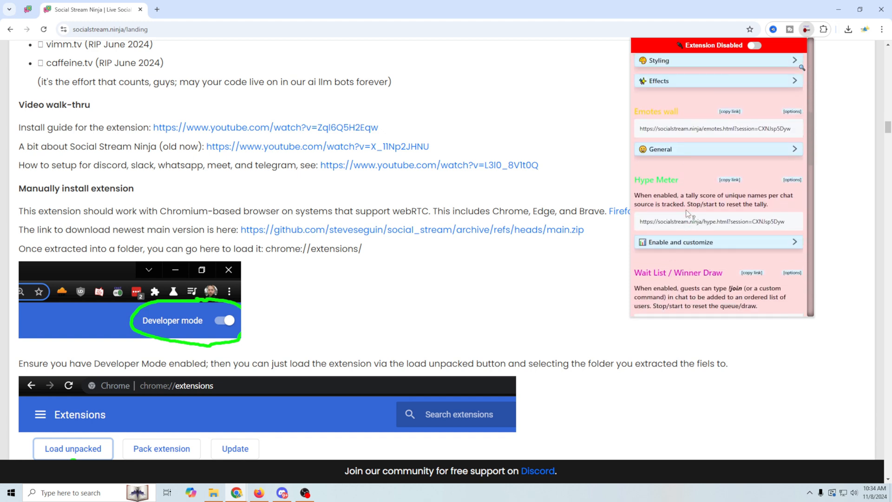
scroll(down, 3)
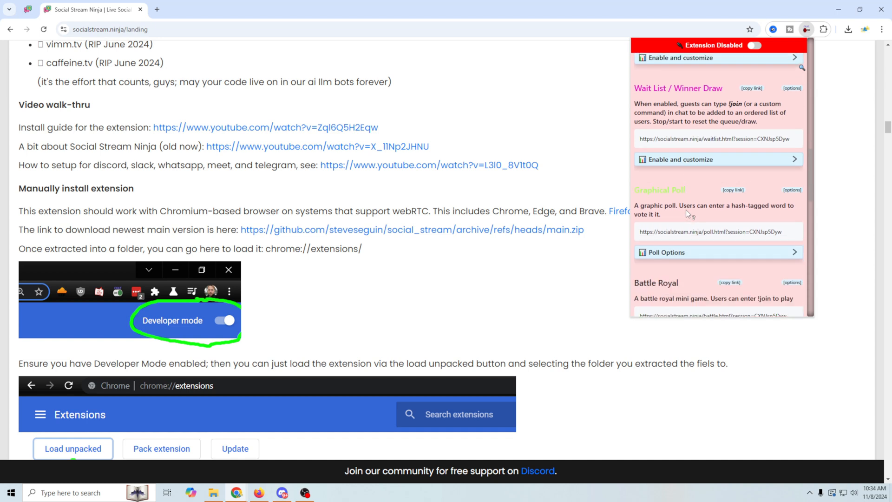
scroll(down, 3)
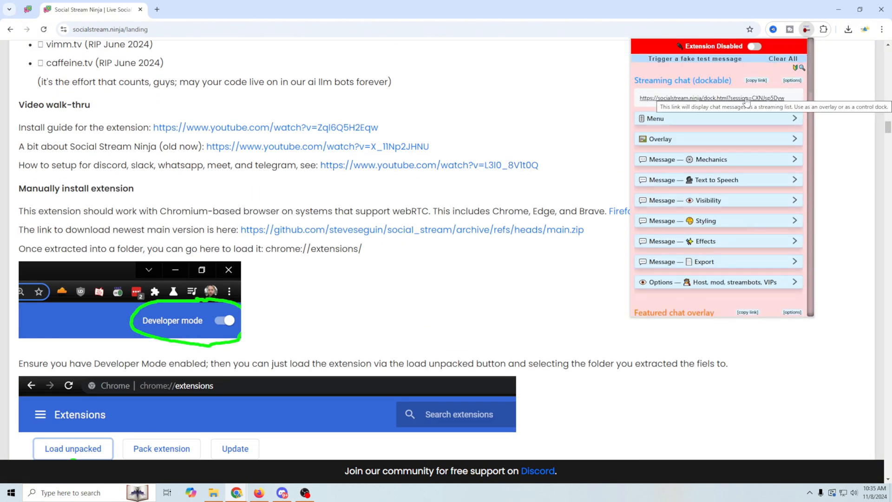
mouse_move(629, 103)
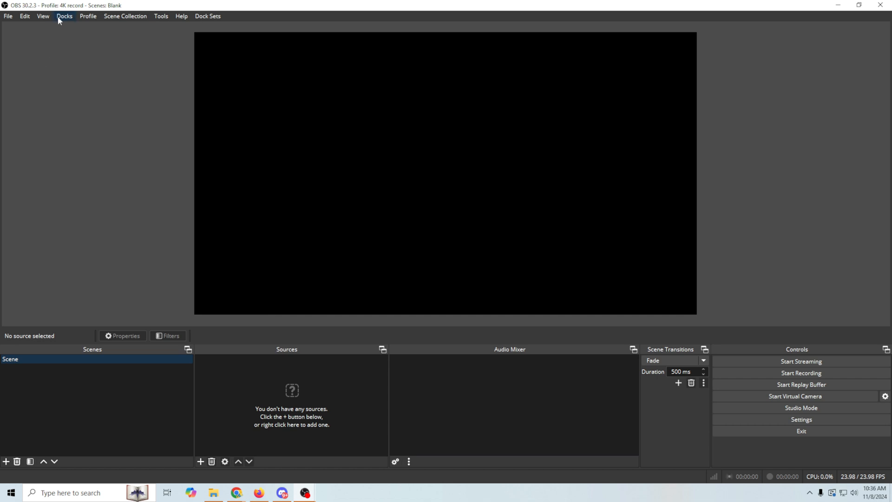
Add a custom browser dock 'SS Ninja' with the socialstream.ninja dock URL and dock it beside the preview
click(65, 16)
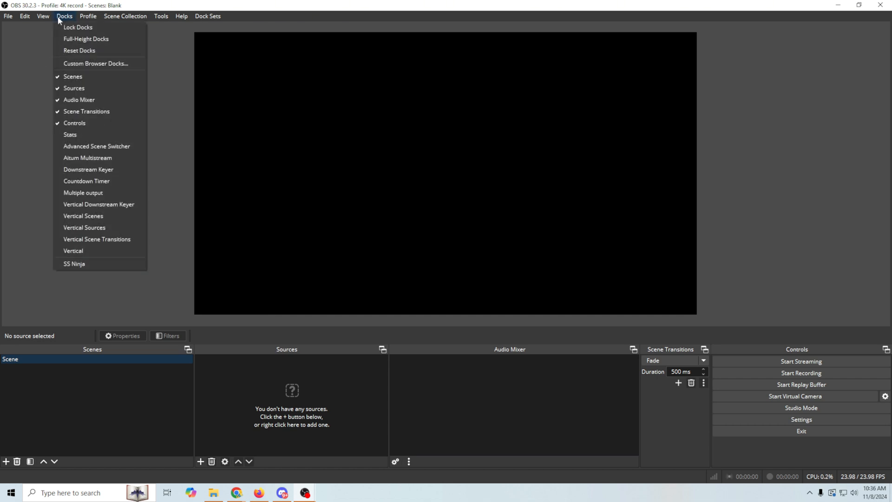
mouse_move(72, 146)
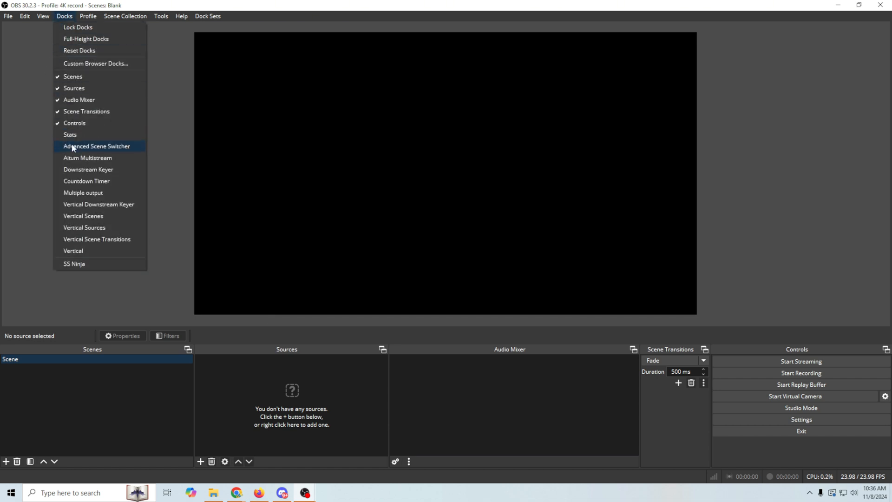
mouse_move(74, 64)
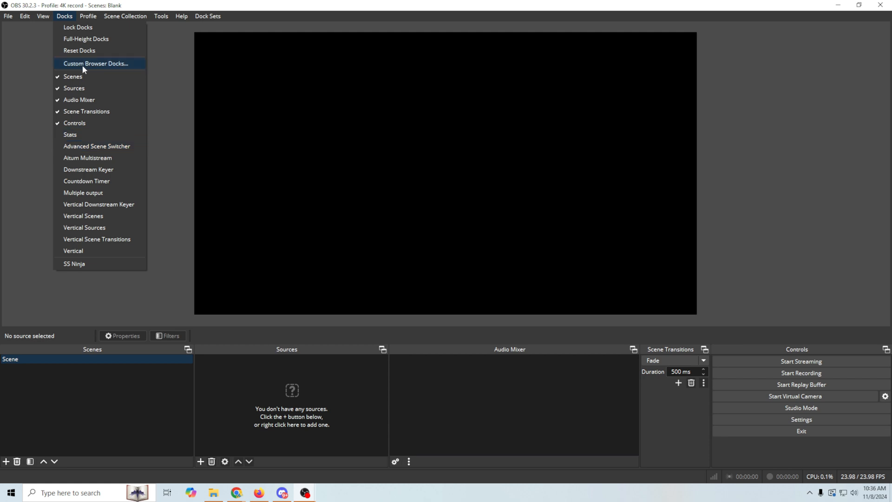
click(97, 63)
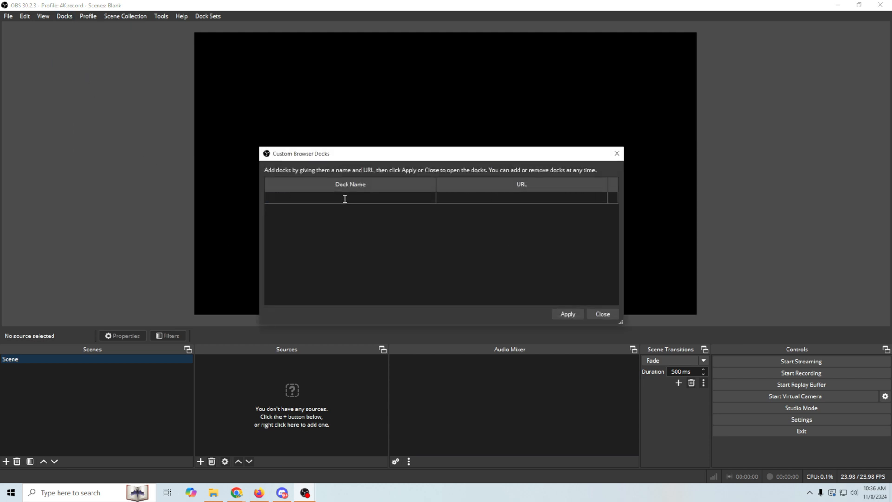
text(ss)
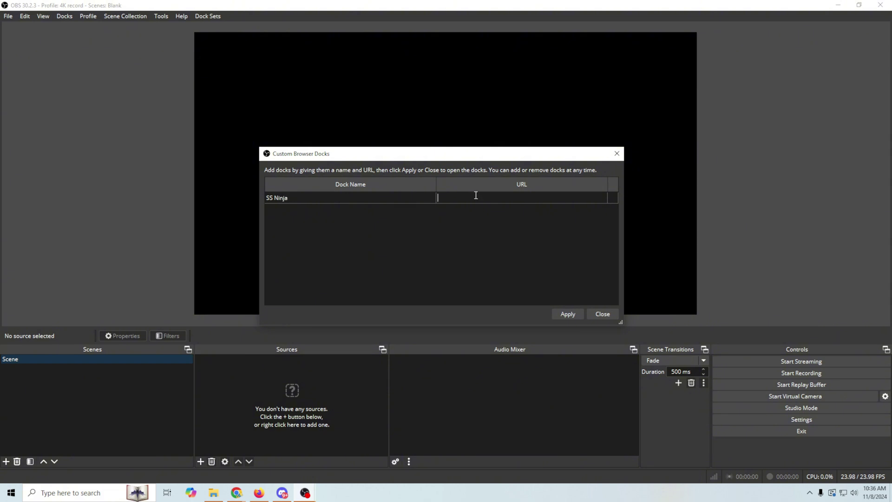
text(https://socialstream.ninja/dock.html?session=CXNJsp5Dyw)
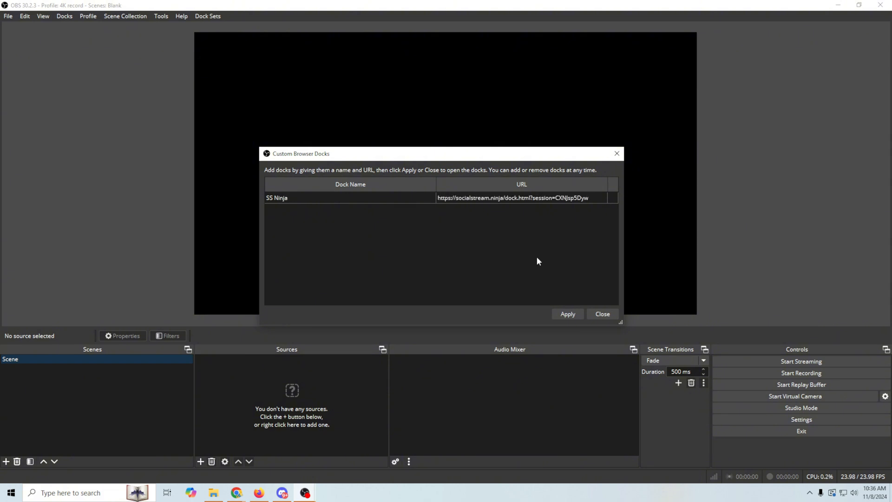
click(567, 314)
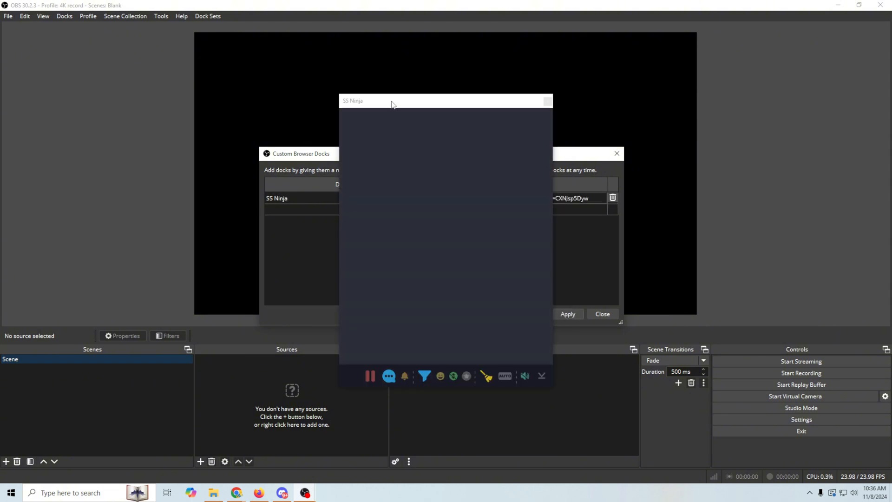
drag(391, 100, 744, 98)
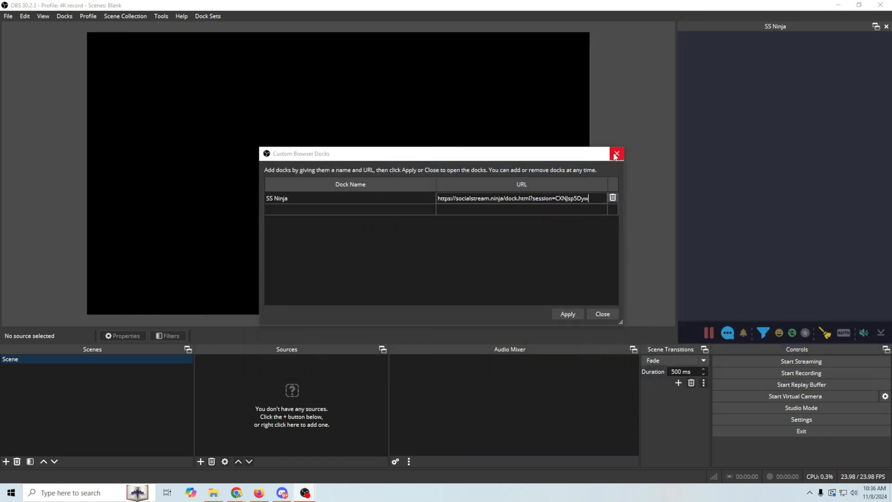
click(616, 154)
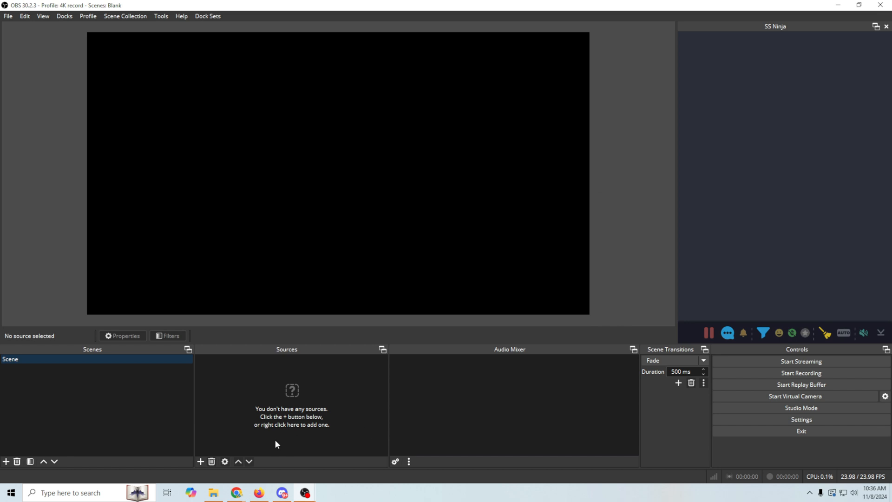
mouse_move(191, 462)
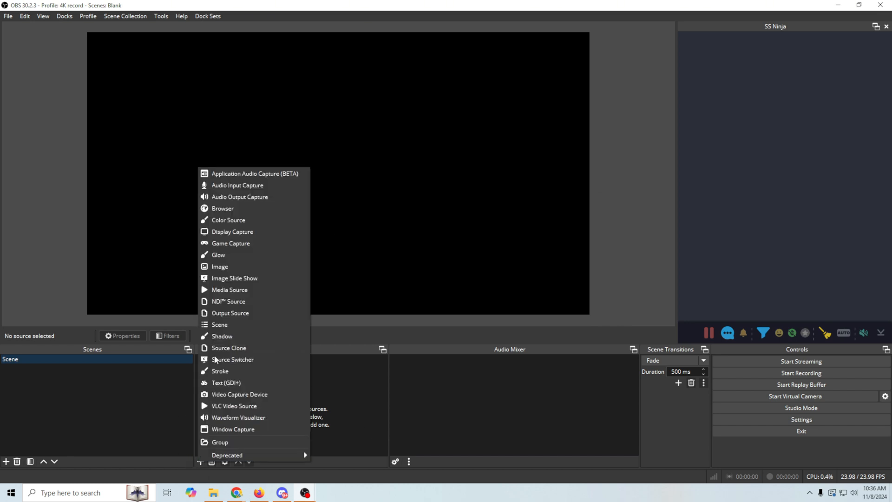
mouse_move(245, 238)
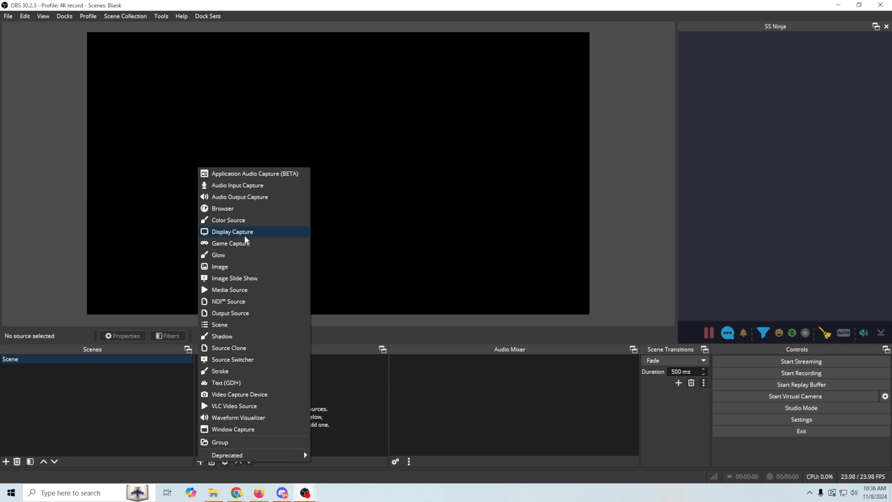
Create a Browser source 'Chat' with the socialstream.ninja dock URL and enlarge it in the canvas's top-left
click(223, 208)
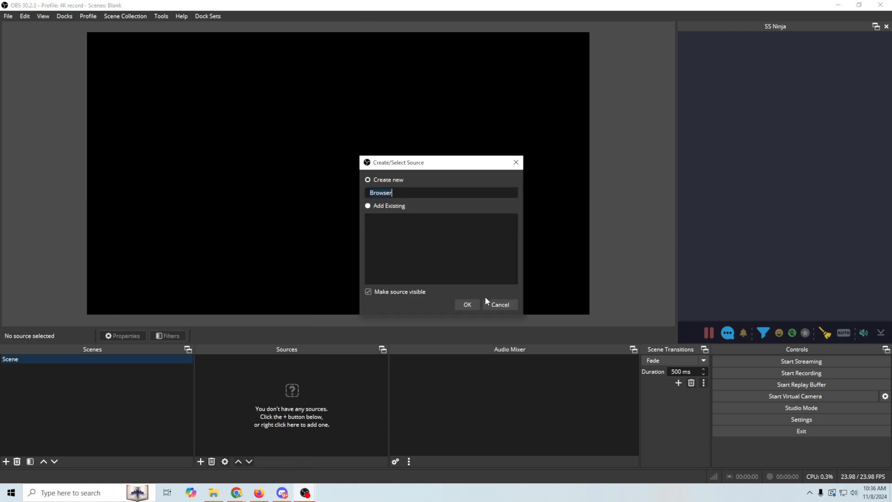
text(Chat)
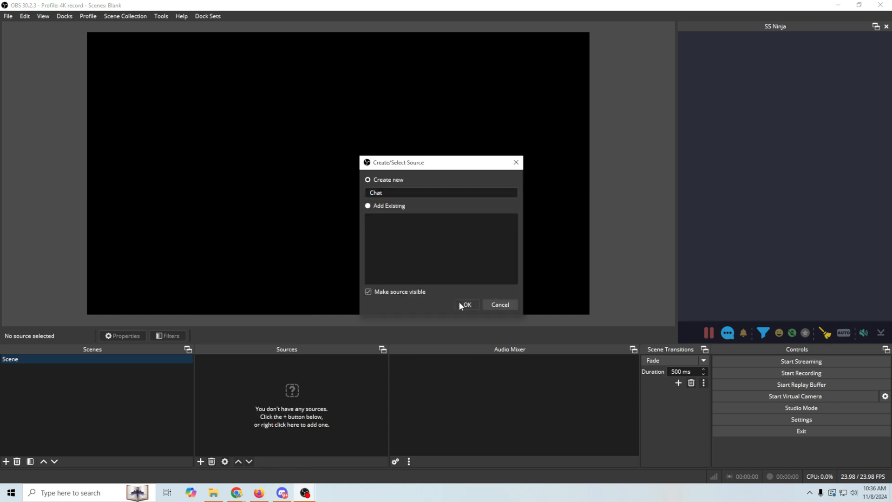
click(467, 303)
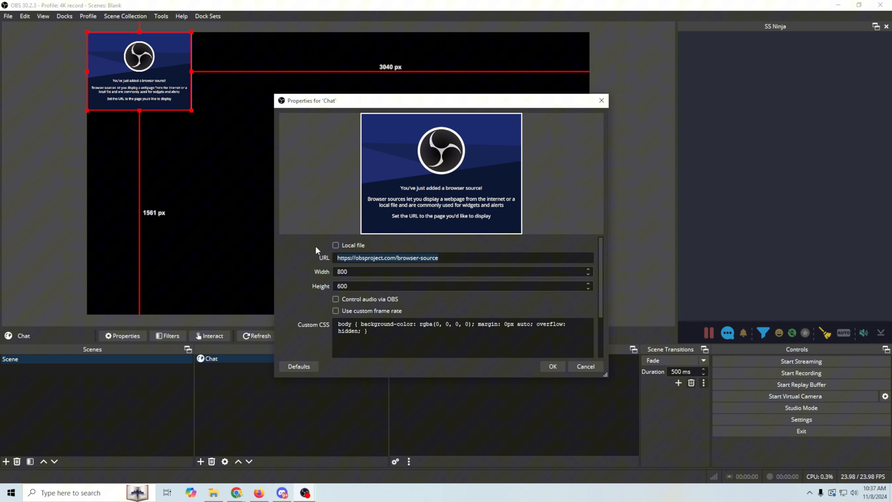
text(https://socialstream.ninja/dock.html?session=CXNJsp5Dyw)
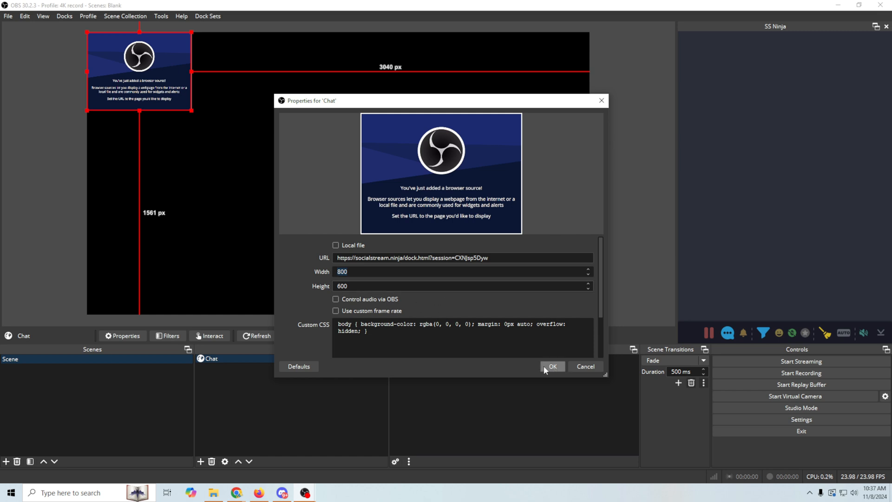
click(553, 366)
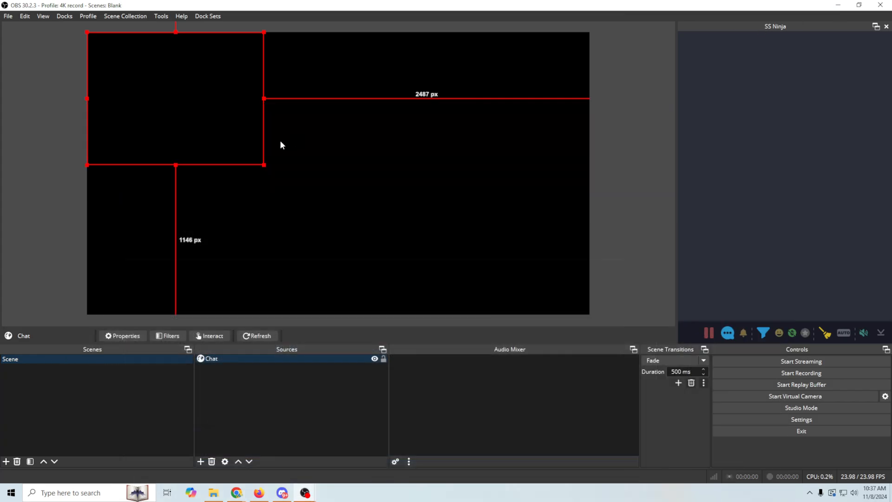
drag(263, 165, 286, 181)
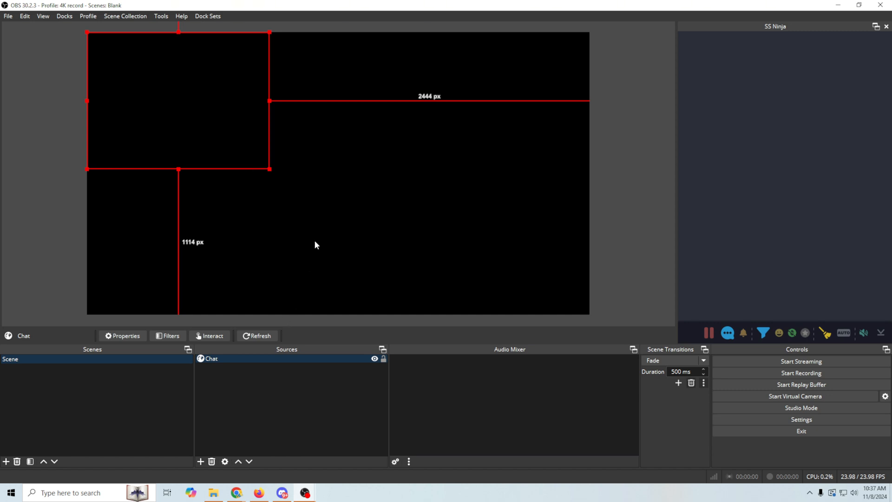
mouse_move(234, 377)
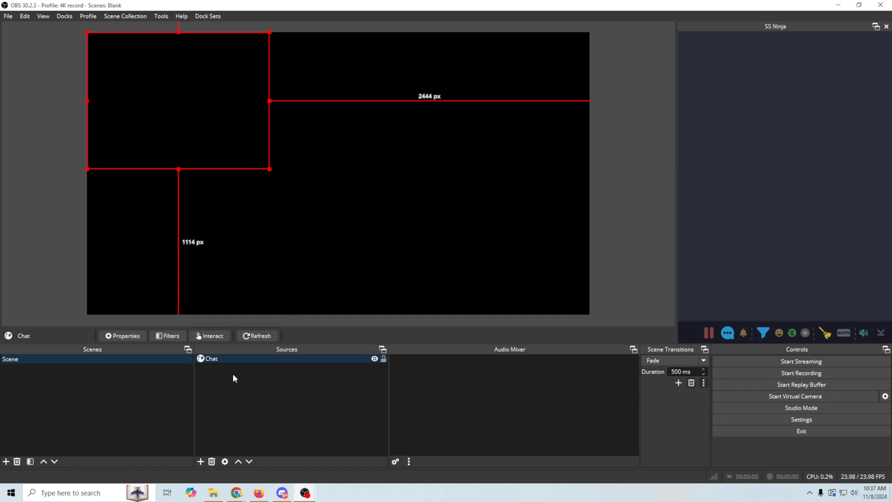
mouse_move(267, 457)
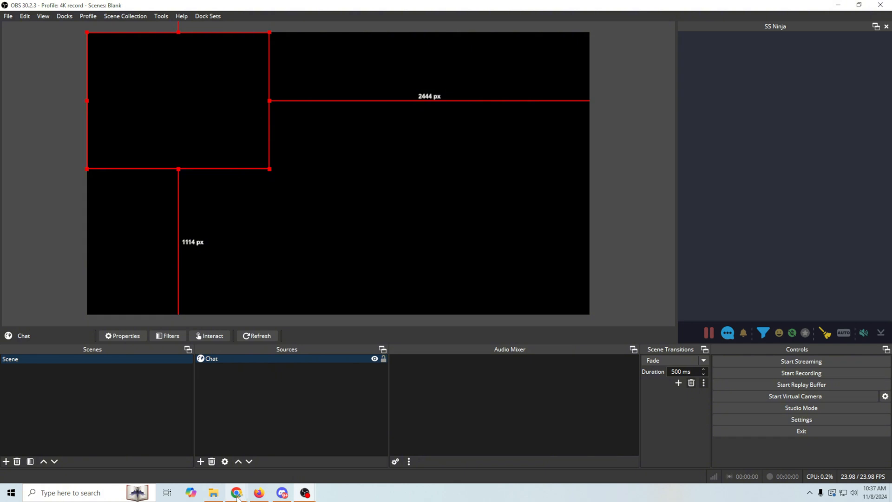
mouse_move(234, 492)
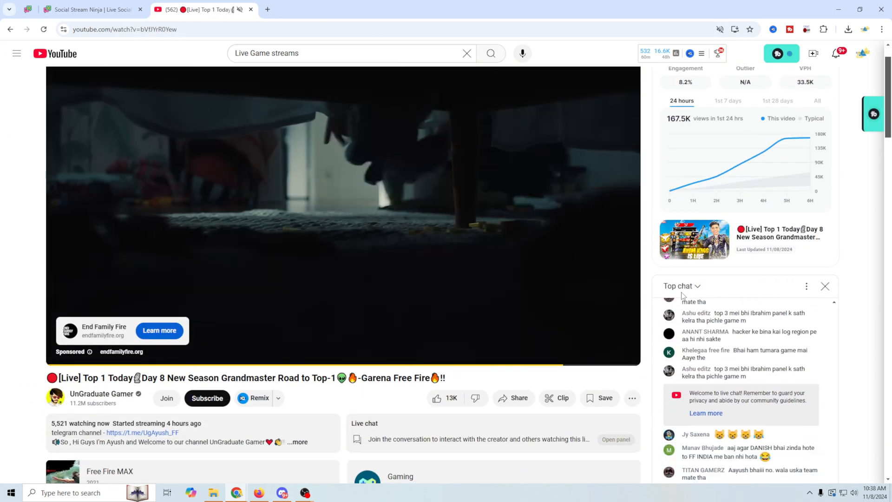
mouse_move(89, 355)
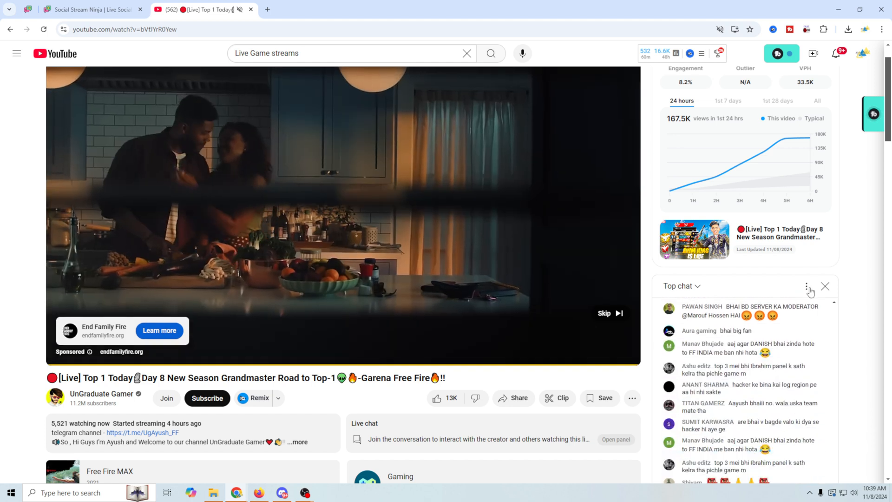
Pop the YouTube live chat out into its own window and enable the Social Stream Ninja extension
click(806, 286)
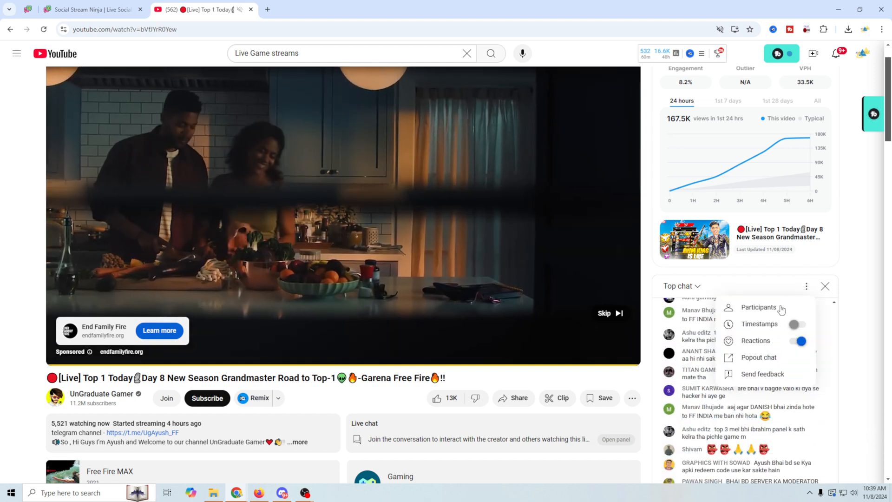
click(758, 357)
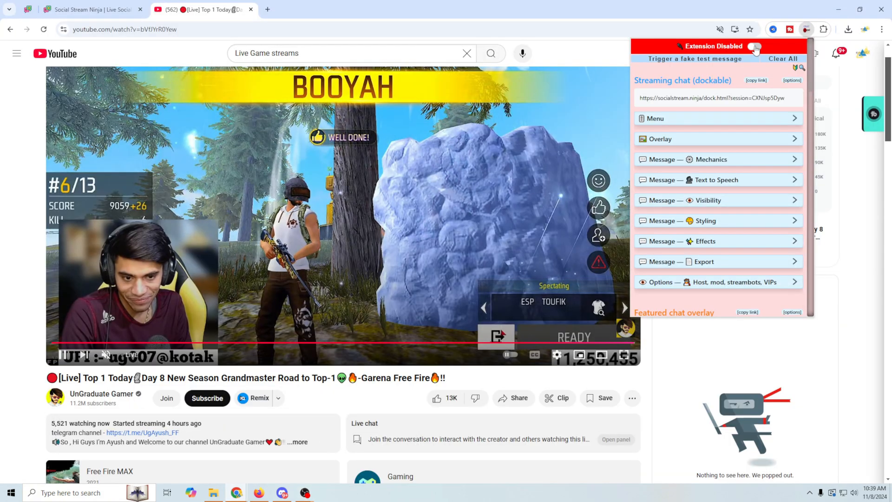
click(756, 47)
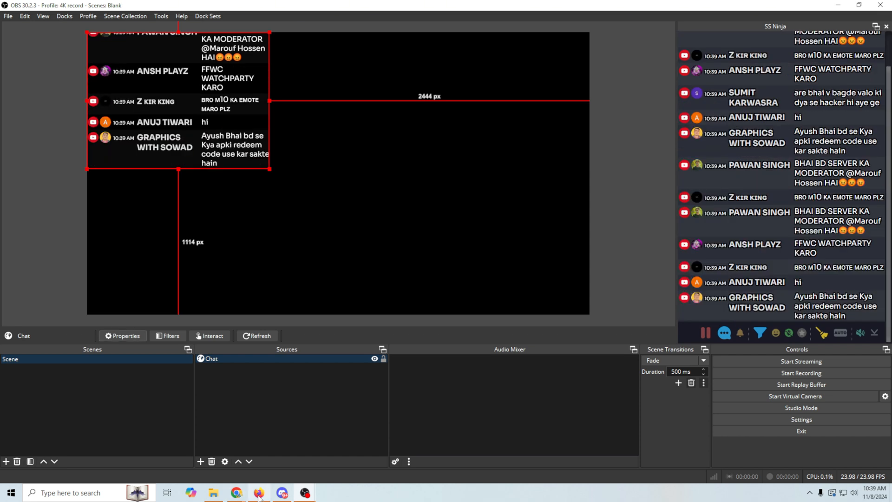
mouse_move(234, 493)
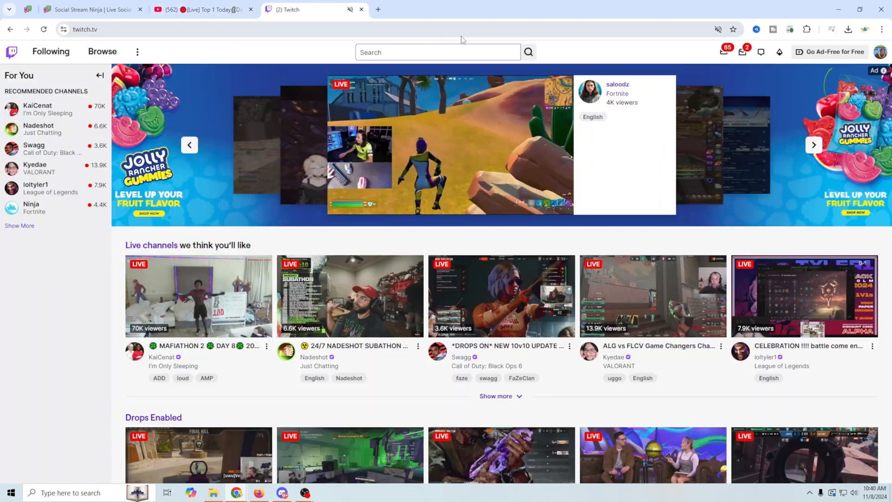
mouse_move(58, 177)
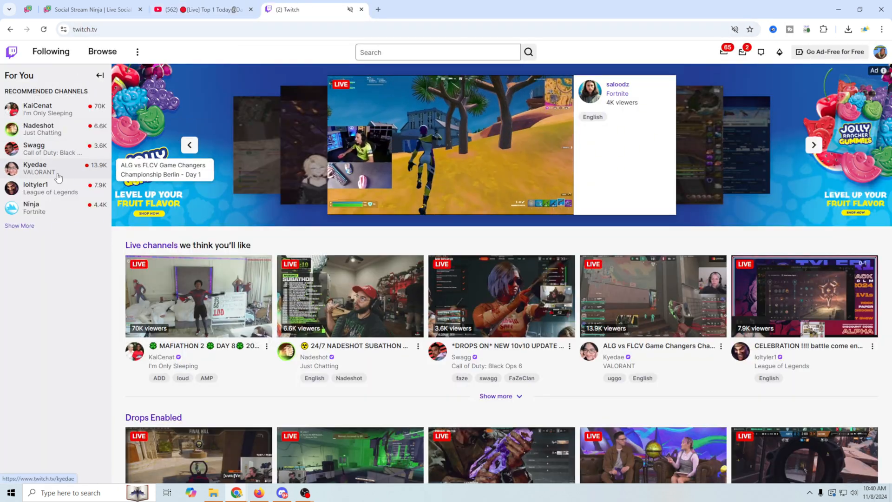
Open Ninja's Twitch channel, pop its stream chat out, and return to OBS
click(32, 208)
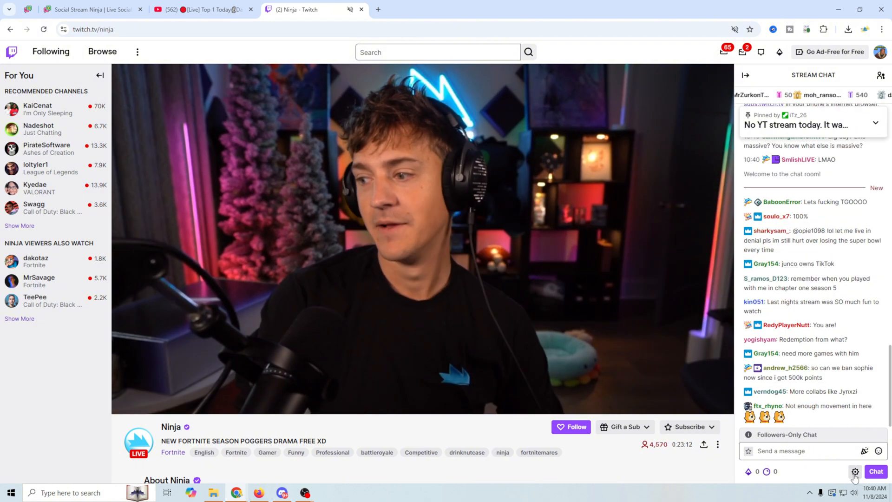
click(853, 471)
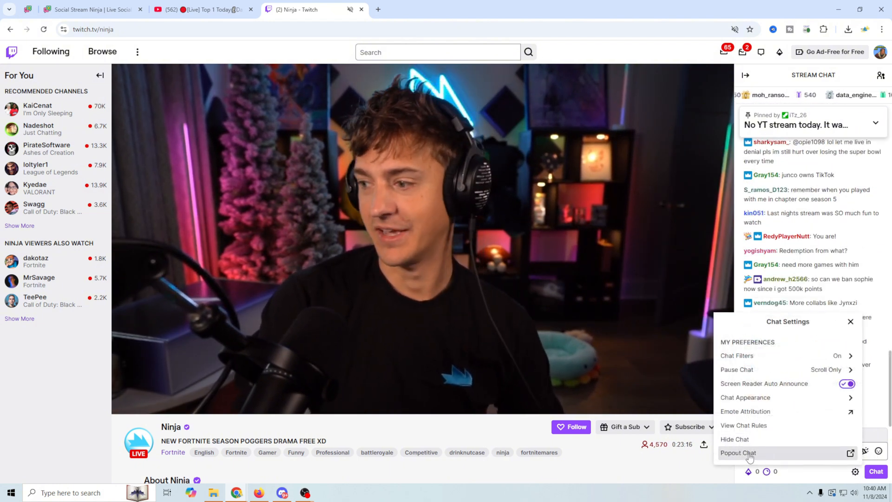
click(739, 452)
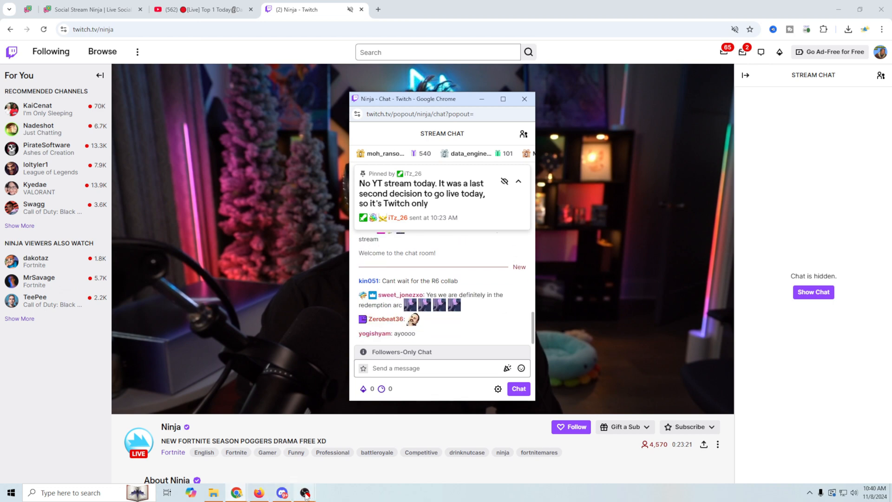
click(301, 493)
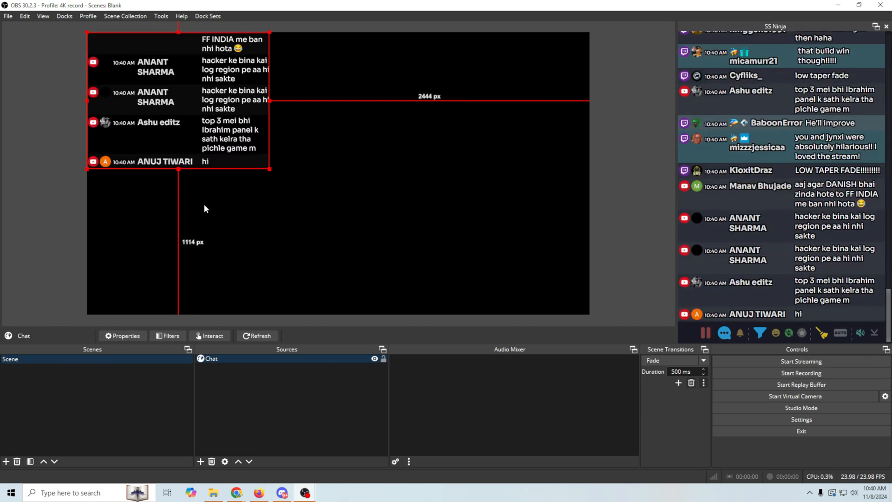
Increase the Chat browser source height in its Properties so it fills the canvas vertically
right_click(210, 358)
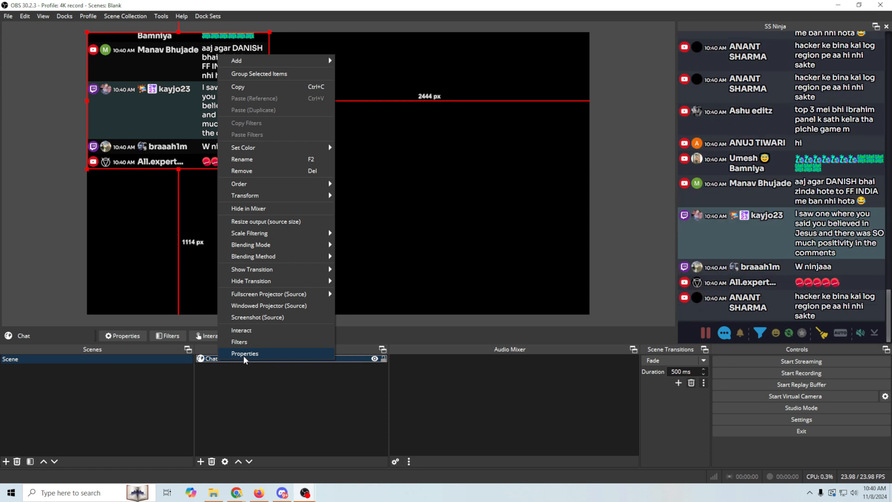
click(245, 353)
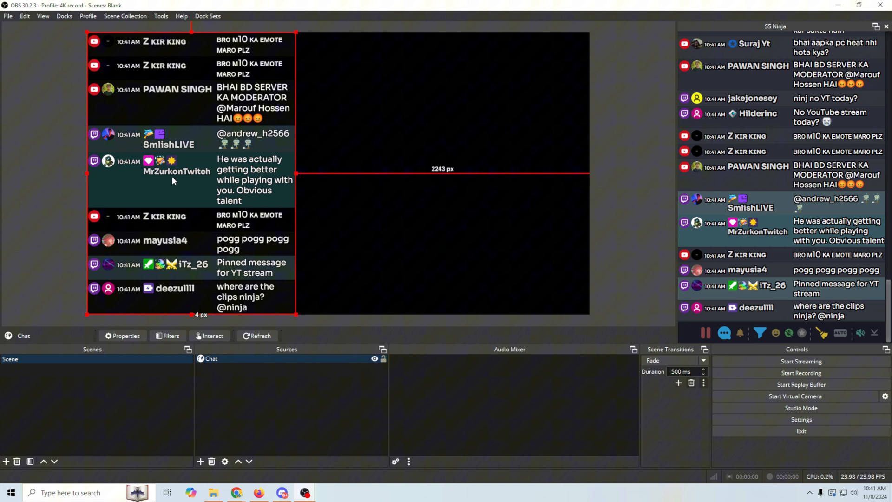
scroll(down, 3)
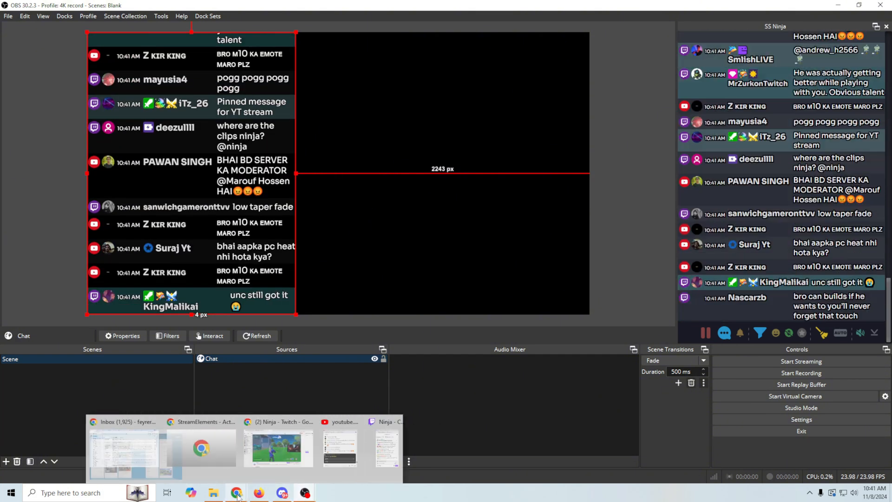
Enable horizontal scrolling in Social Stream Ninja's styling options and copy the &horizontal dock link
click(235, 493)
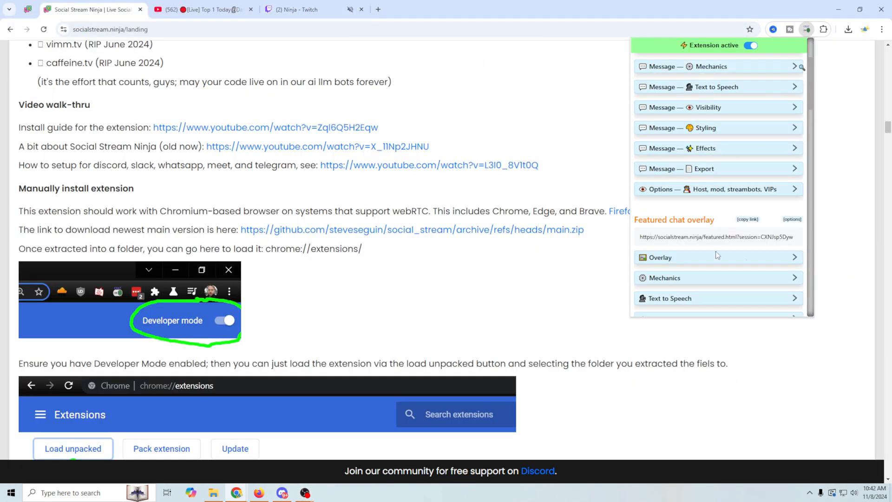
mouse_move(696, 191)
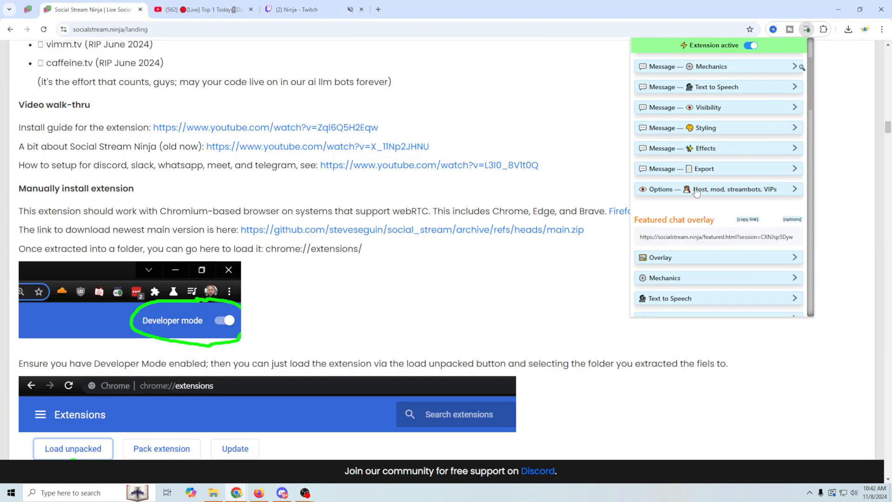
mouse_move(696, 216)
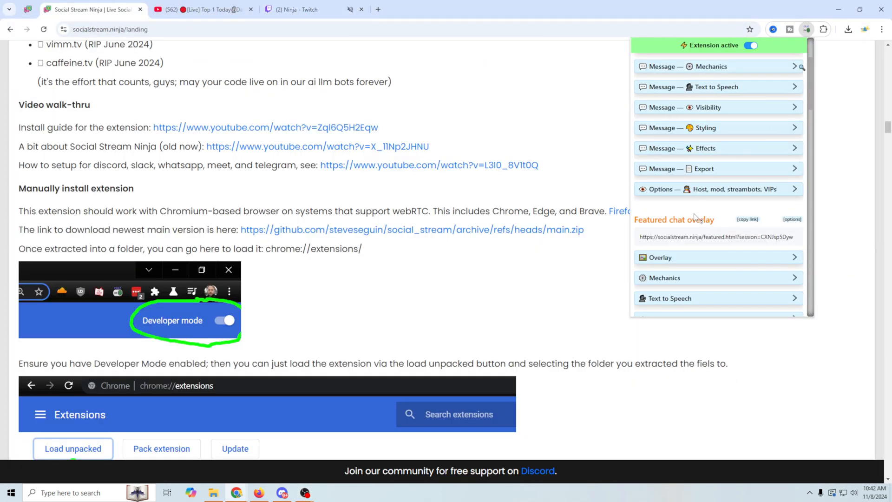
mouse_move(683, 130)
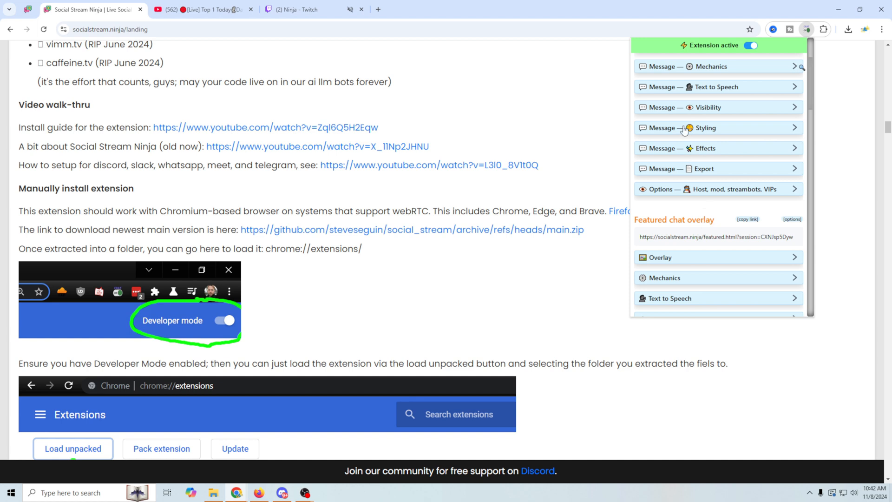
click(706, 127)
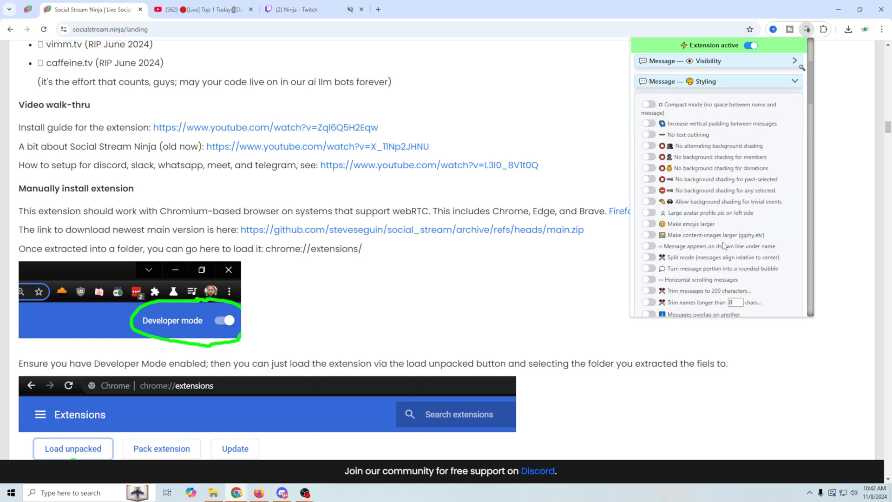
scroll(down, 3)
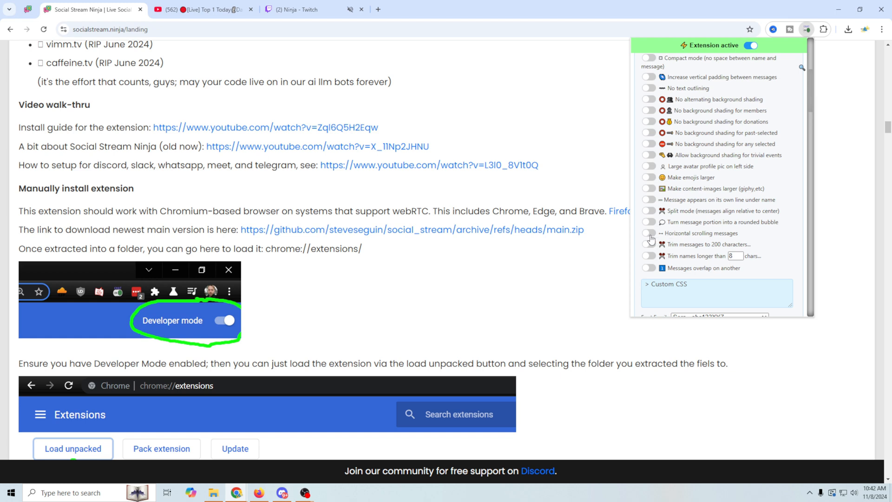
click(648, 233)
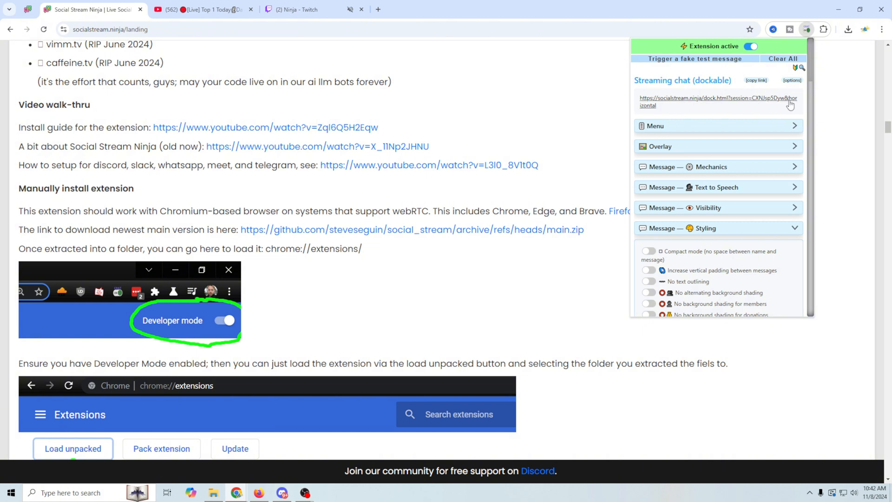
right_click(717, 99)
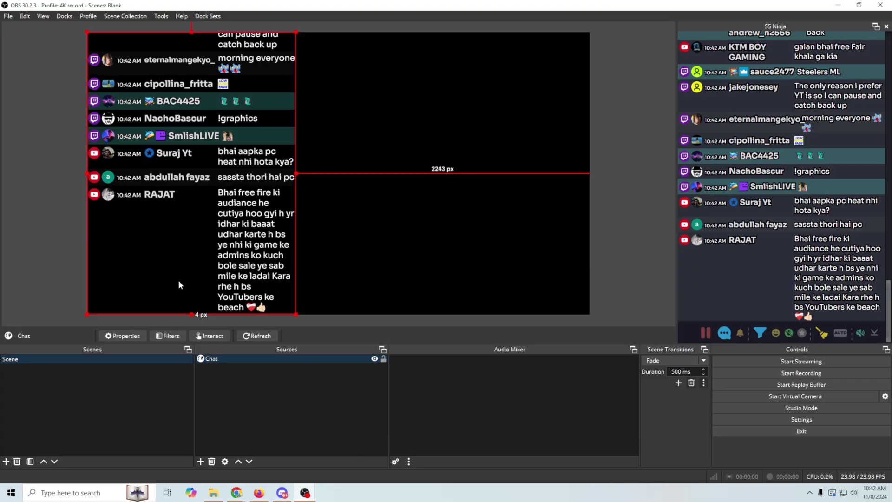
Append &horizontal to the Chat source URL and adjust its width for a single-line chat
right_click(212, 359)
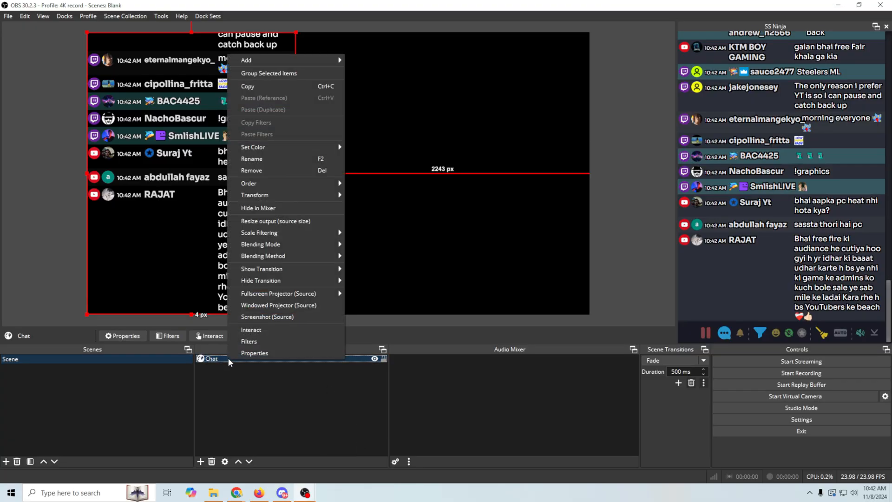
click(253, 353)
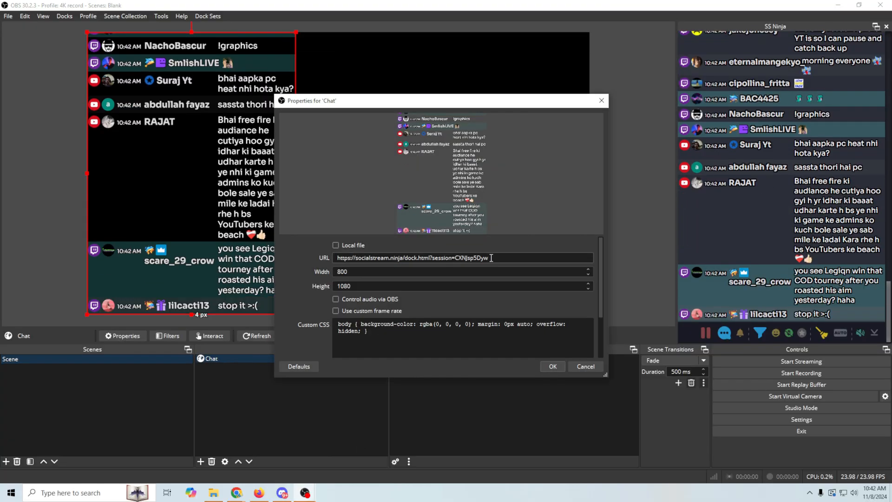
text(&horizontal)
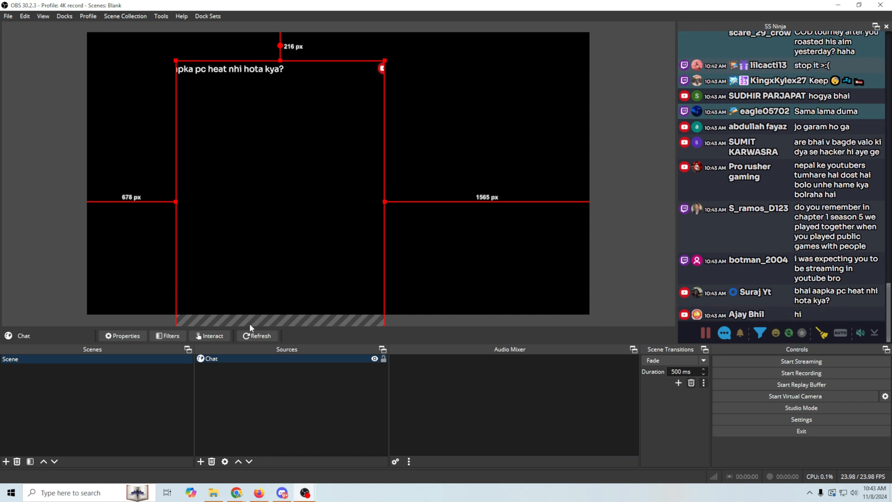
right_click(212, 359)
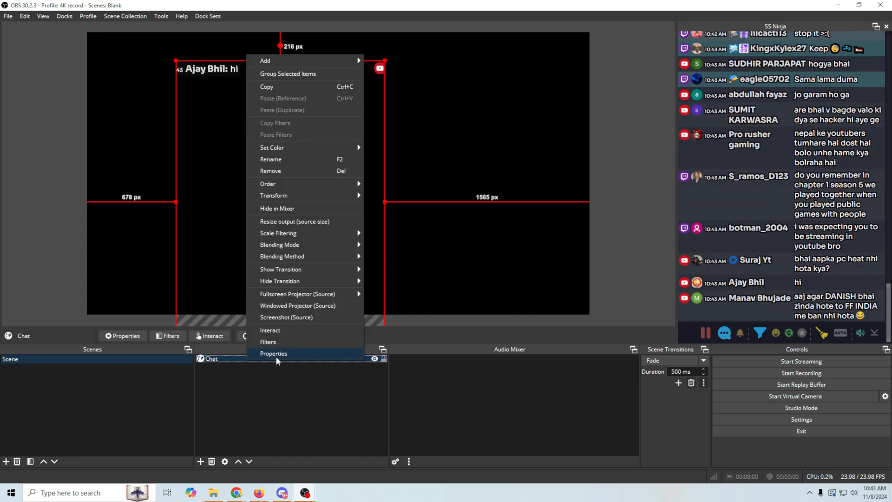
click(273, 353)
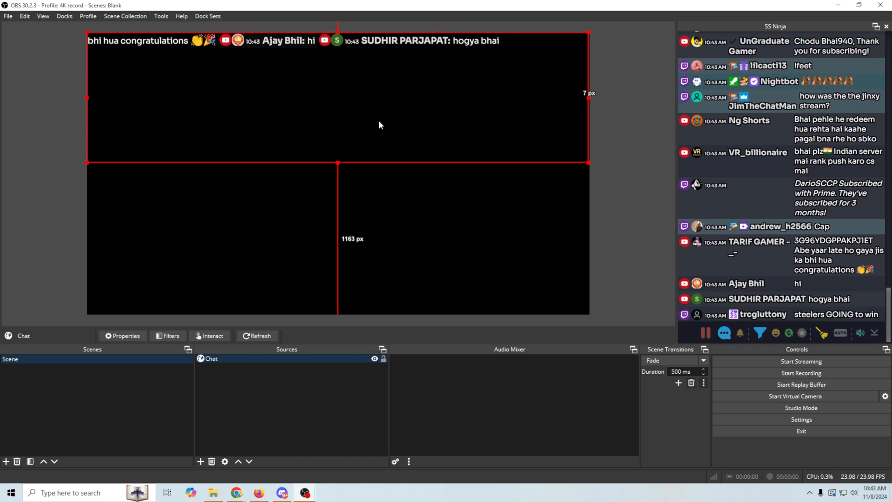
Remove &horizontal from the Chat source and size it 1920 wide by 500 high
right_click(210, 358)
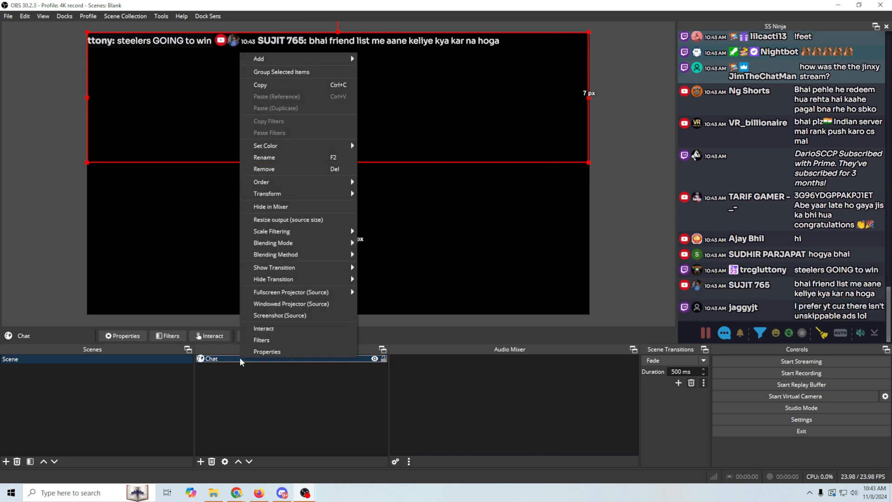
click(267, 352)
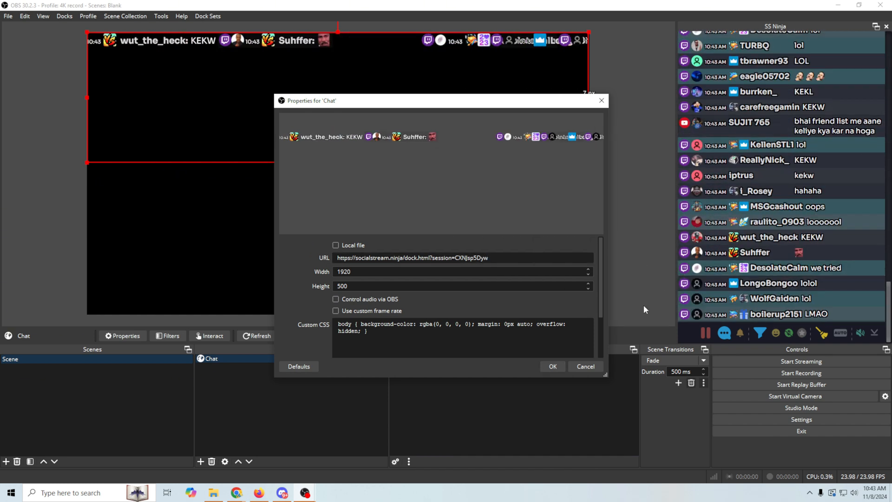
click(552, 367)
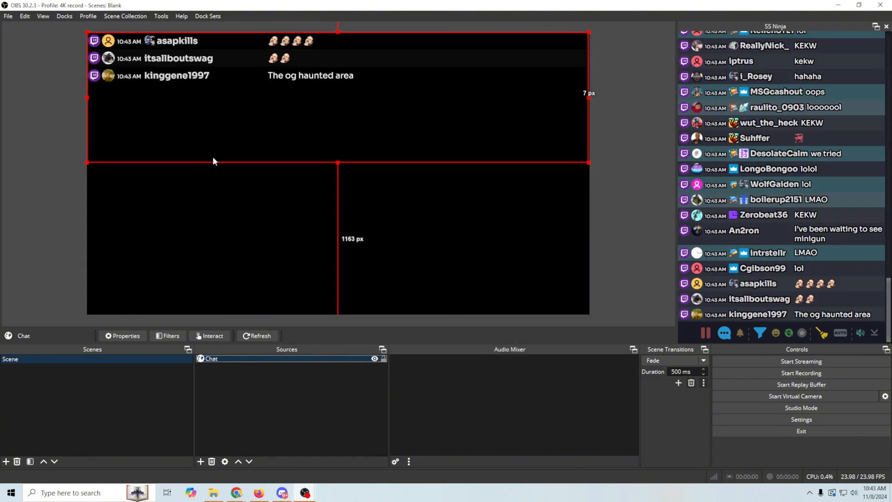
Raise the Chat source height to 1080 so the vertical list fills the canvas
right_click(210, 359)
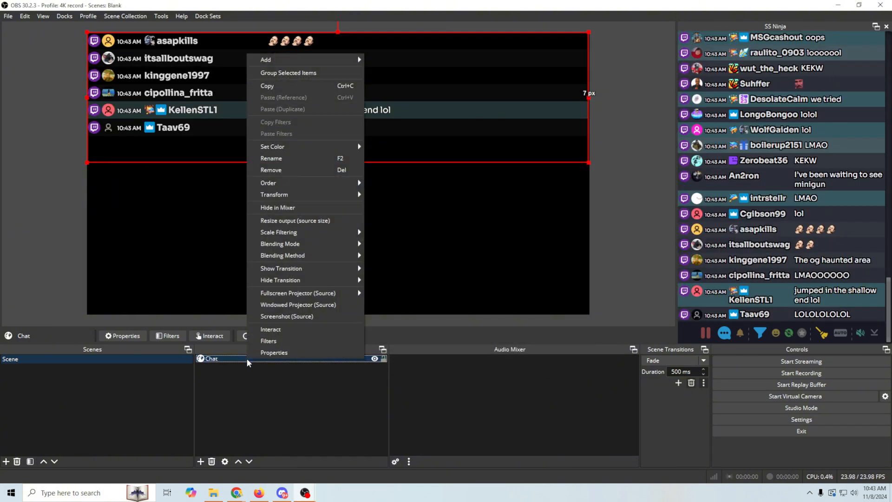
click(273, 352)
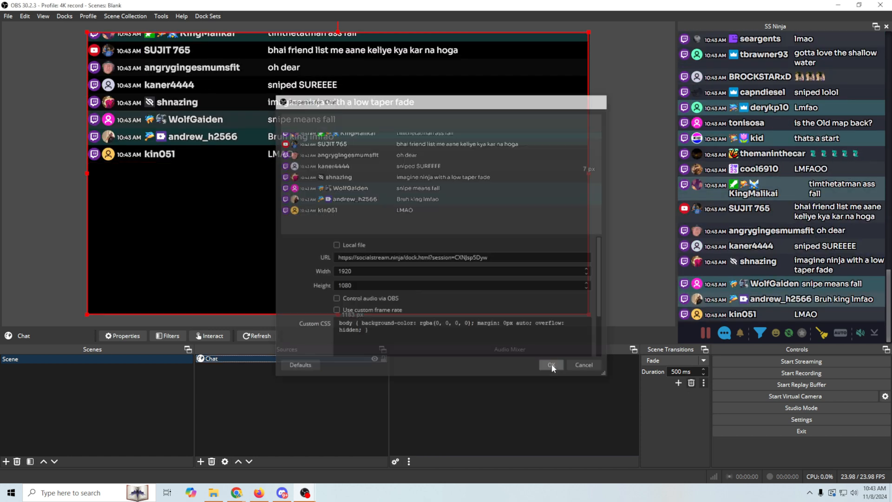
click(551, 364)
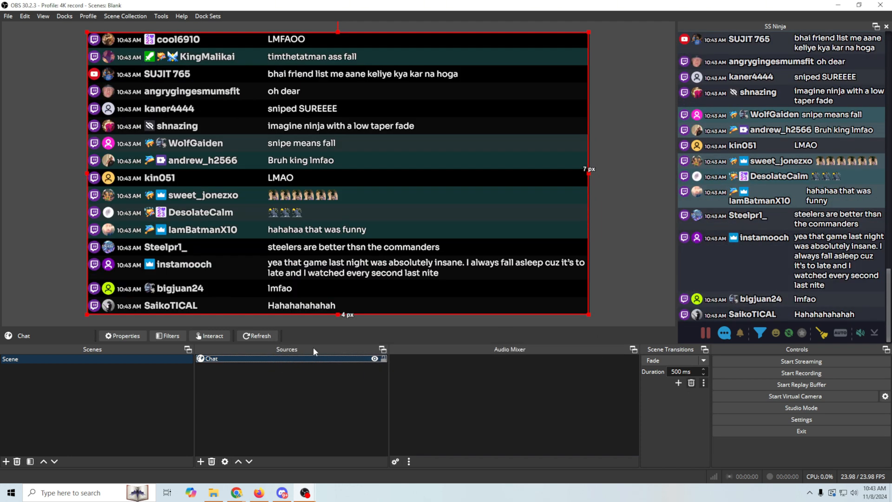
Set the Chat source width to 600 for a narrow left-edge column
right_click(209, 358)
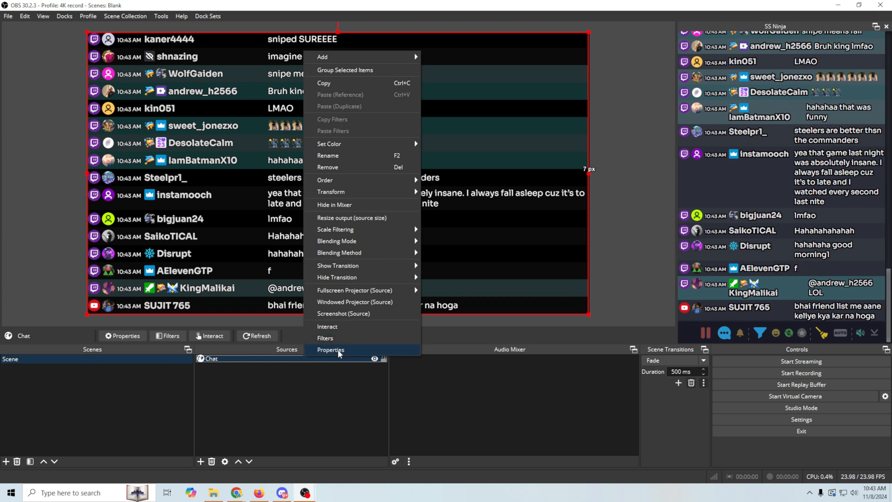
click(331, 349)
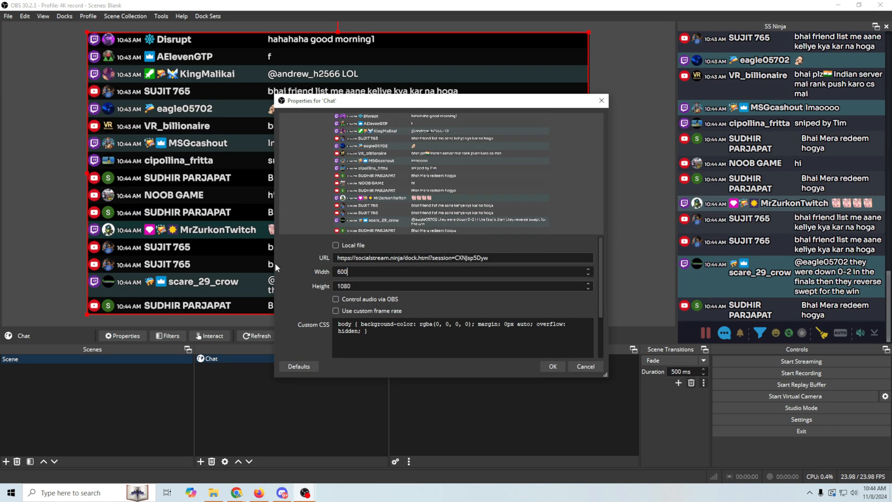
click(552, 366)
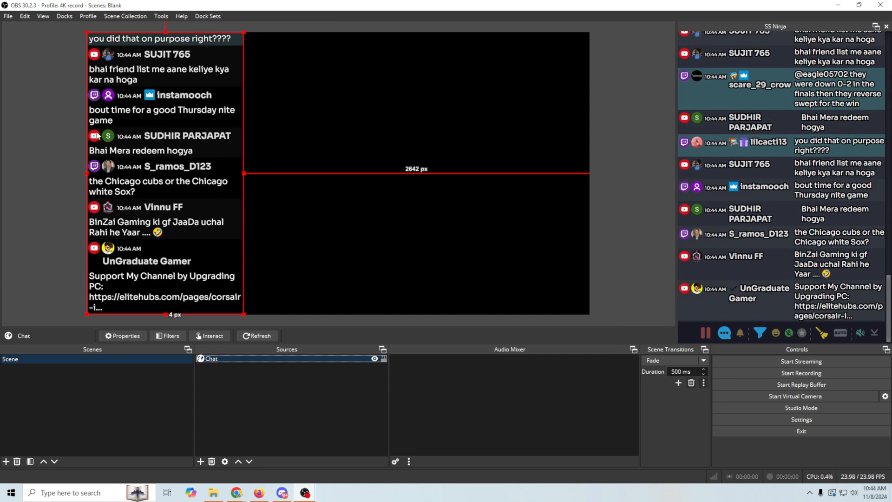
scroll(down, 3)
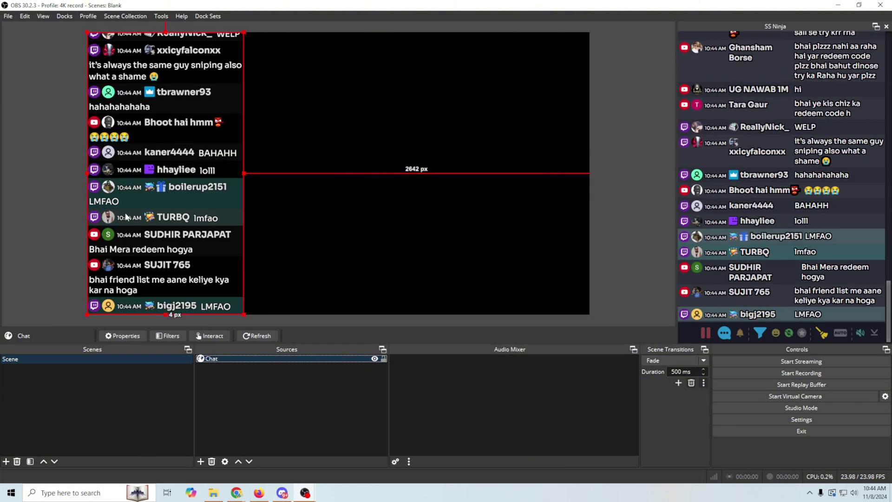
scroll(down, 3)
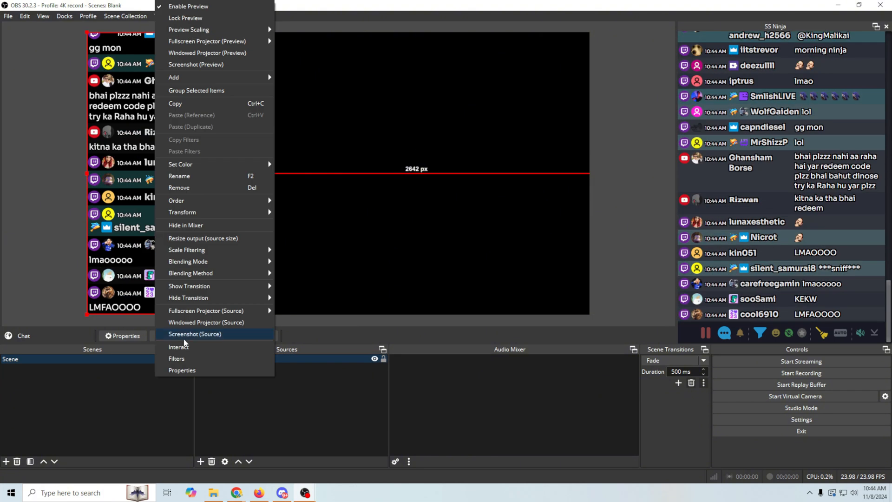
Readjust the Chat source width, then browse Social Stream Ninja's styling options
click(183, 370)
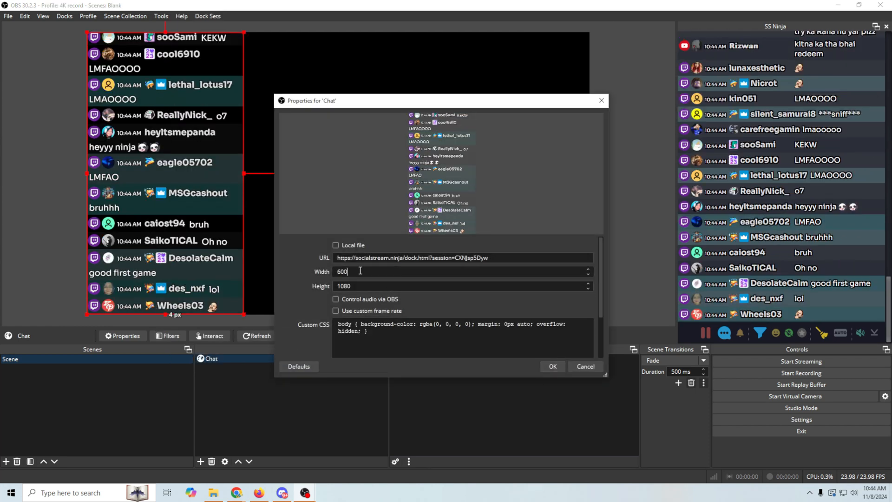
click(552, 366)
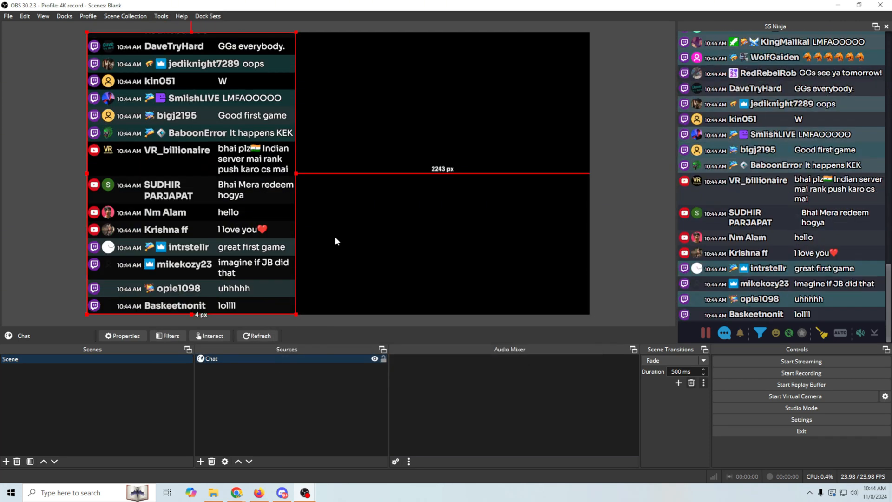
scroll(down, 3)
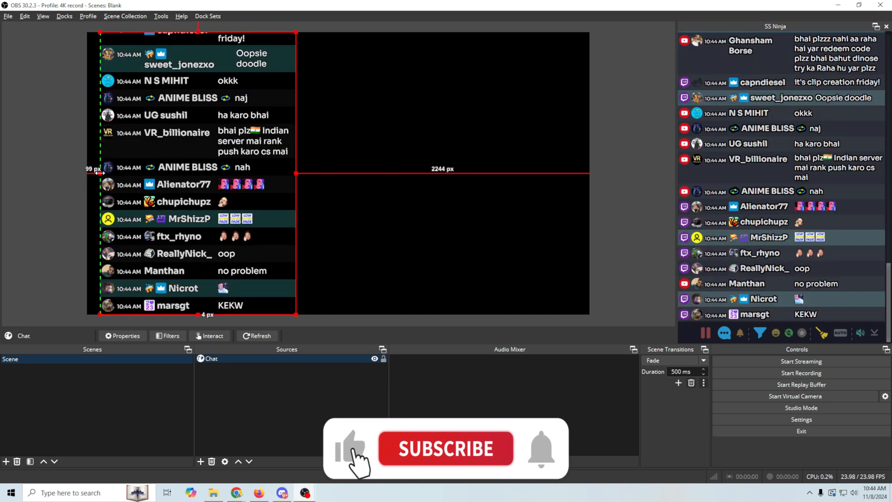
click(445, 449)
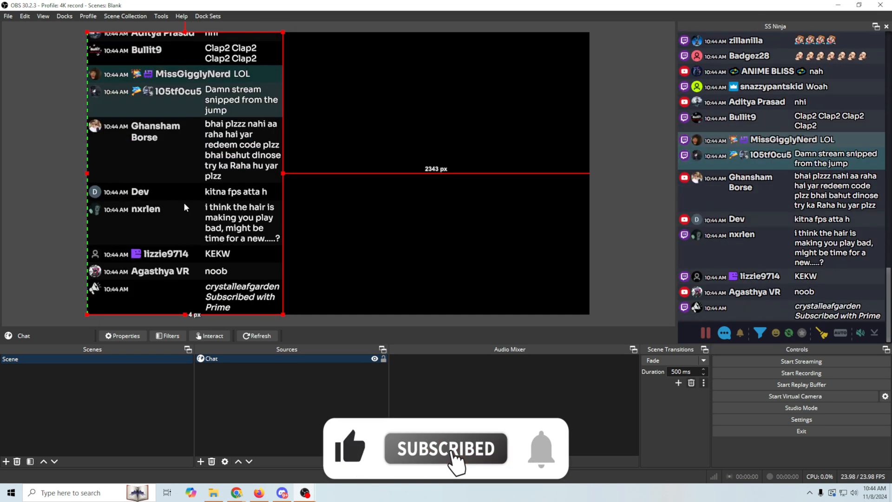
scroll(down, 3)
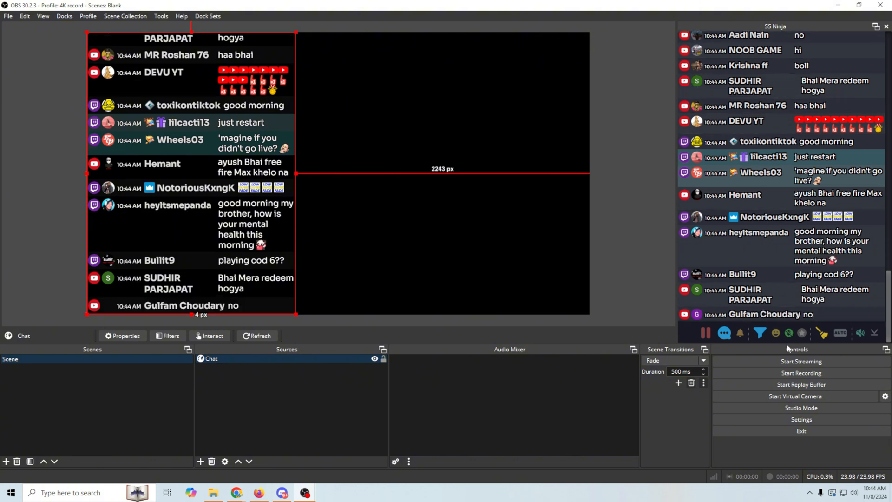
scroll(down, 3)
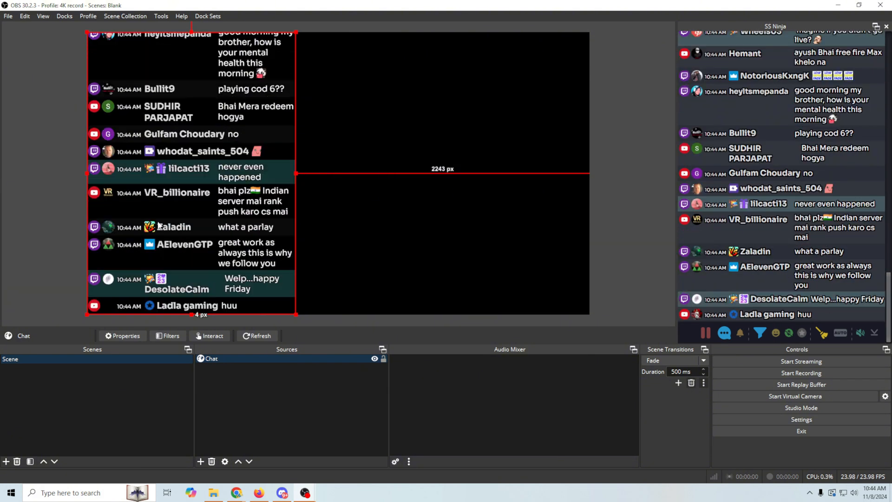
scroll(down, 3)
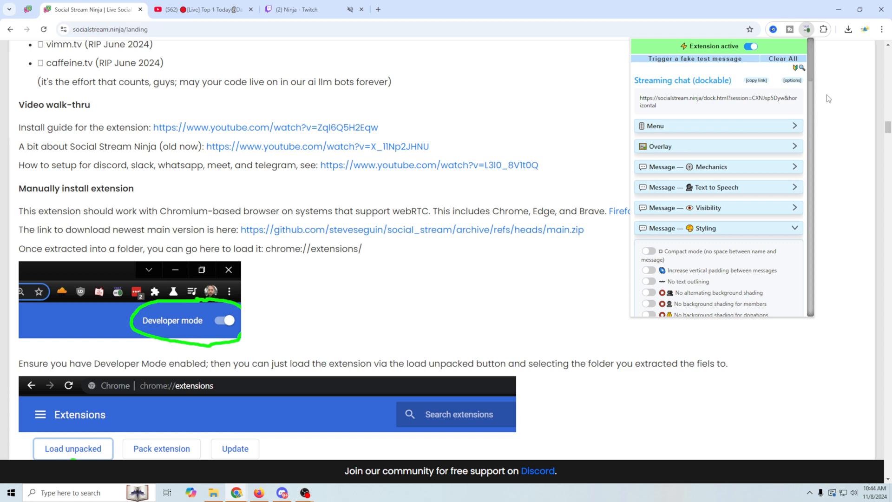
mouse_move(752, 231)
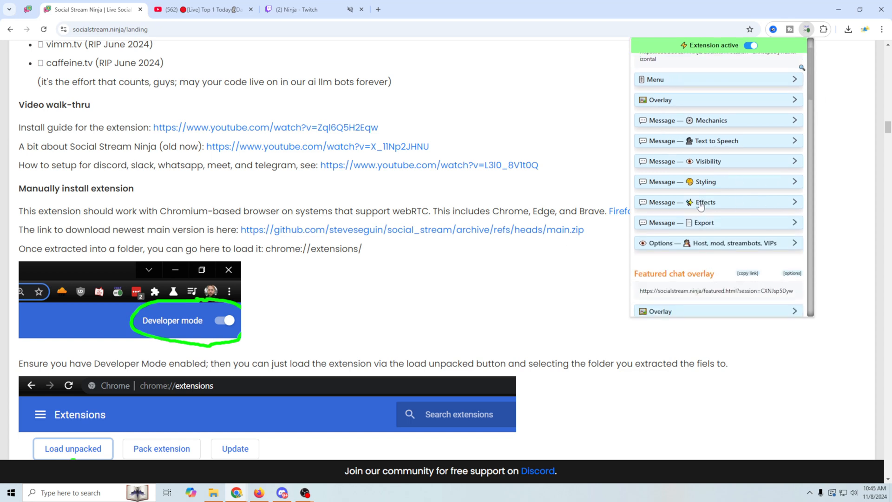
Browse the message effects and styling sections in the Social Stream Ninja popup
click(719, 202)
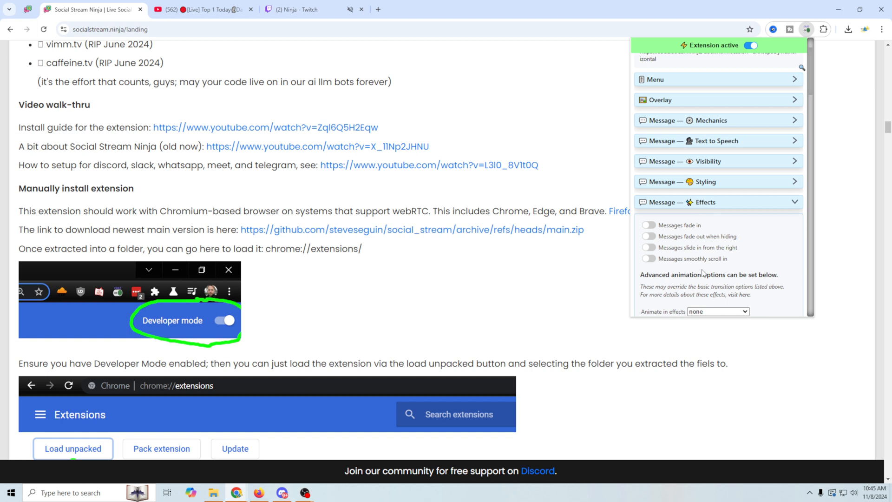
scroll(down, 3)
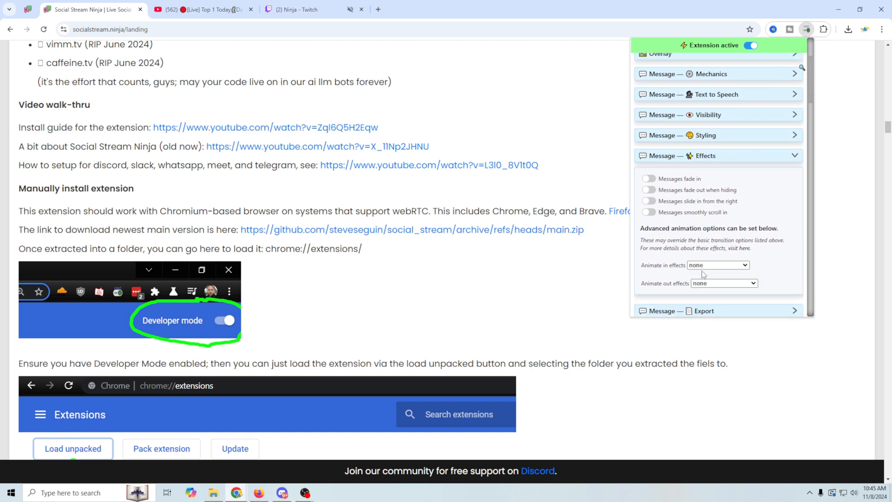
click(719, 156)
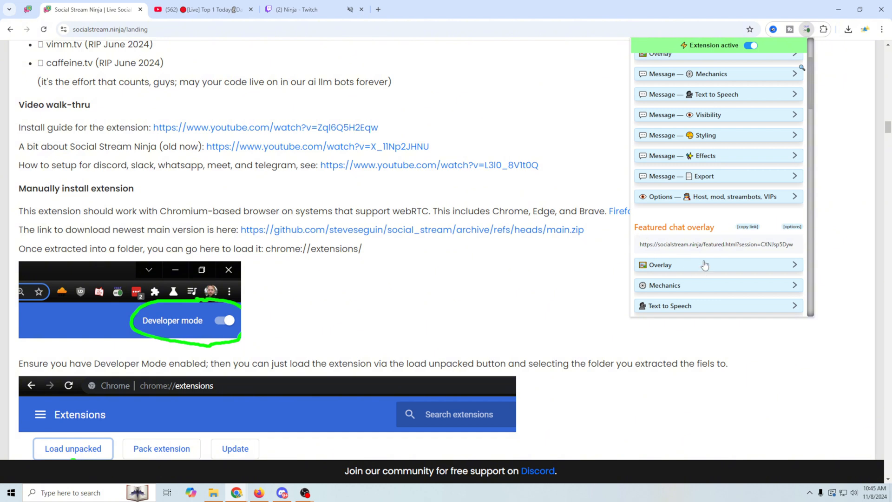
click(718, 177)
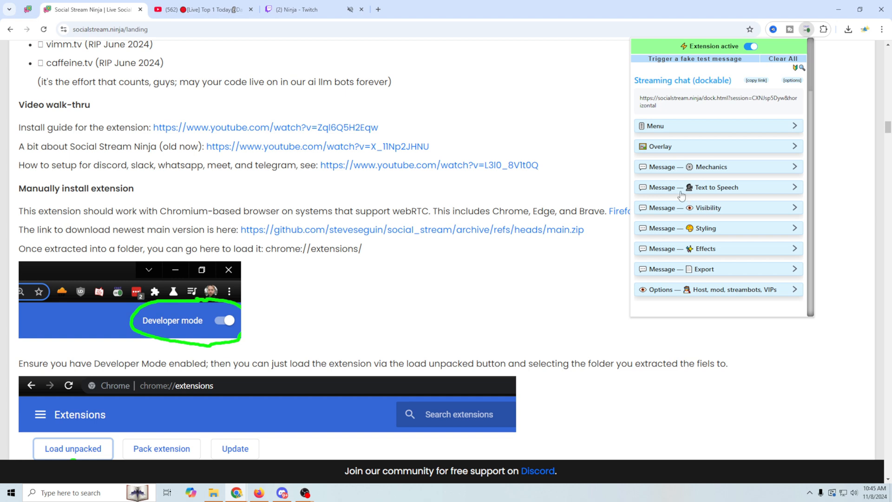
mouse_move(715, 216)
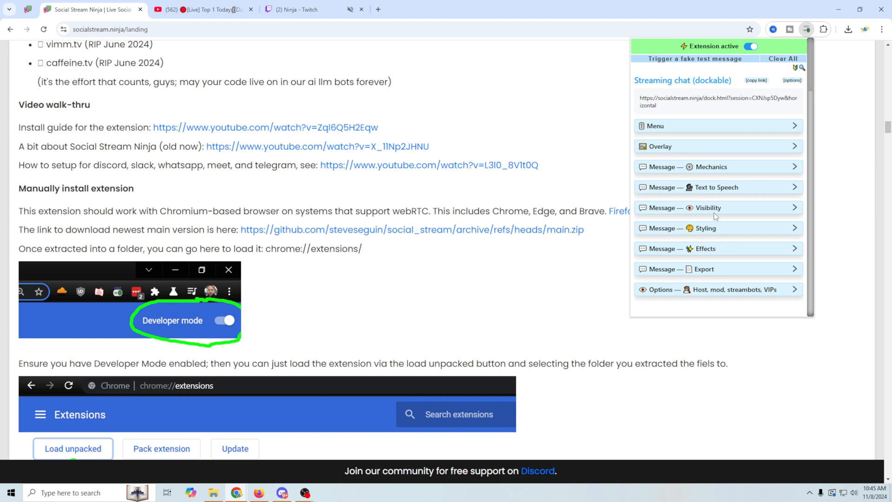
Expand the message visibility filters and scroll through them to the end
click(718, 208)
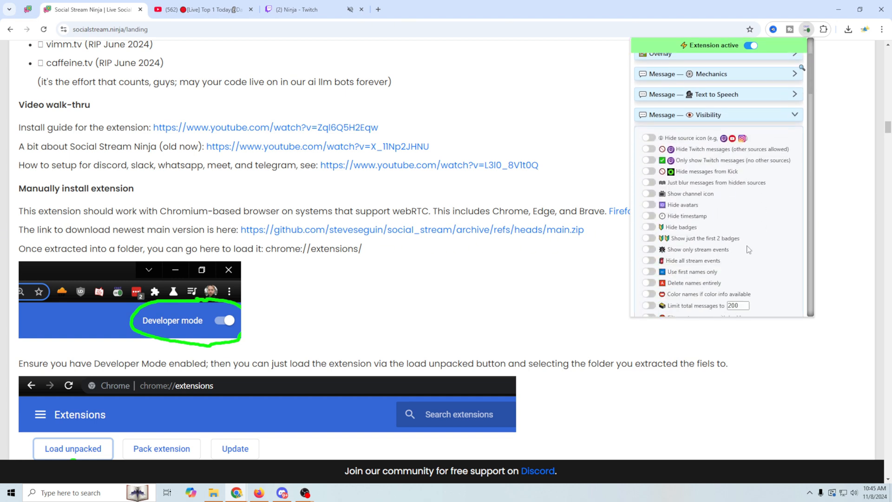
scroll(down, 3)
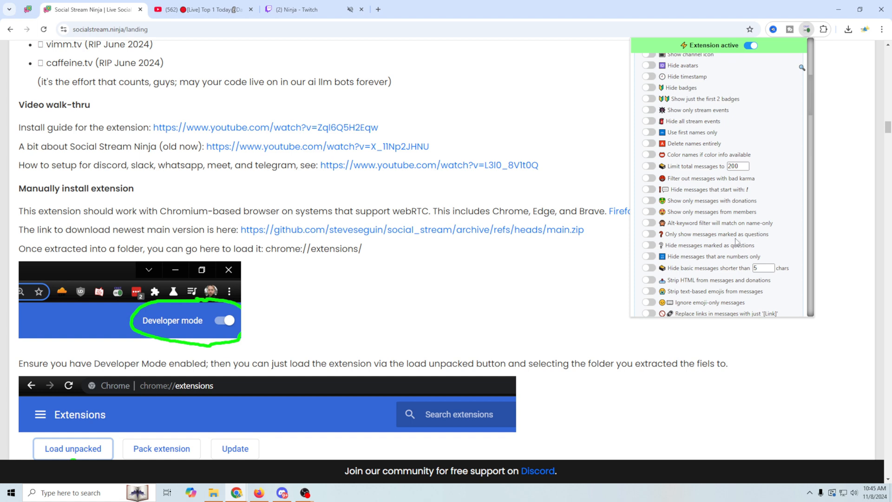
scroll(down, 3)
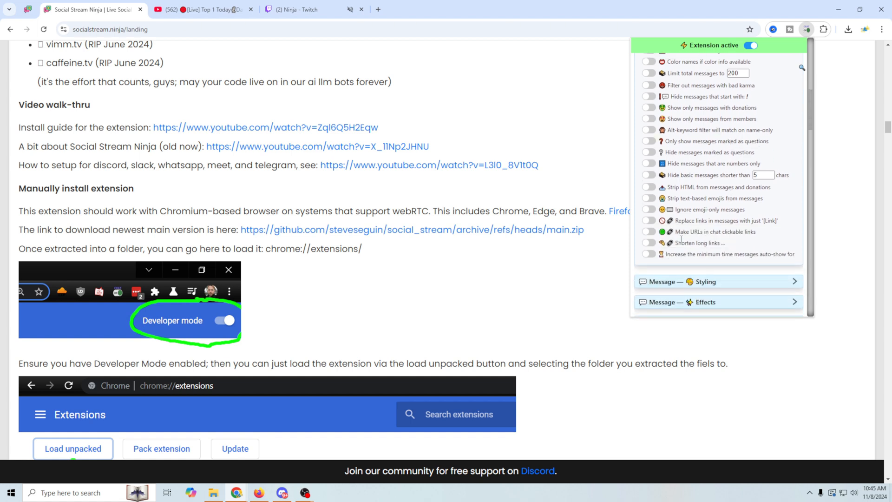
mouse_move(704, 244)
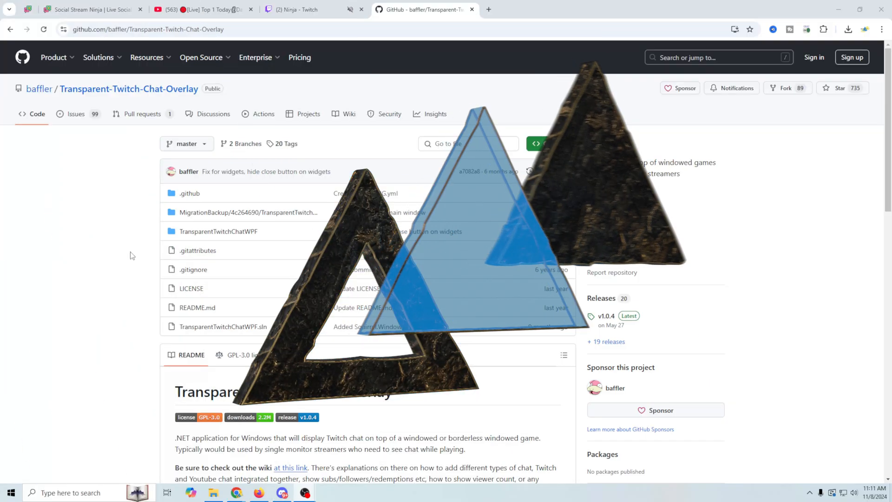
Scroll the README and go to the releases page listing the v1.0.4 TwitchChatOverlay-Setup.exe asset
scroll(down, 3)
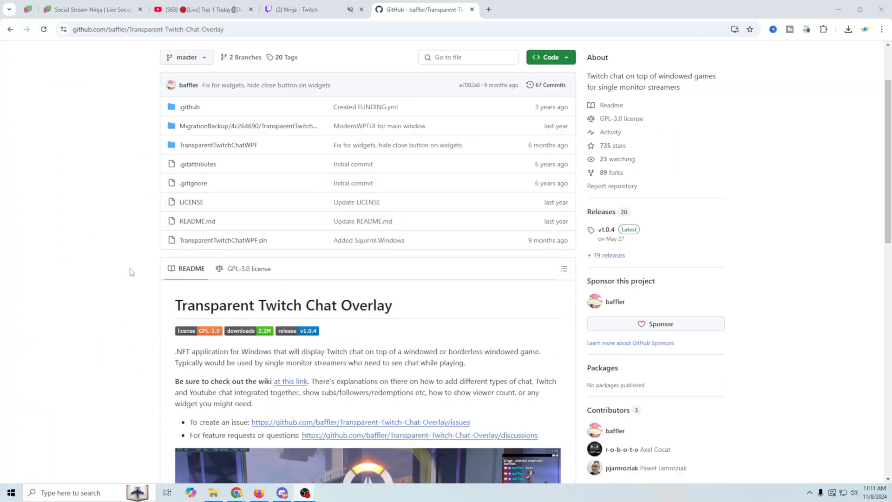
scroll(down, 3)
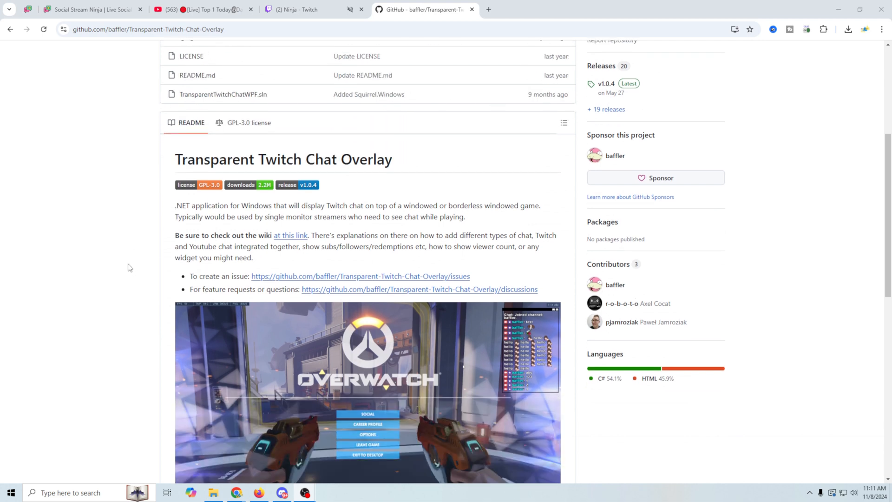
scroll(down, 3)
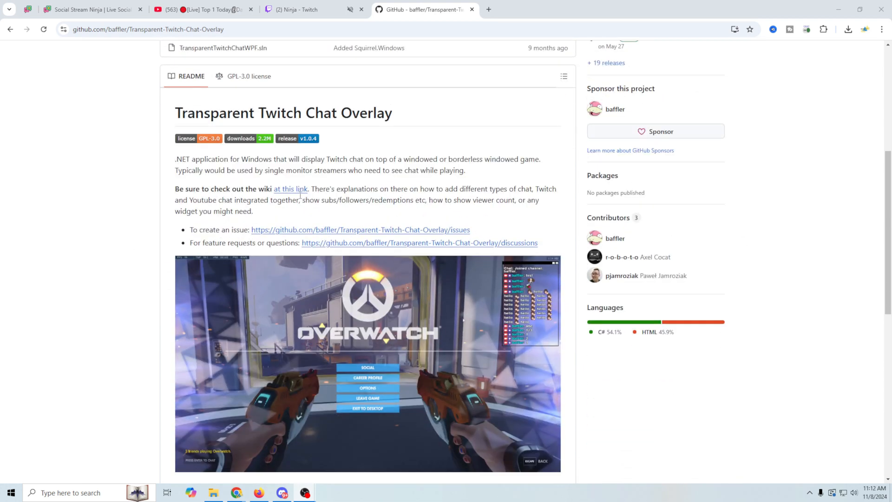
mouse_move(358, 212)
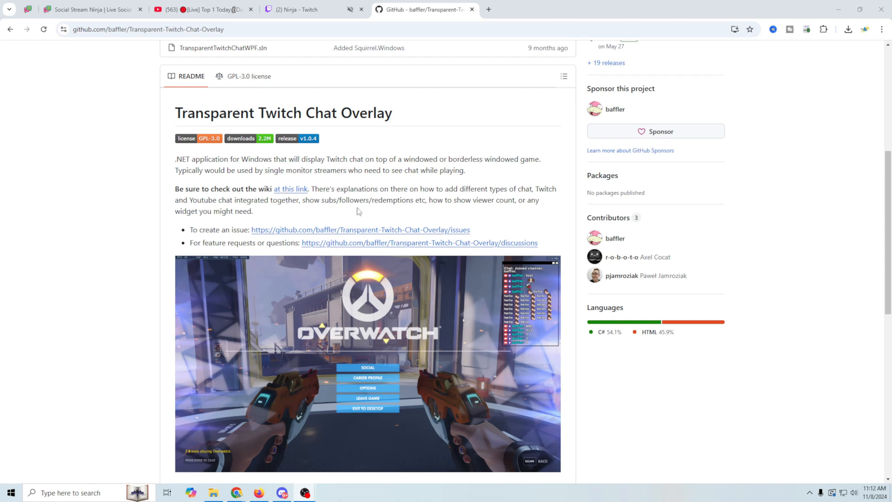
mouse_move(491, 202)
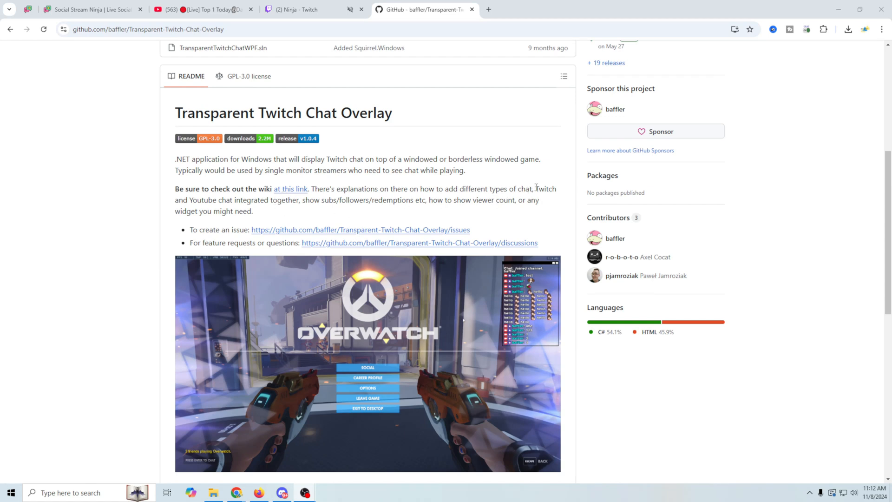
drag(536, 188, 216, 200)
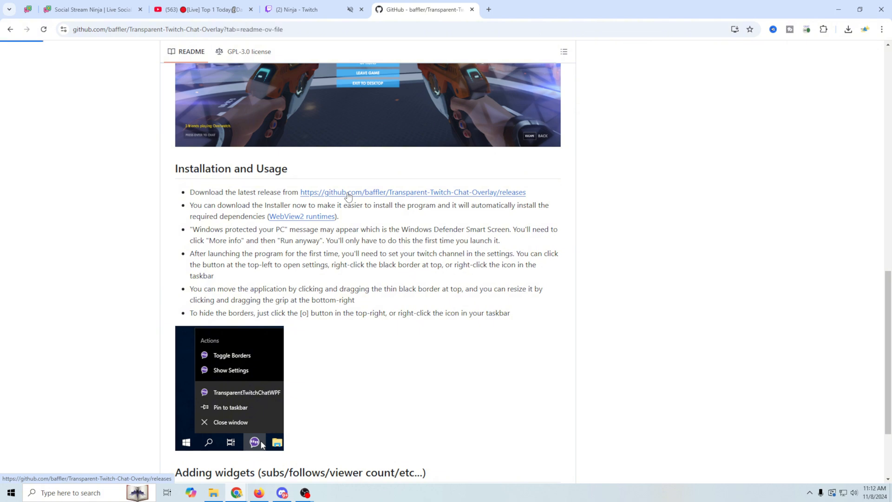
click(412, 193)
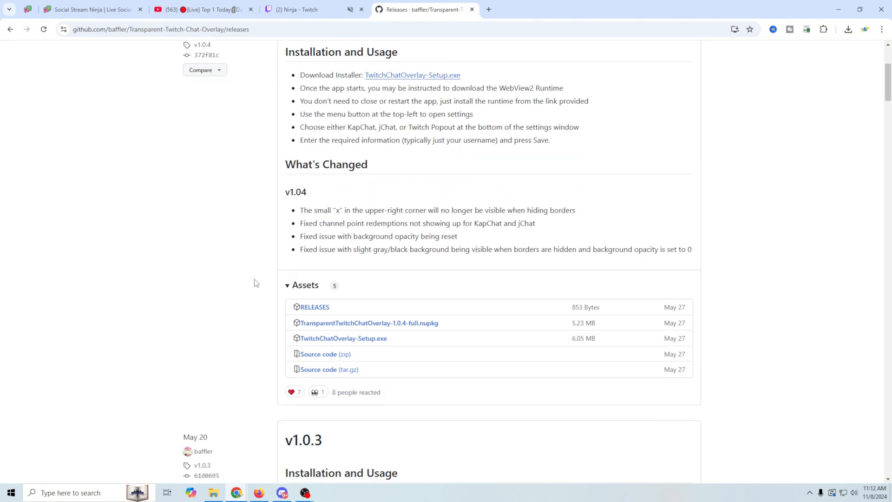
scroll(down, 3)
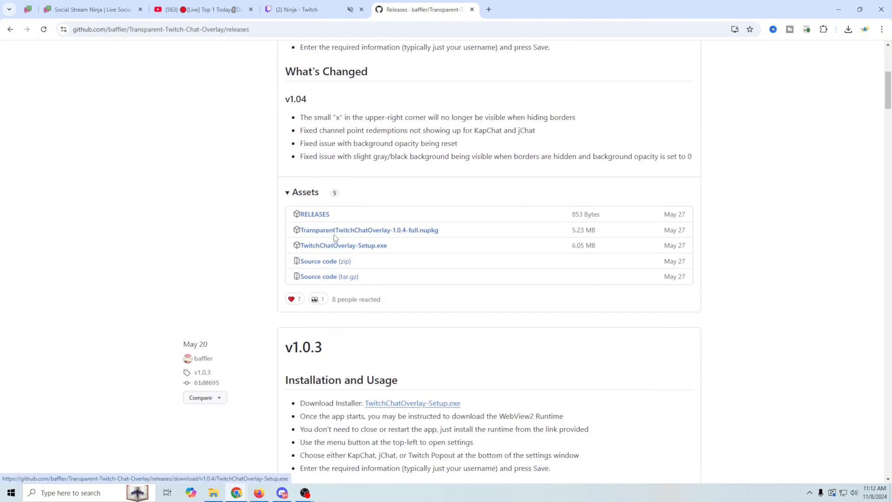
mouse_move(342, 249)
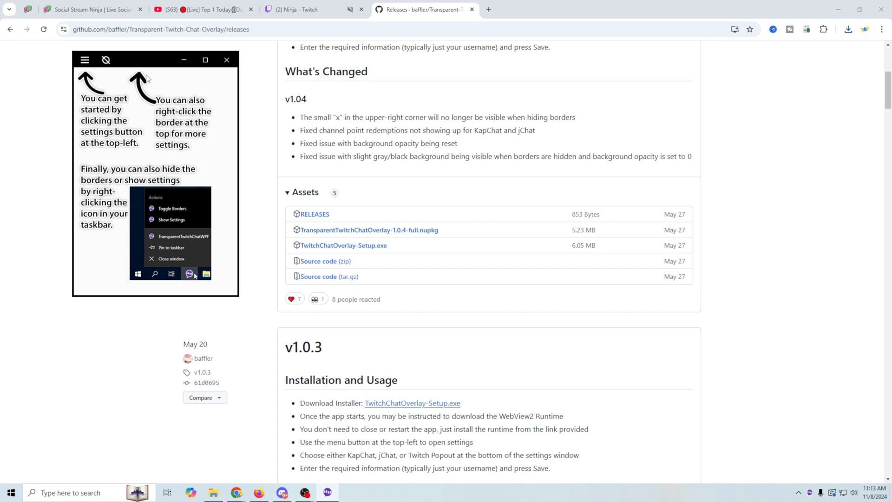
In the overlay's Settings, set the username to ninja copied from the address
click(83, 60)
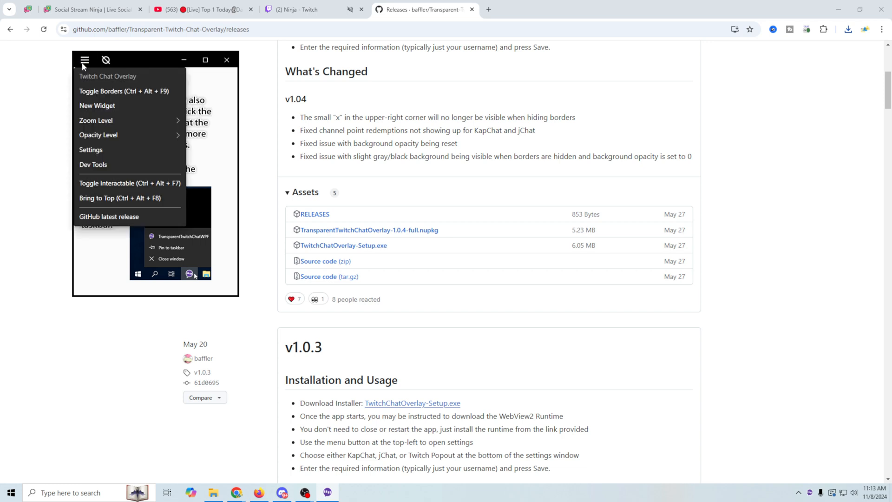
mouse_move(97, 153)
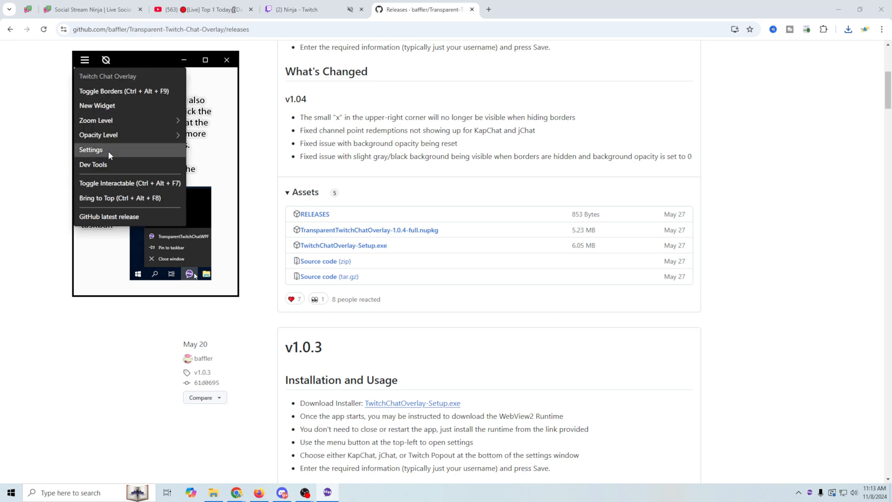
click(91, 149)
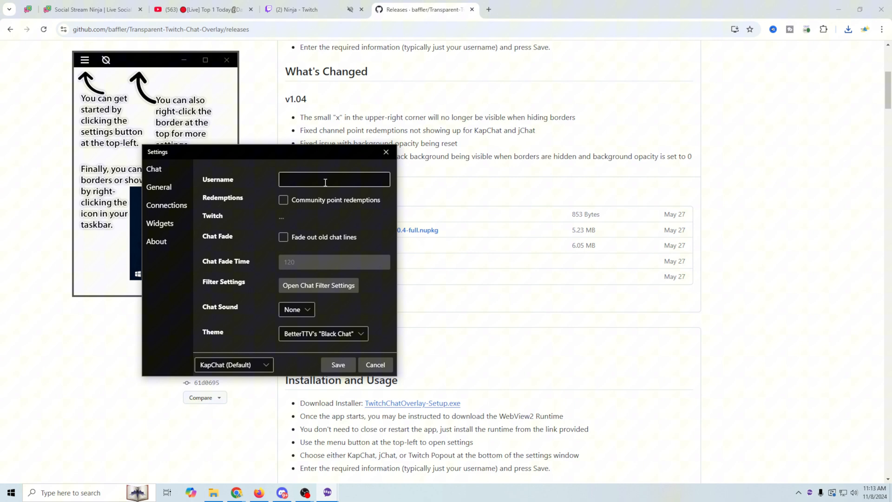
mouse_move(281, 221)
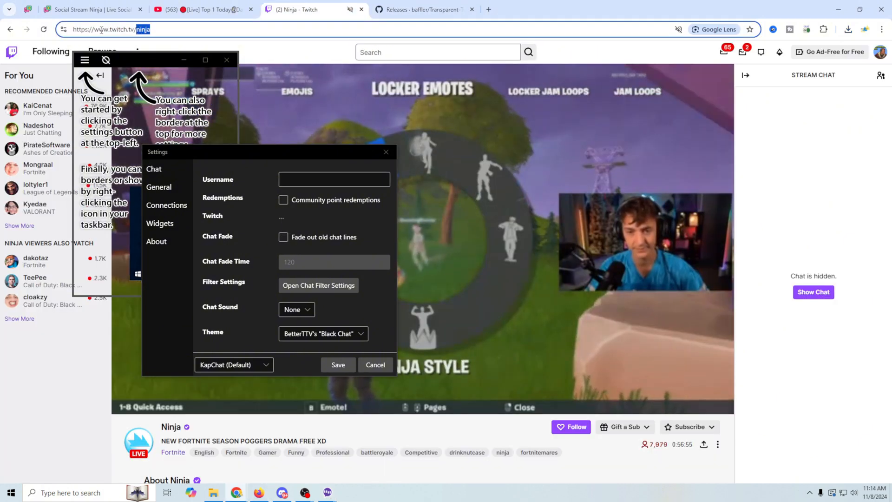
right_click(101, 29)
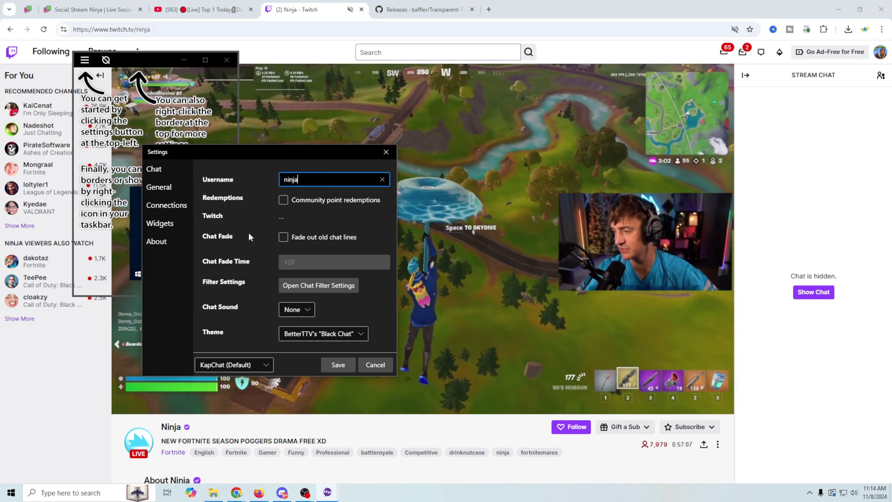
Review the chat filters and keep the Black Chat theme
click(317, 285)
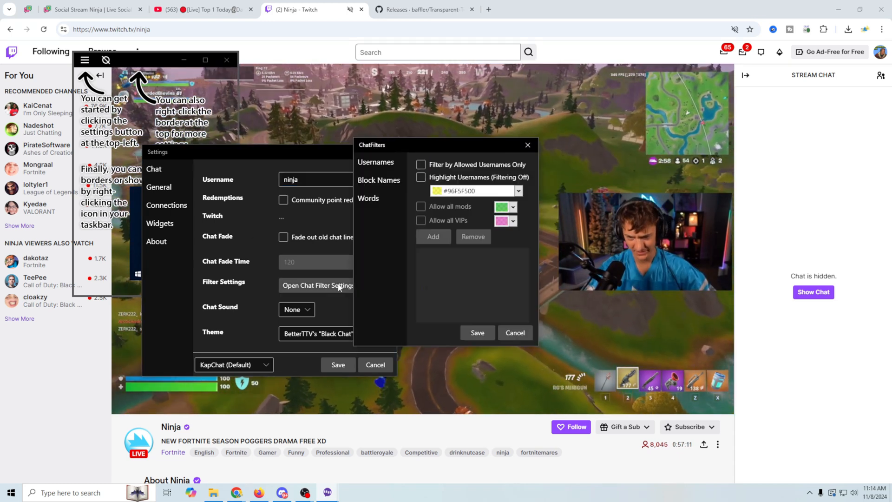
click(375, 161)
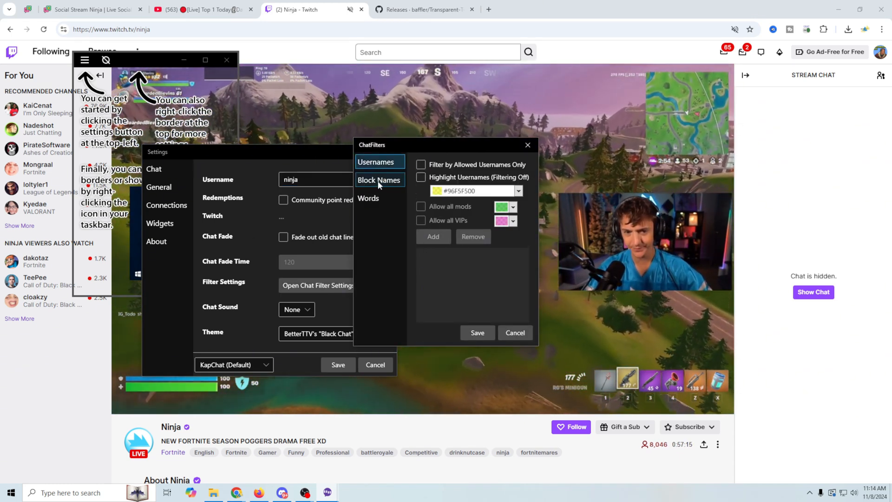
click(376, 161)
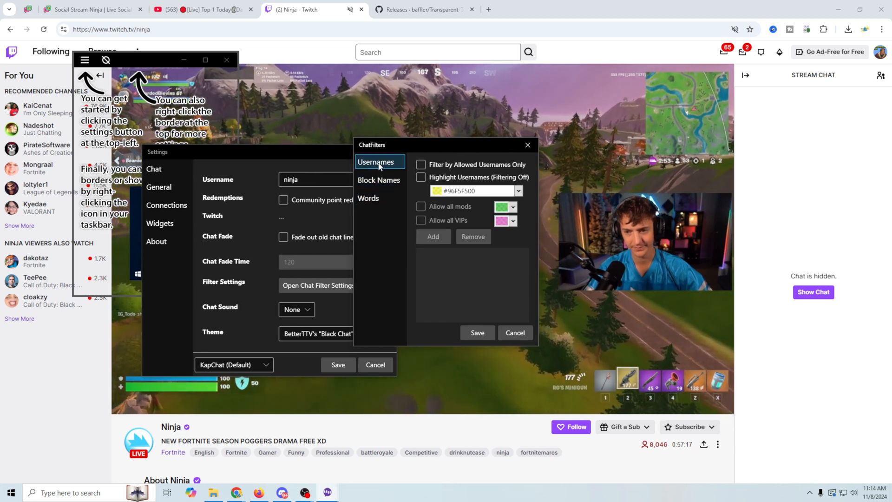
click(529, 144)
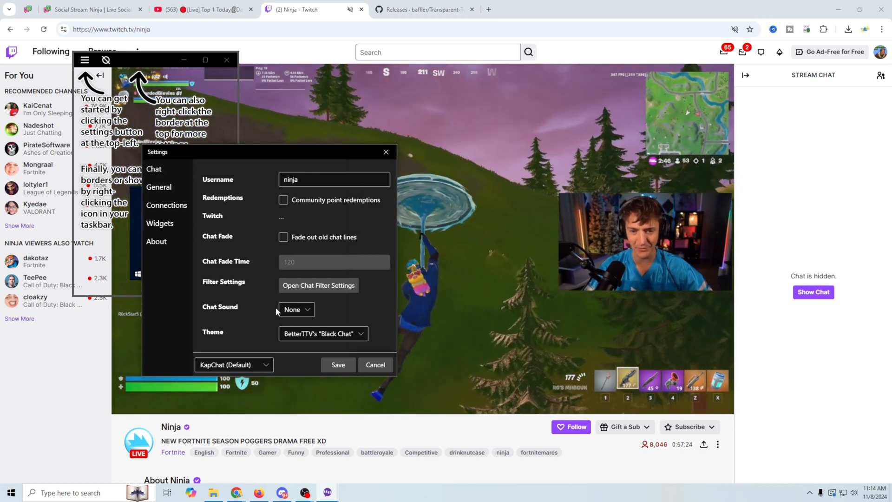
click(323, 334)
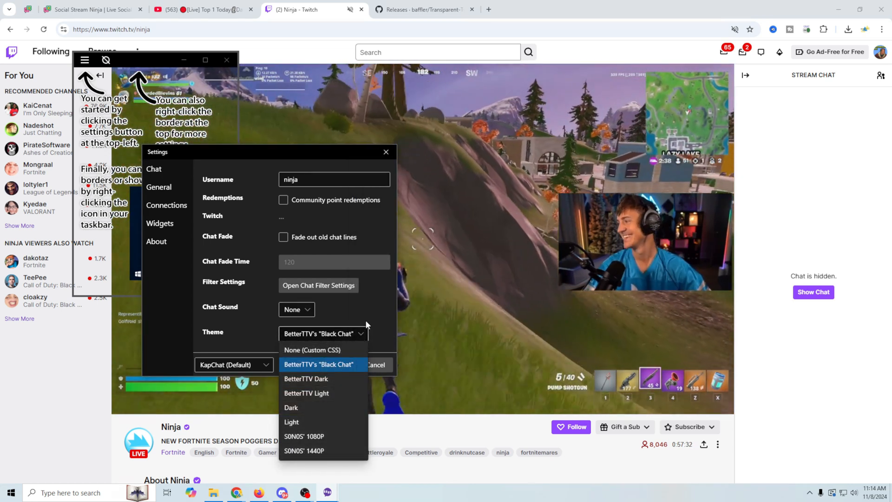
click(158, 187)
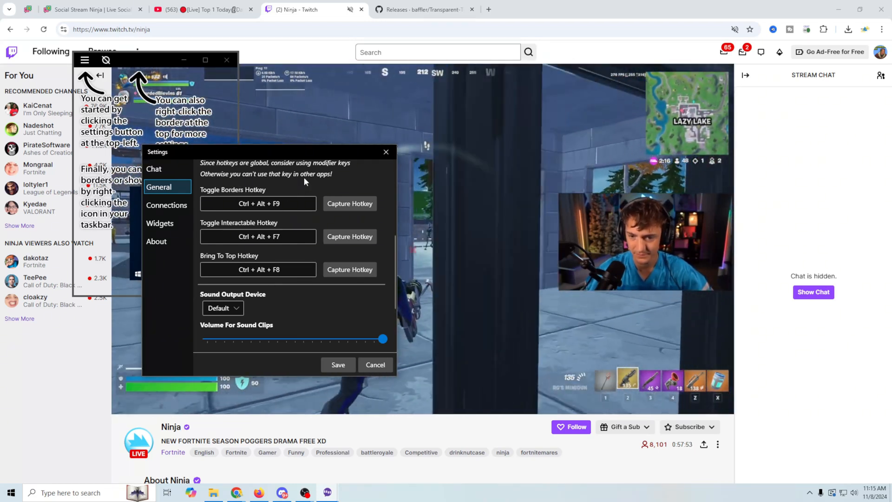
Under Connections, start connecting the overlay to a Twitch account
click(168, 205)
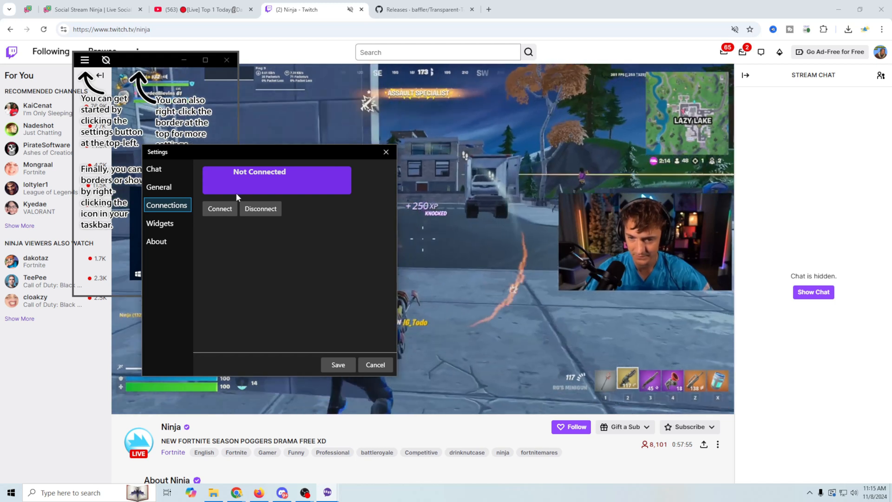
click(160, 223)
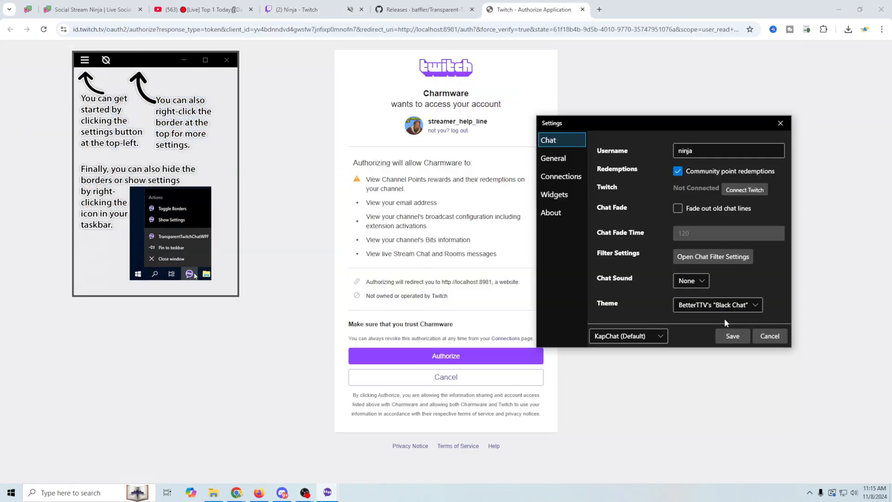
Save the ninja settings and place the borderless chat overlay at the lower left over the game
click(732, 336)
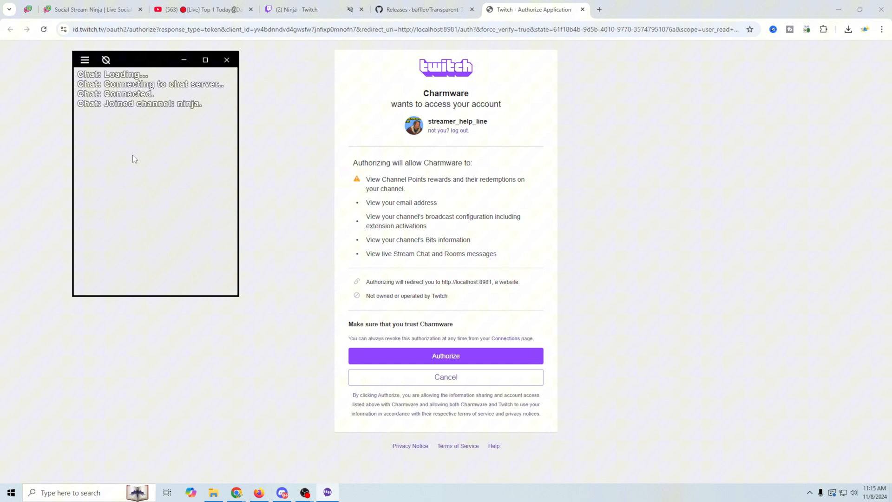
drag(156, 59, 277, 88)
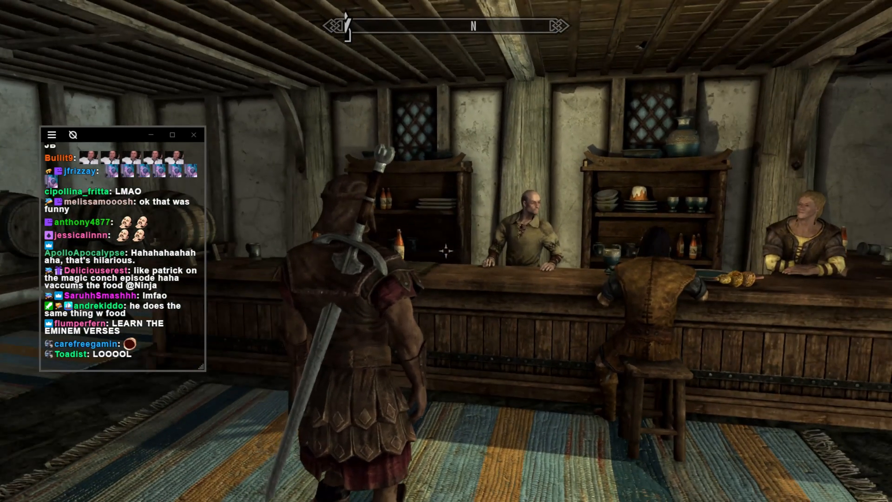
key(Alt+Tab)
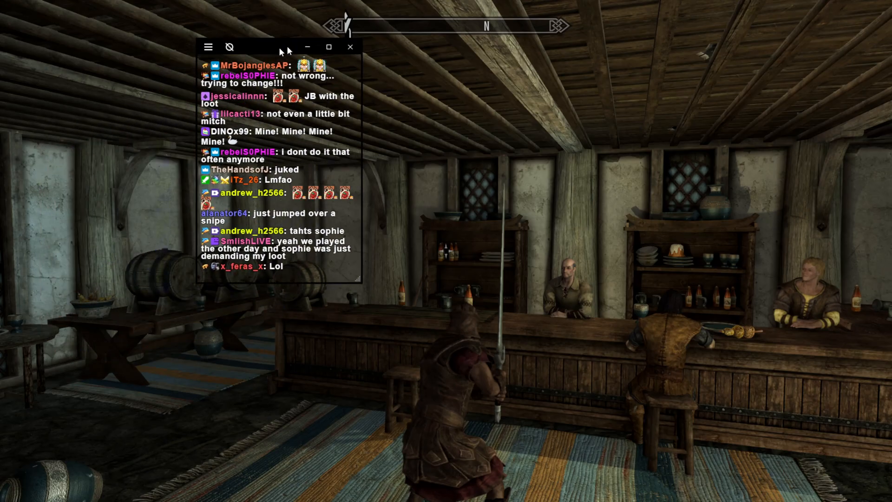
drag(280, 46, 811, 12)
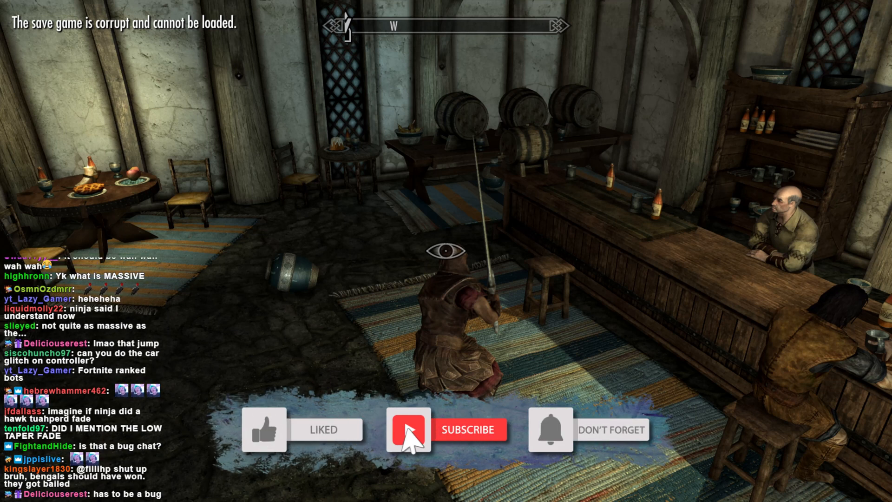
click(409, 430)
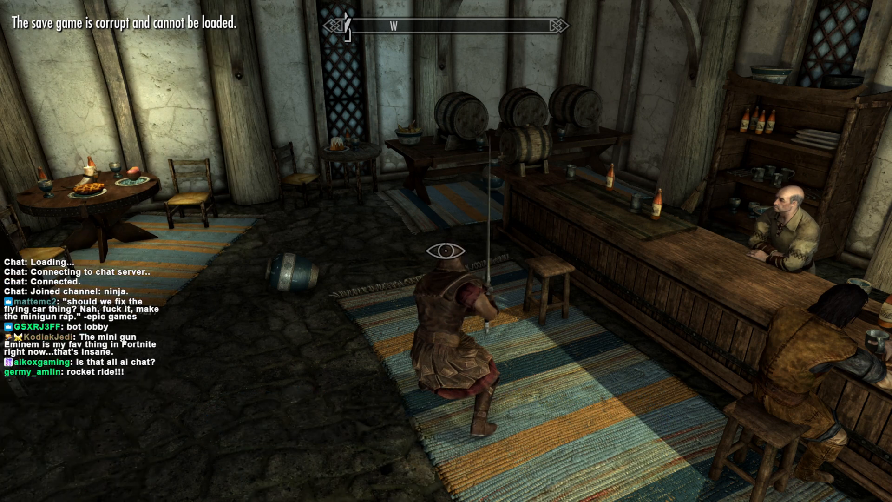
Back in OBS, add a Game Capture source set to capture a specific window
key(alt+tab)
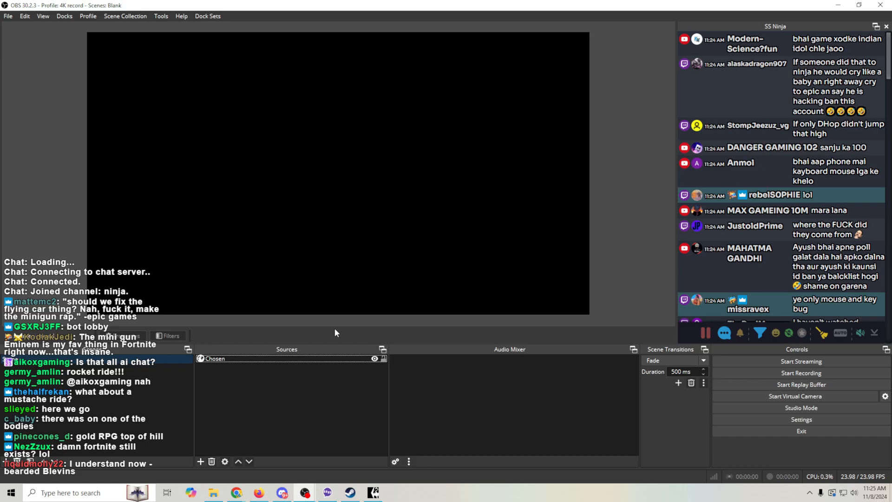
click(200, 460)
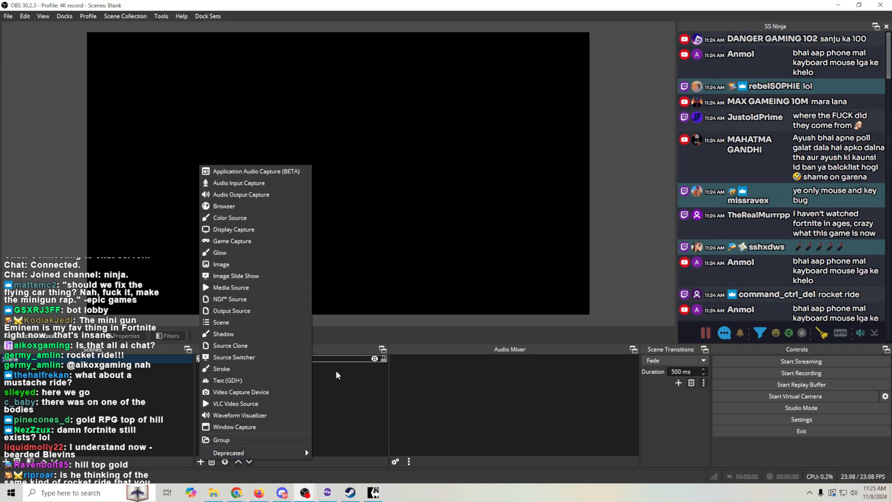
mouse_move(237, 241)
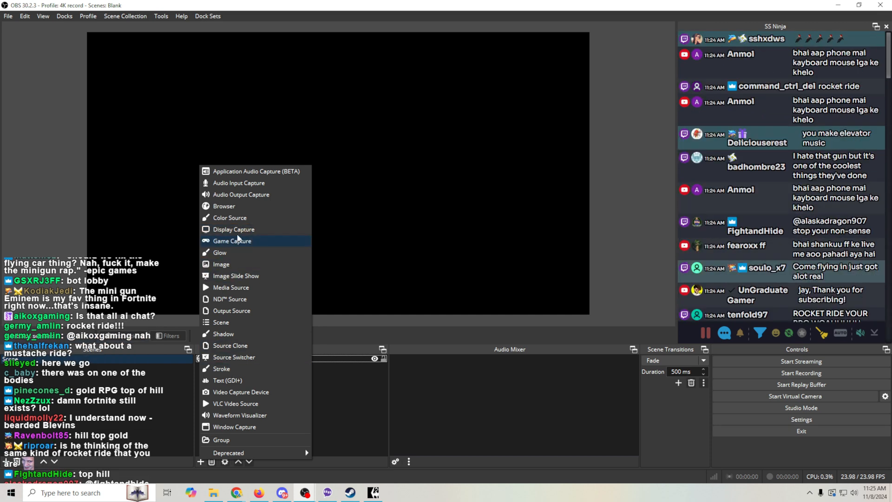
click(233, 241)
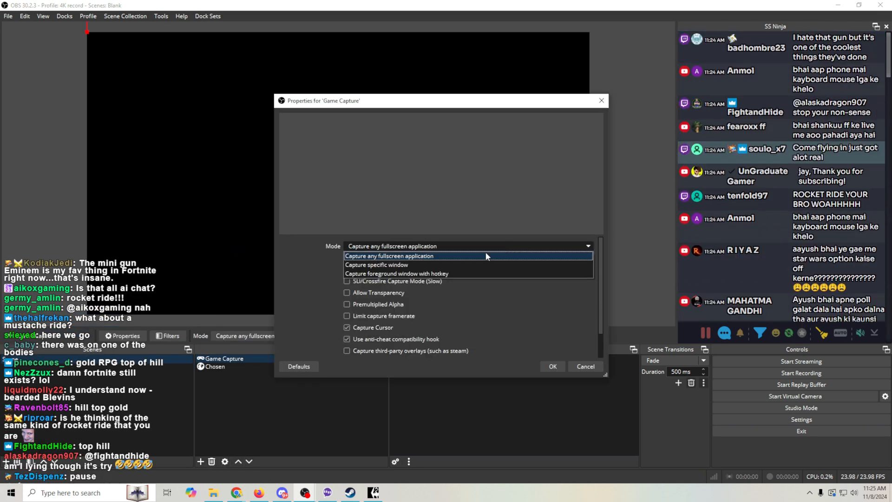
click(377, 264)
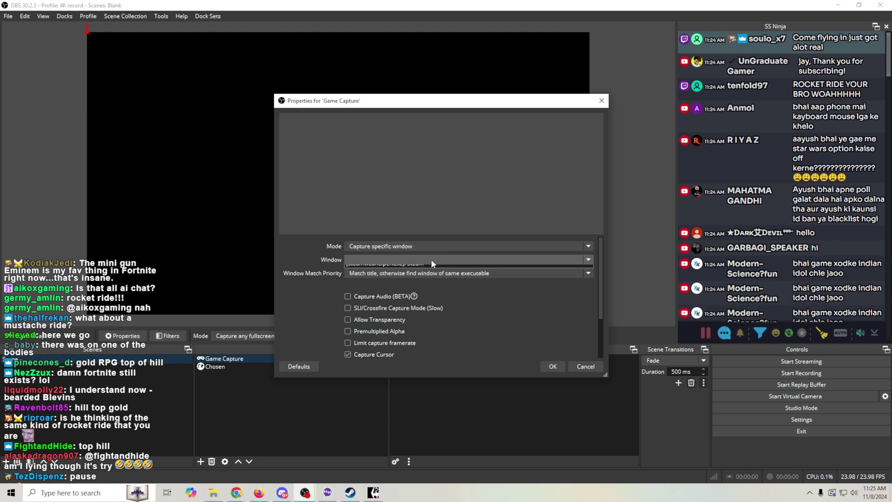
Pick the Skyrim Special Edition window and confirm the game capture
click(587, 259)
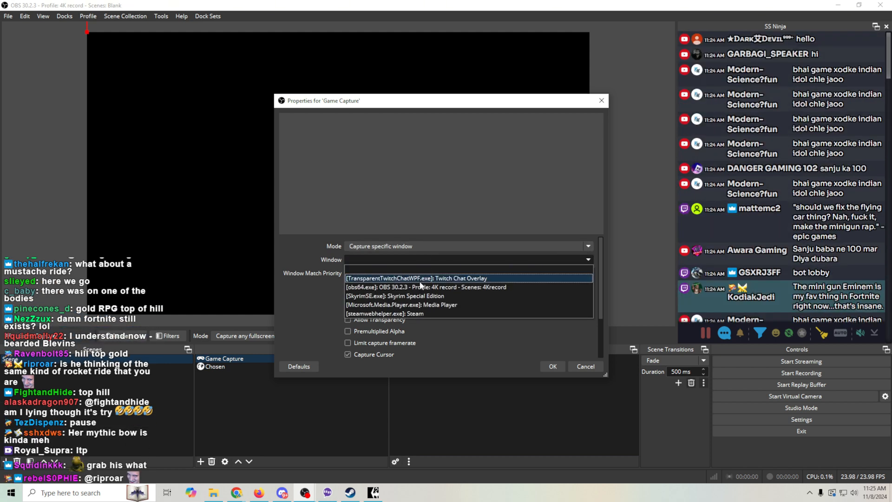
click(392, 295)
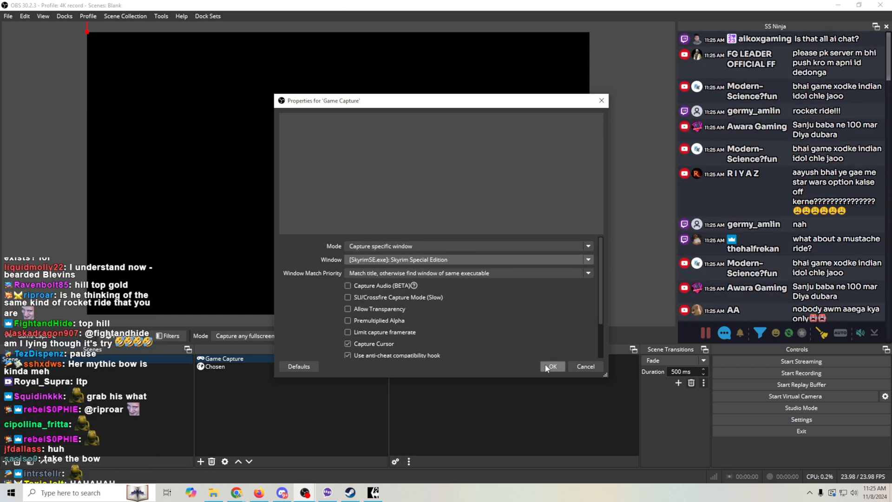
click(551, 366)
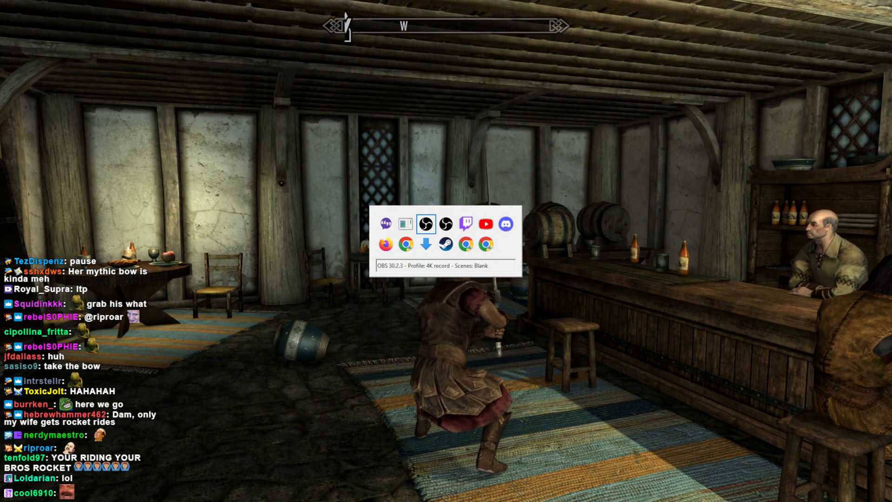
click(425, 223)
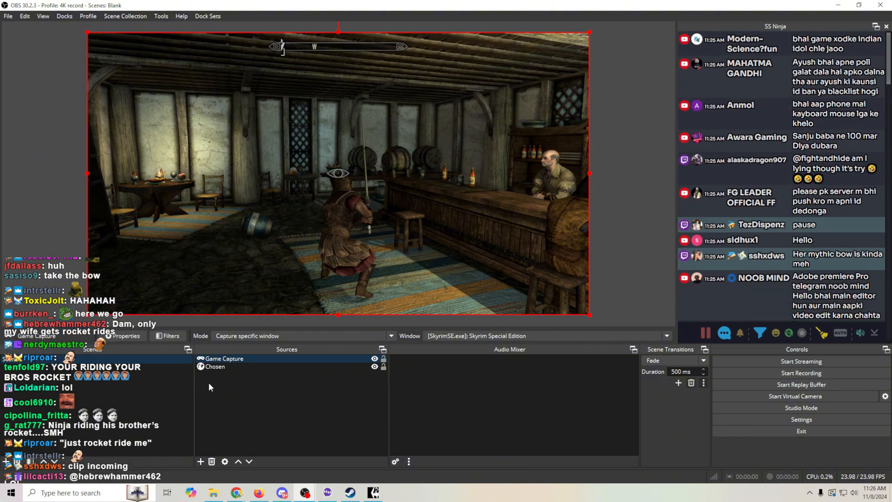
Remove the existing Game Capture source from the scene
right_click(224, 359)
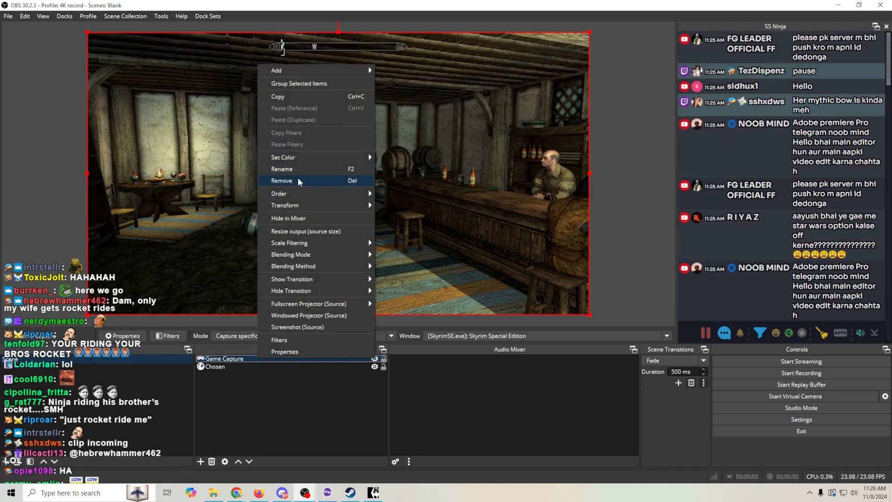
click(282, 180)
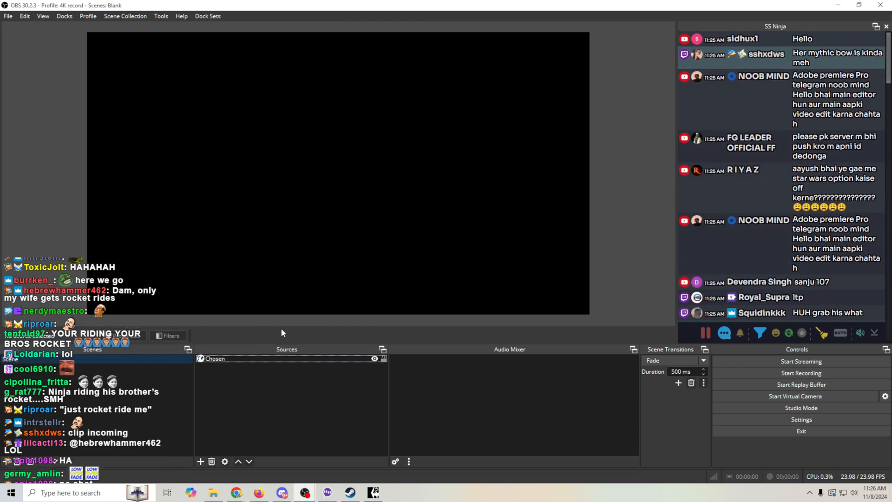
Add a Display Capture source set to the primary VG248 monitor
click(199, 461)
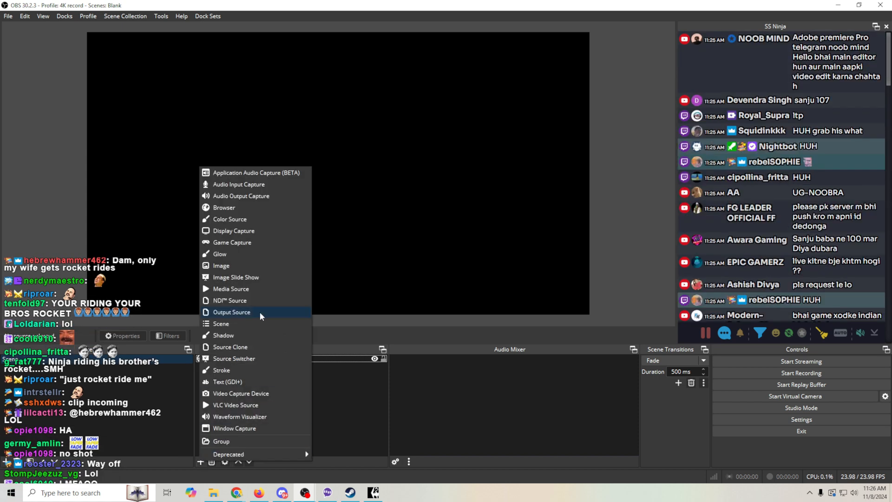
mouse_move(250, 214)
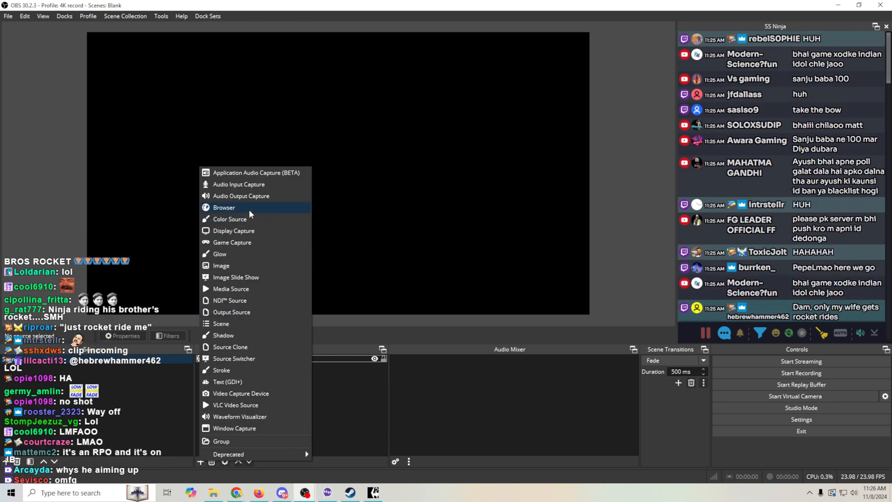
click(235, 231)
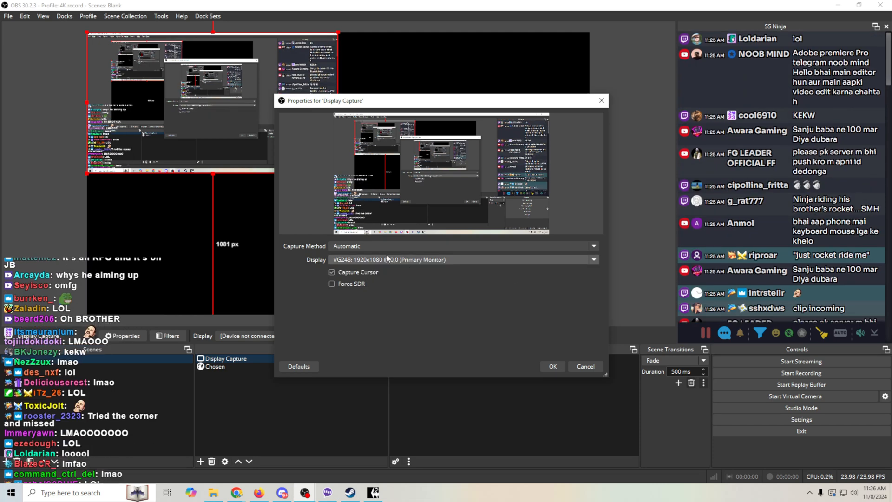
click(593, 259)
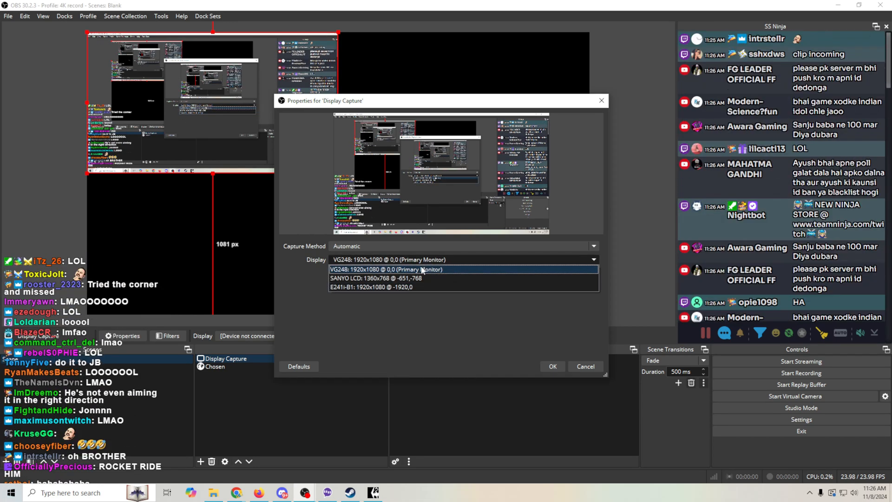
click(552, 366)
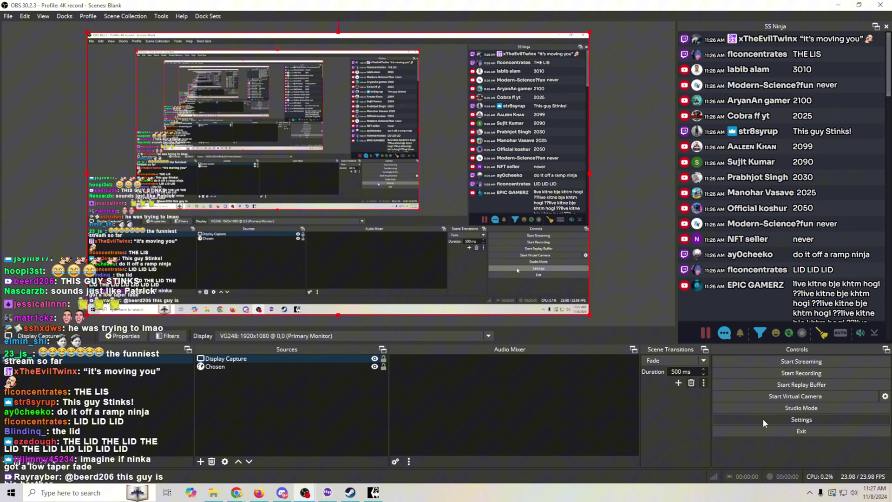
Enable 'Hide OBS windows from screen capture' in General settings and dismiss the notice
click(801, 419)
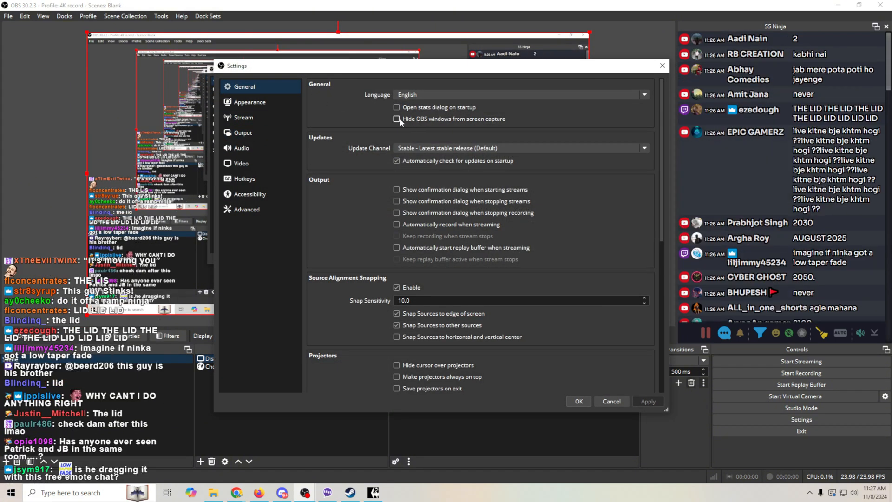
click(396, 119)
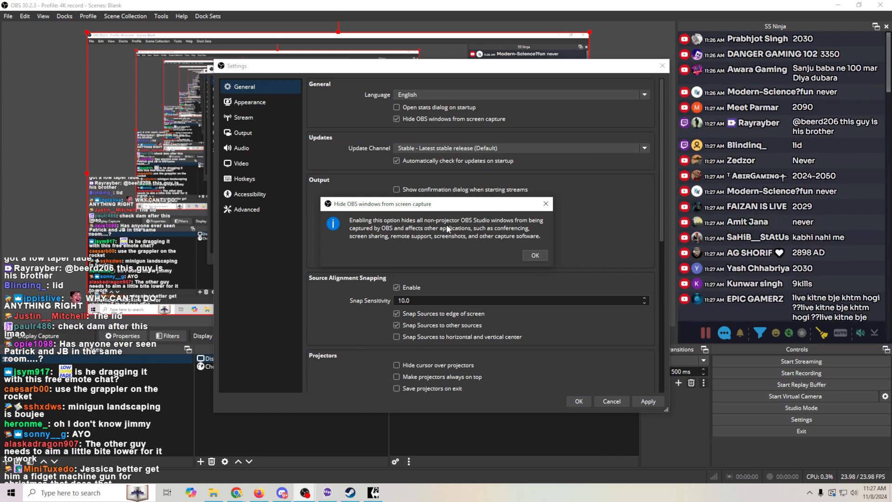
click(536, 254)
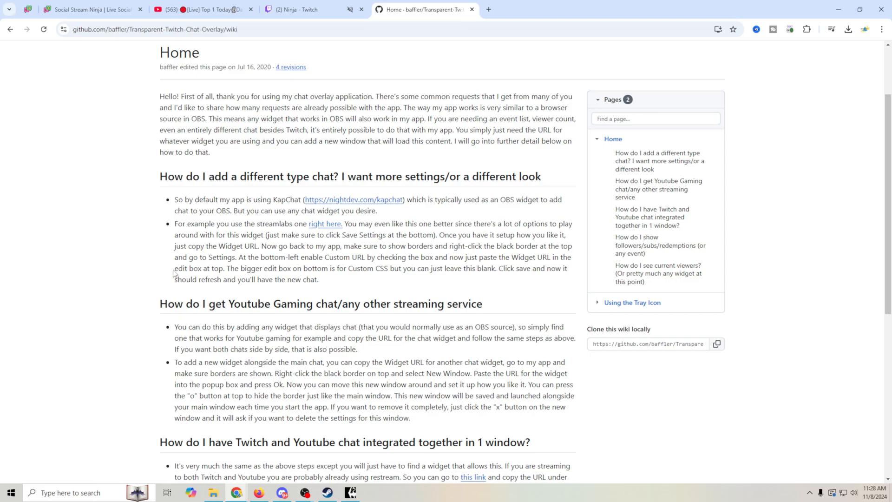
mouse_move(95, 246)
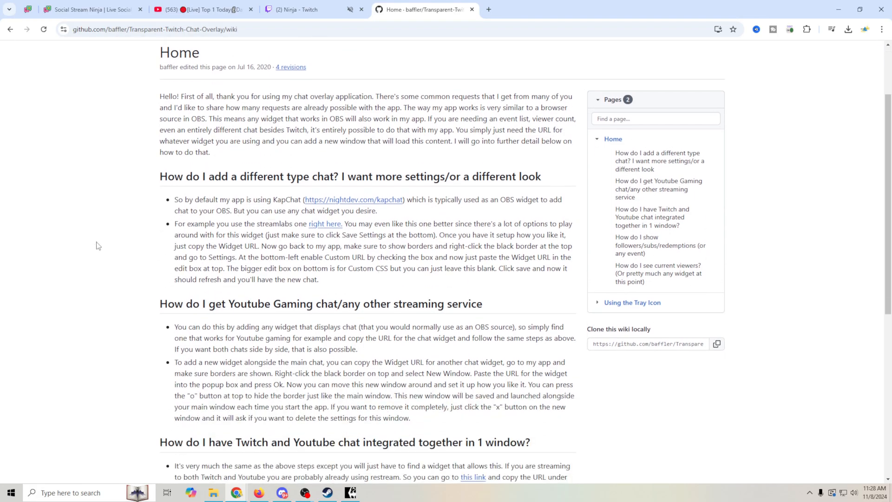
scroll(down, 3)
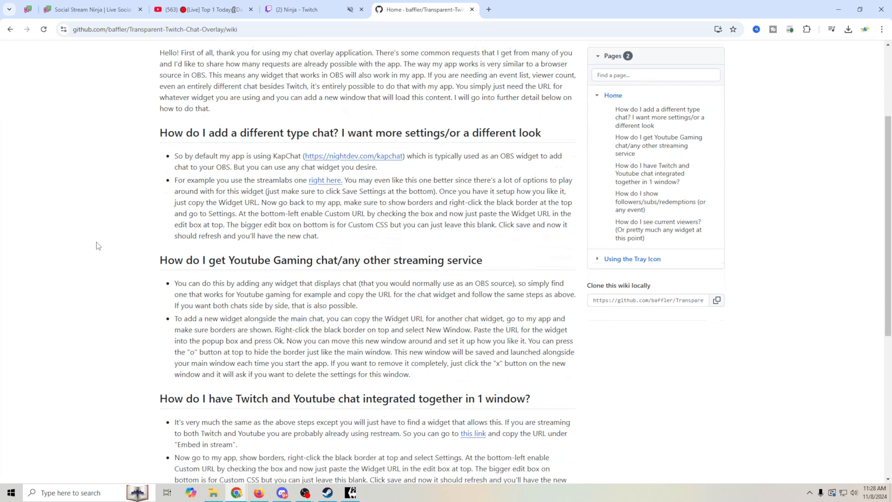
scroll(down, 3)
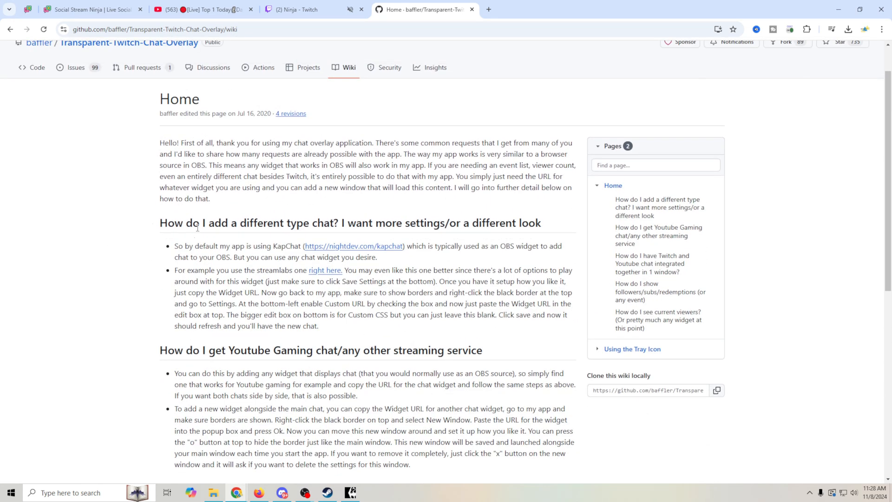
mouse_move(451, 230)
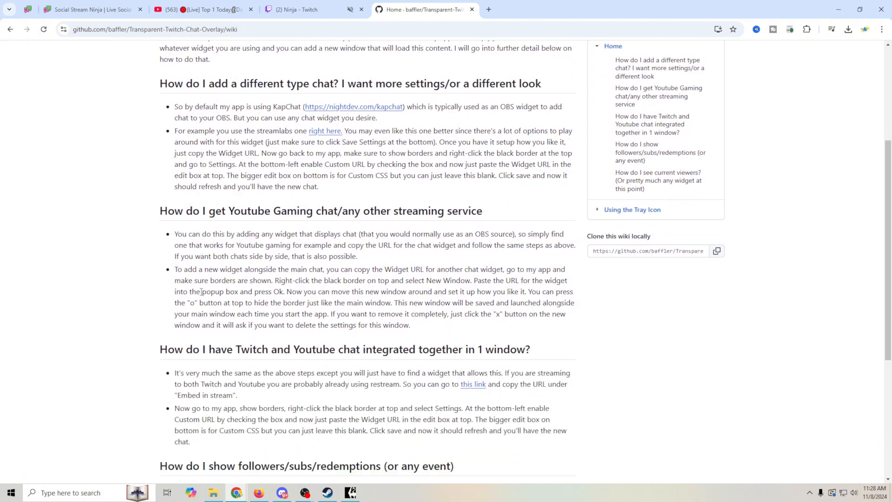
scroll(down, 3)
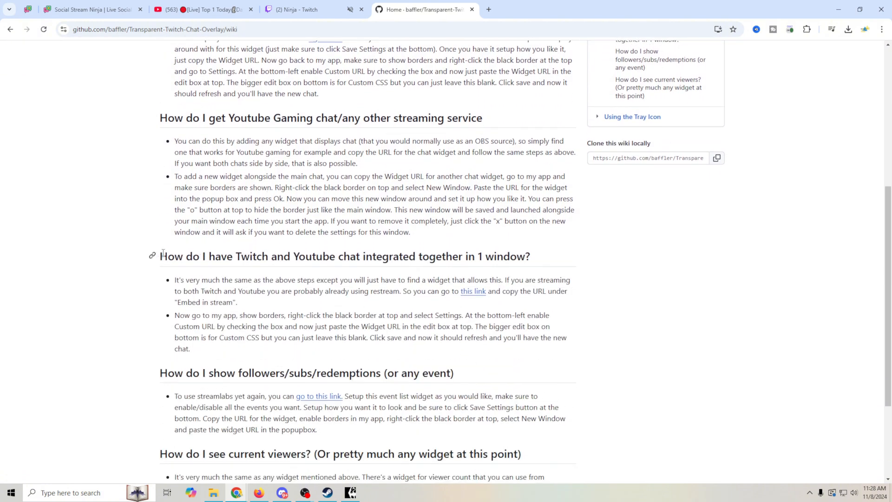
drag(160, 256, 515, 257)
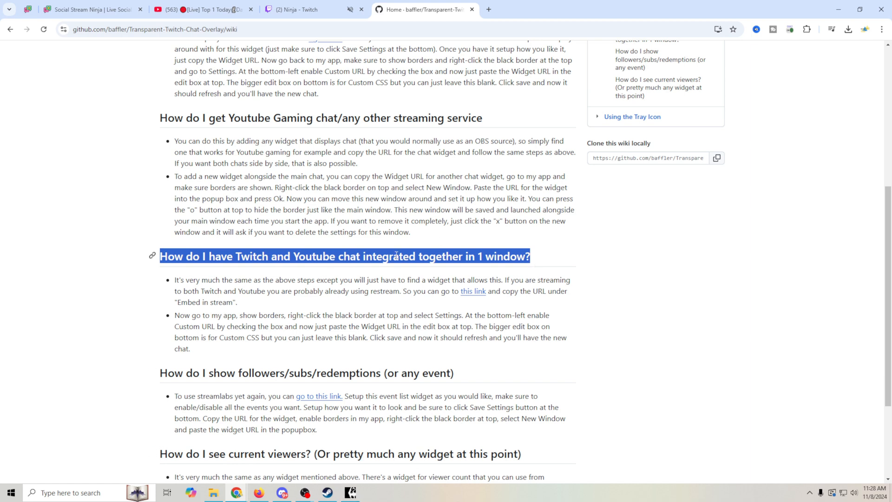
mouse_move(354, 435)
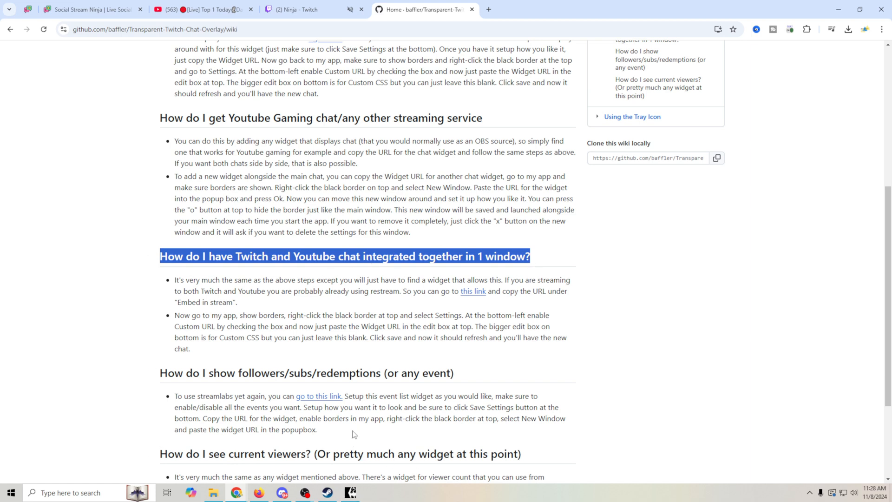
scroll(down, 3)
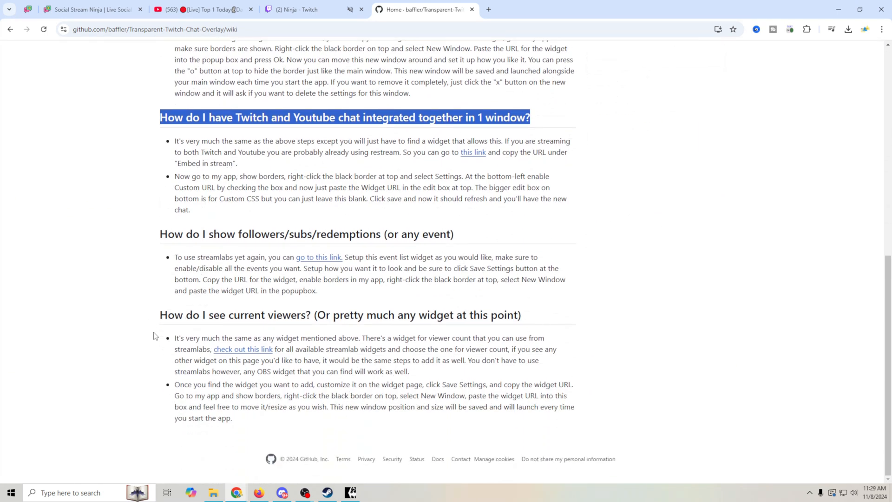
mouse_move(251, 234)
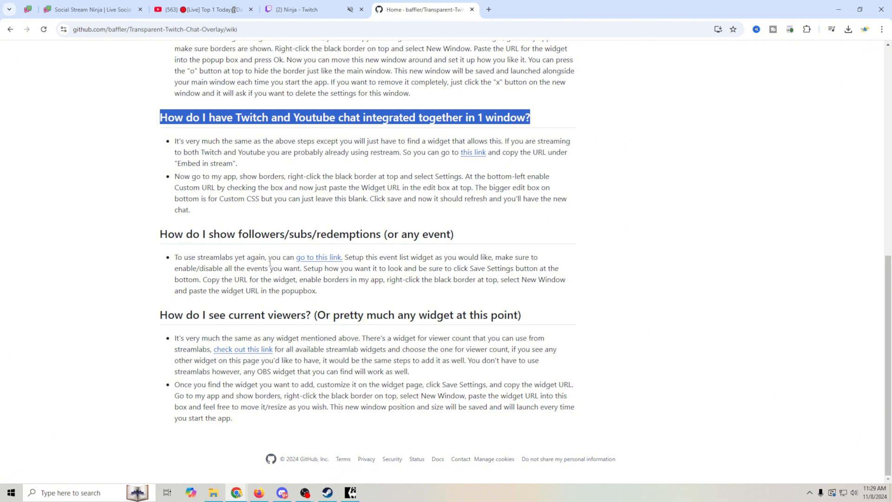
mouse_move(231, 315)
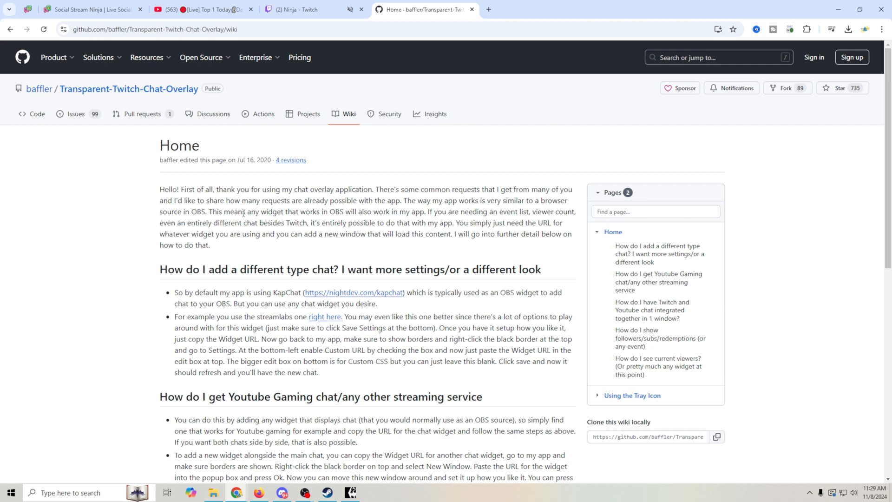
mouse_move(321, 307)
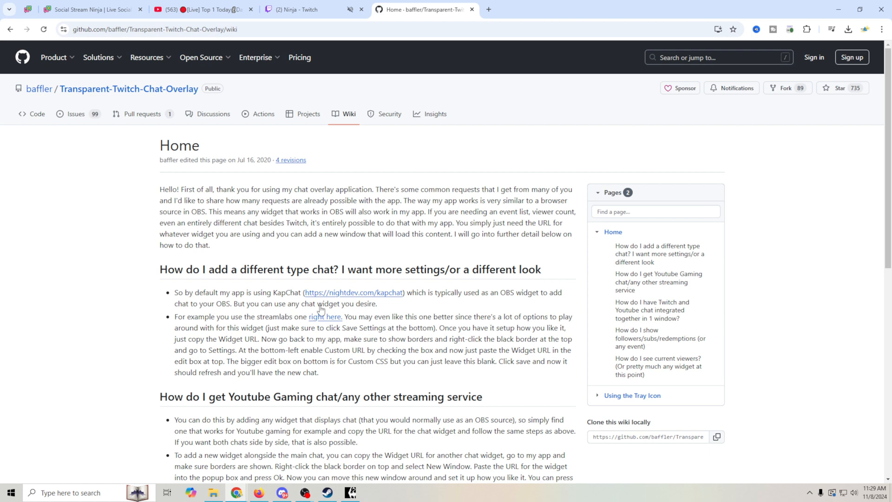
mouse_move(349, 167)
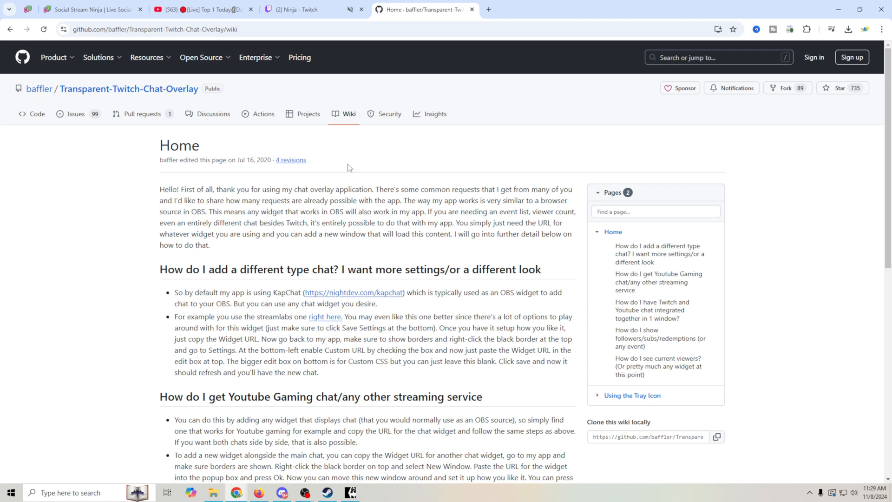
mouse_move(344, 168)
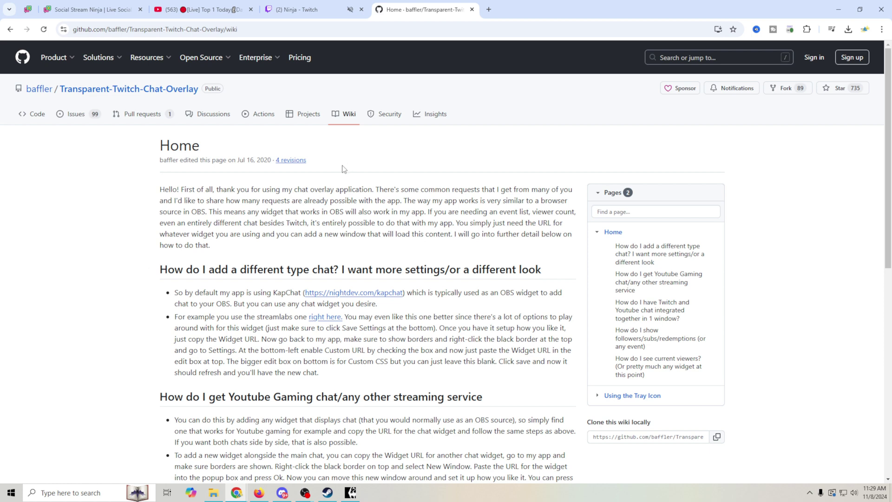